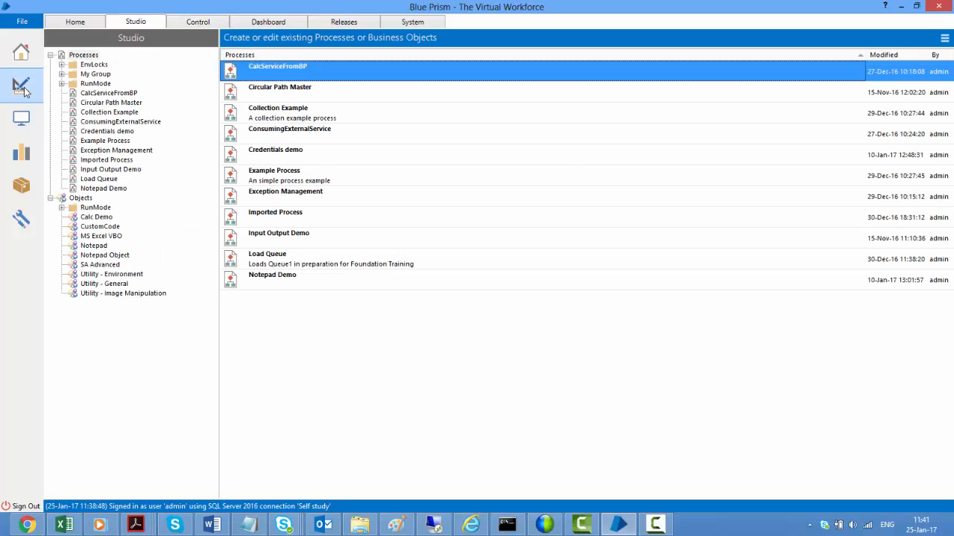
mouse_move(53, 201)
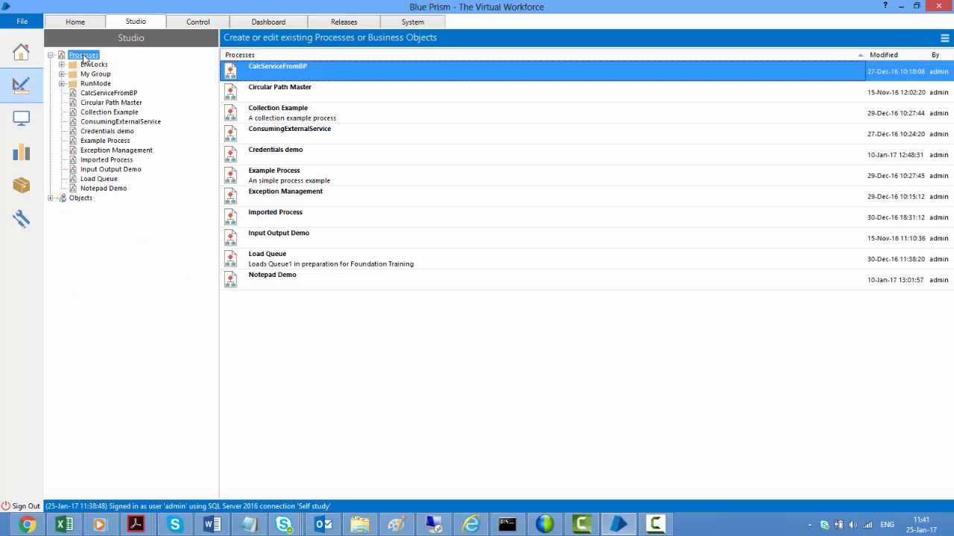
Create a Scheduling group under Processes and a new process ScheduledProc1 inside it
right_click(83, 54)
type("Scheduling")
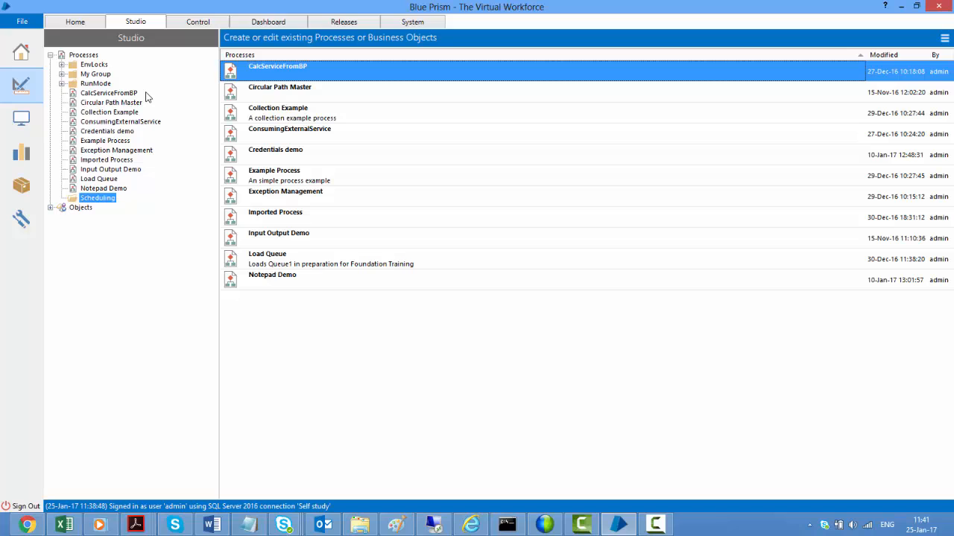
right_click(97, 197)
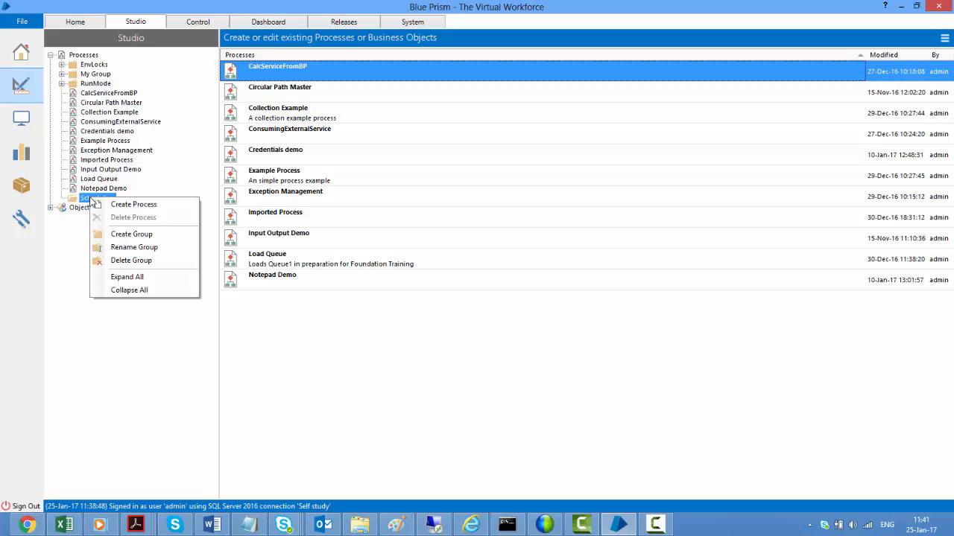
left_click(134, 204)
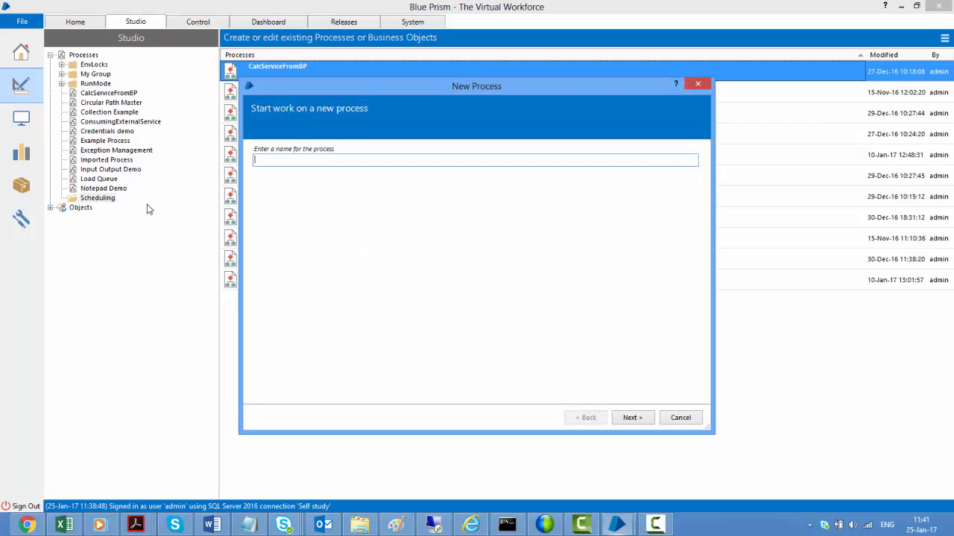
type("ScheduledProc")
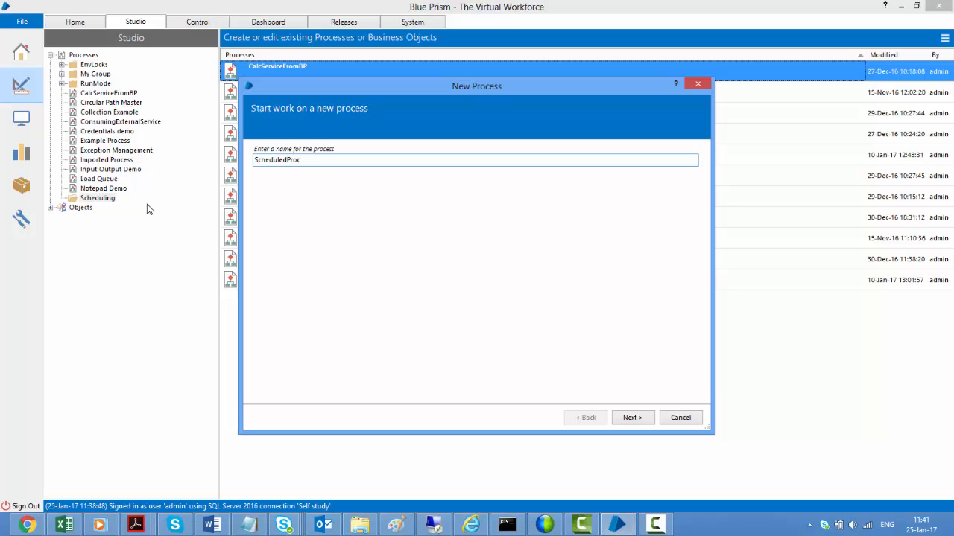
left_click(632, 417)
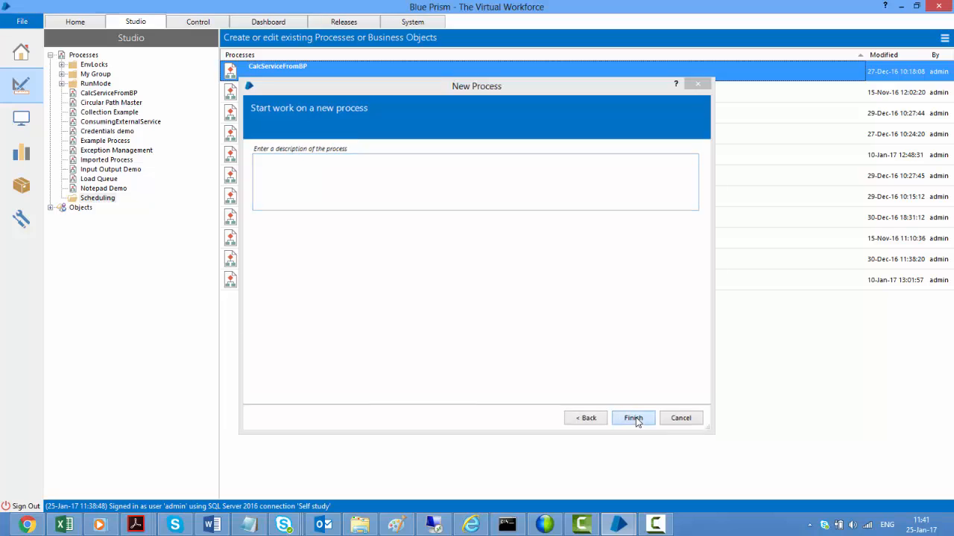
left_click(632, 417)
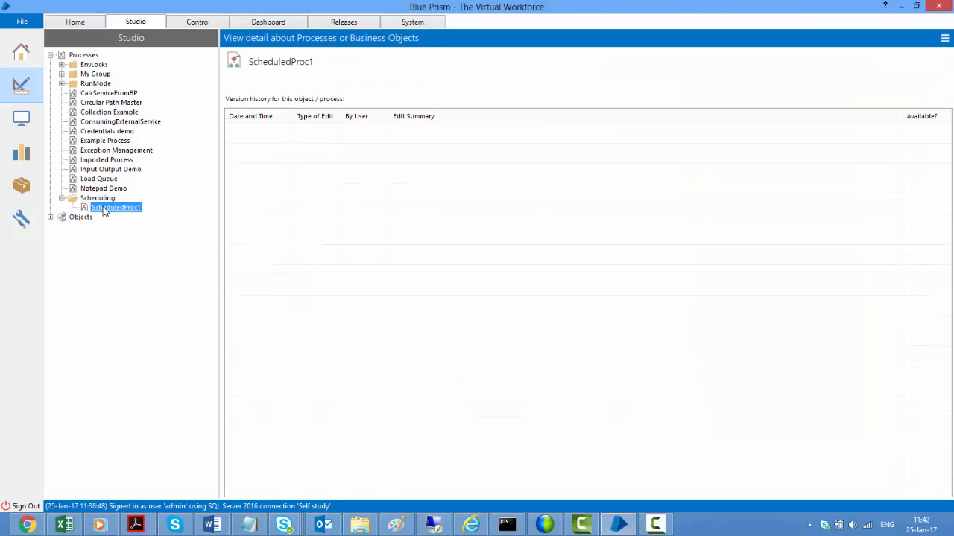
Place an Action stage below Start in ScheduledProc1, name it Write To File, and save
double_click(117, 208)
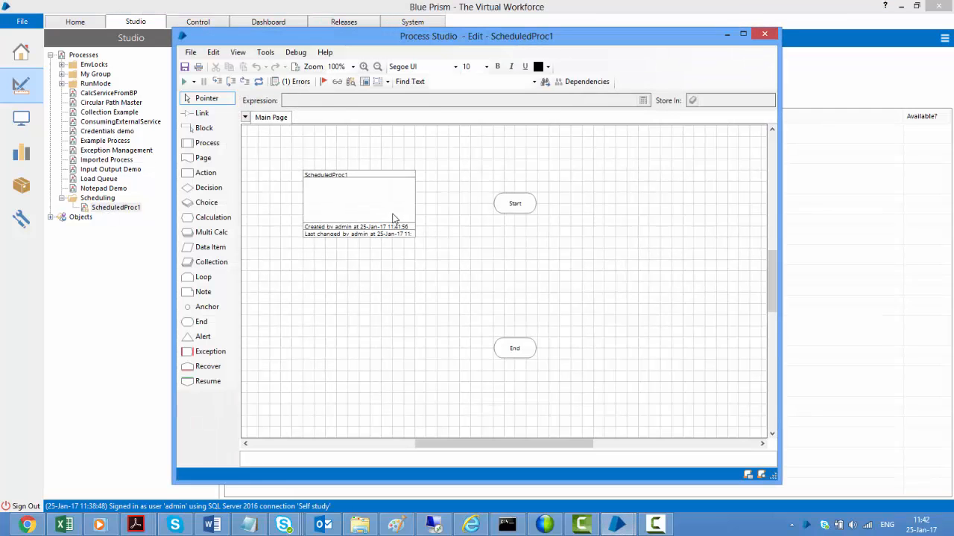
mouse_move(310, 290)
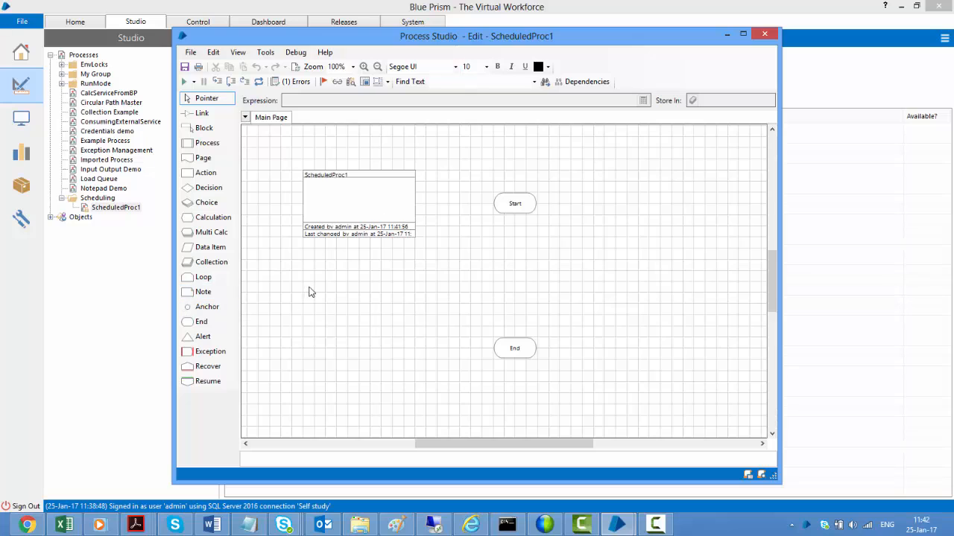
mouse_move(311, 250)
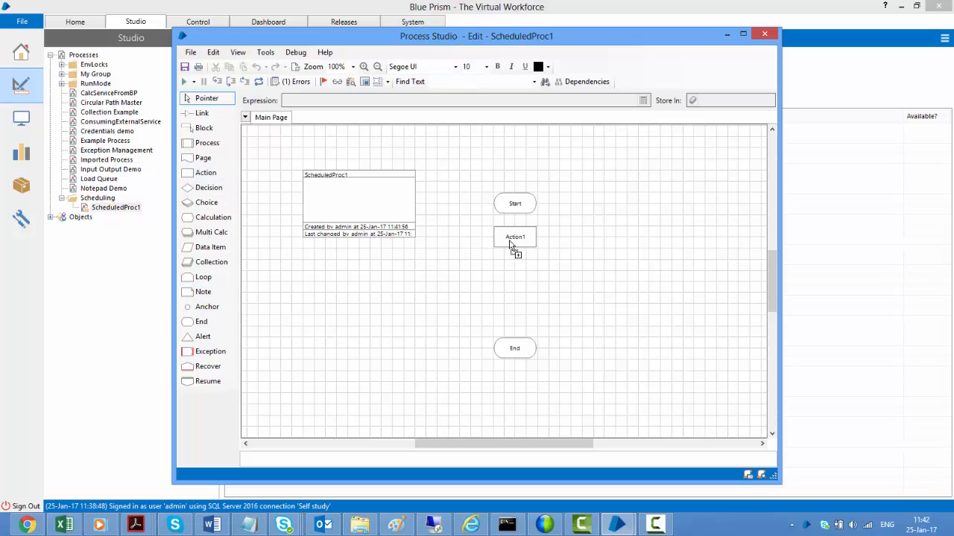
left_click(514, 236)
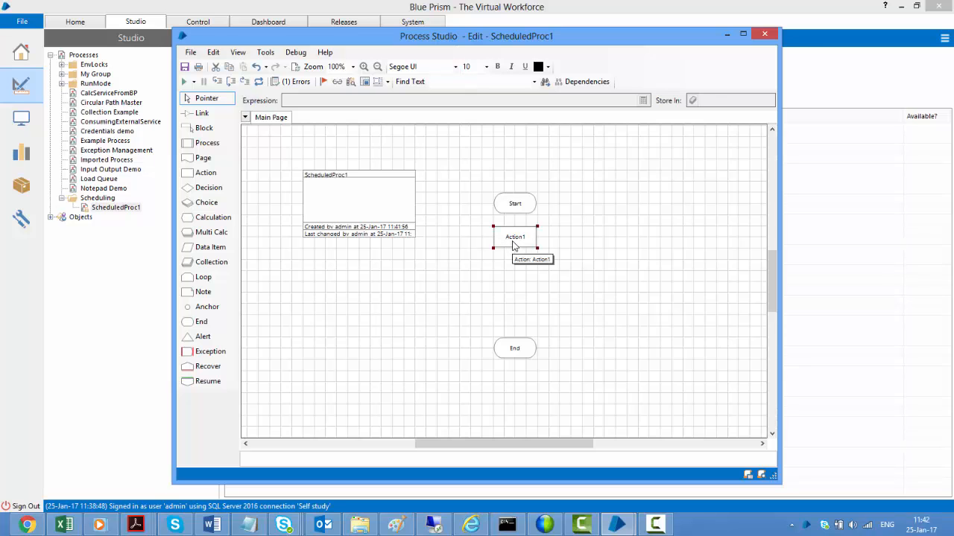
double_click(516, 237)
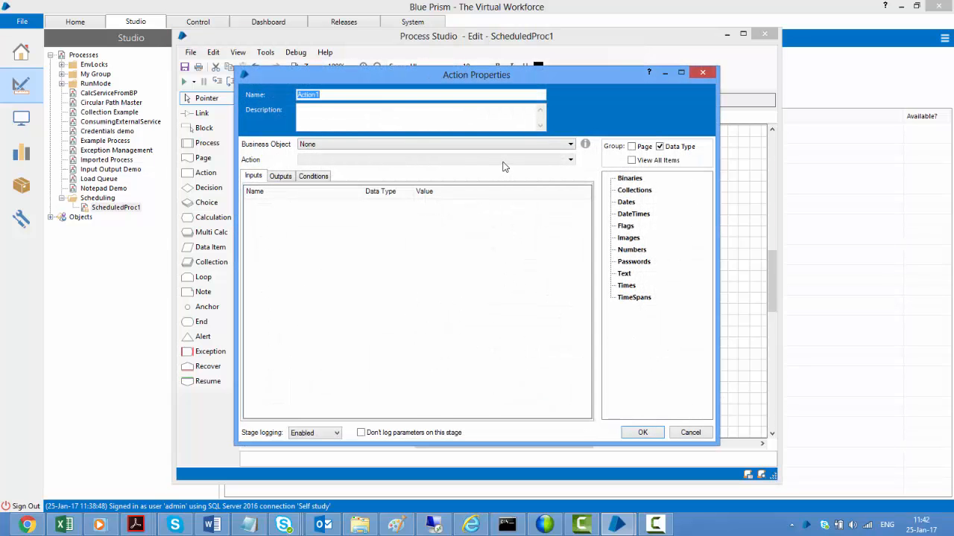
type("Write To")
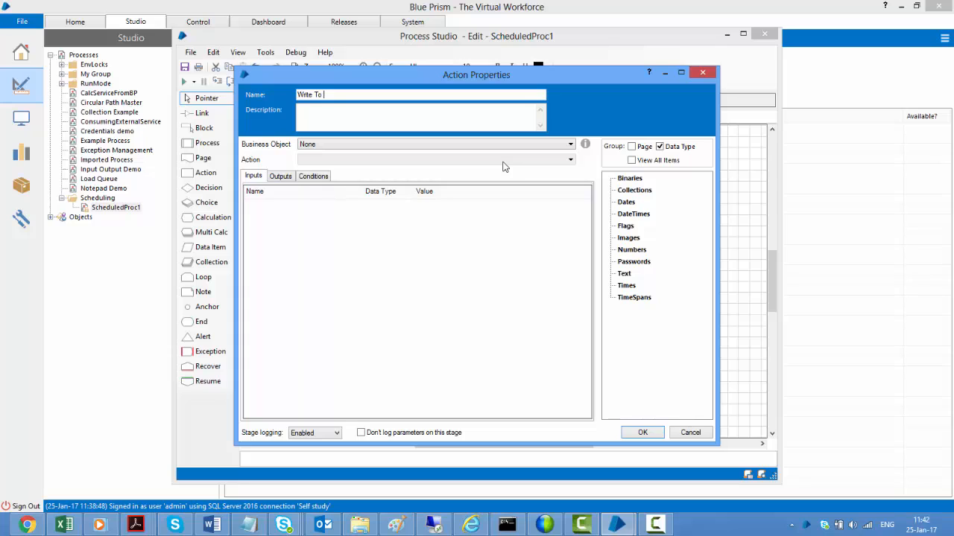
type("Text")
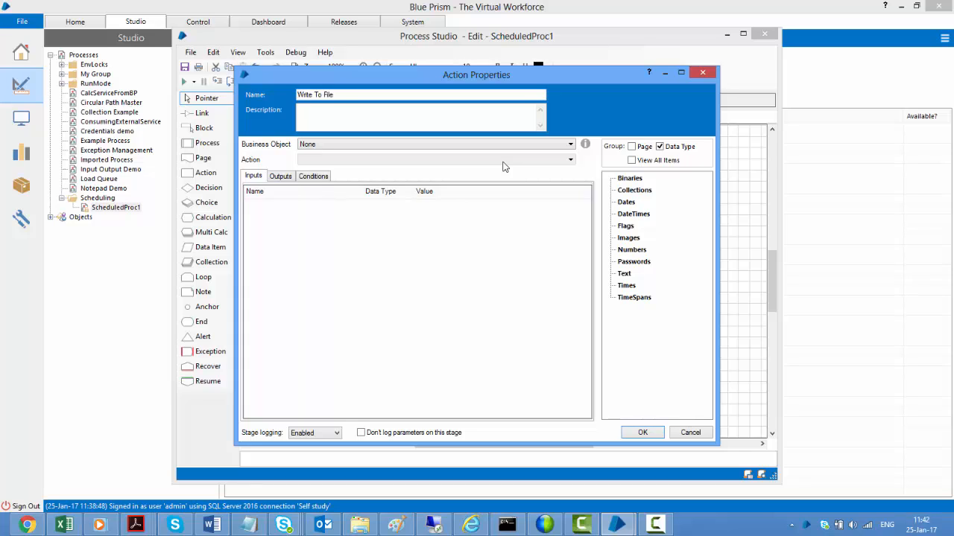
left_click(570, 143)
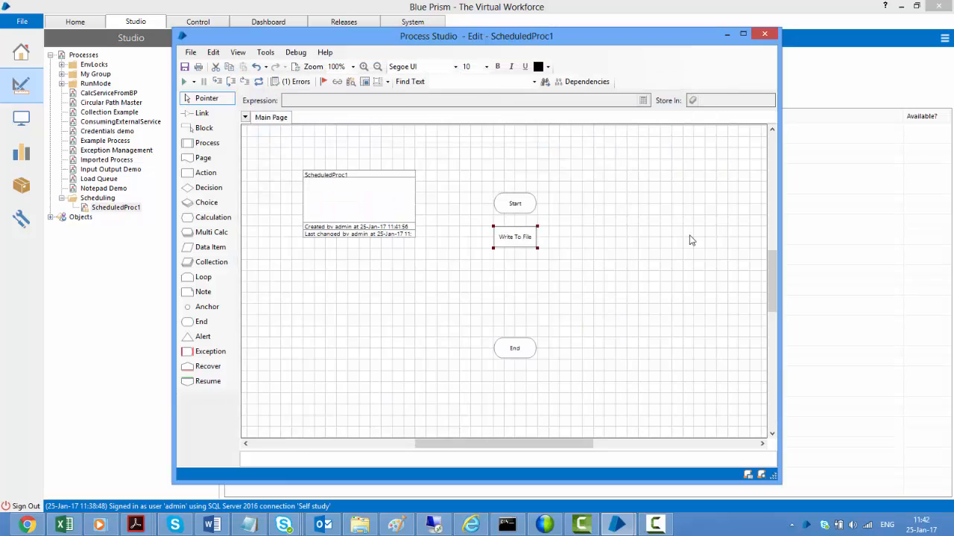
left_click(764, 36)
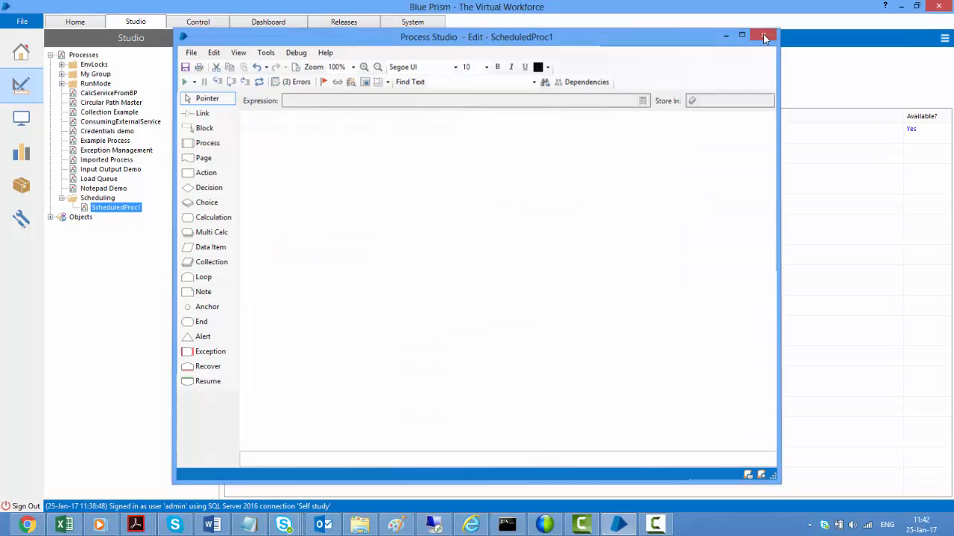
Import BPA Object - Utility - File Management.xml and return to ScheduledProc1
left_click(763, 36)
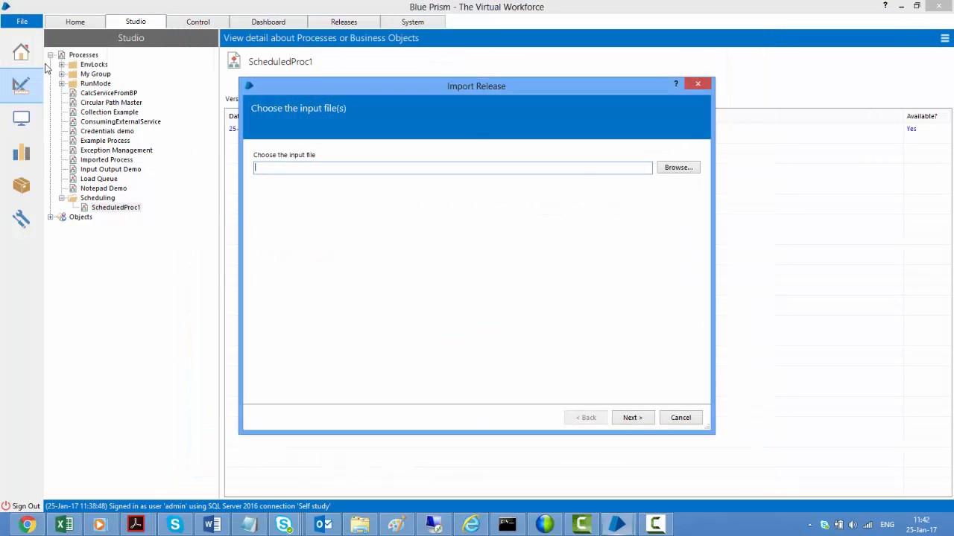
left_click(677, 167)
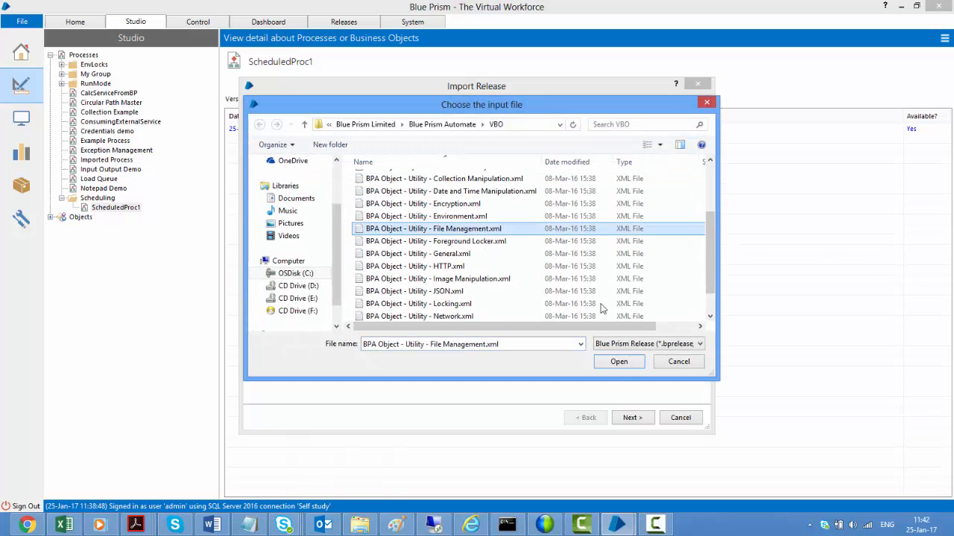
left_click(618, 363)
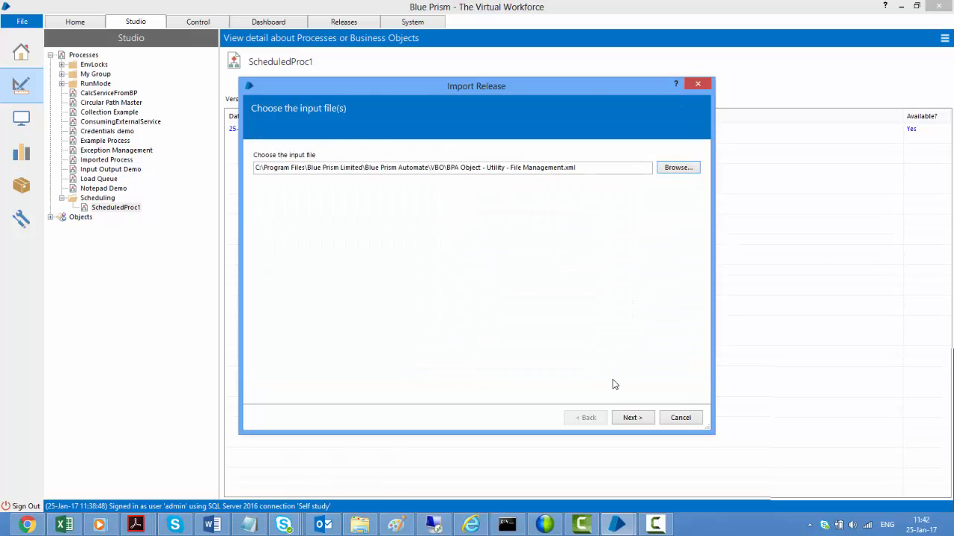
left_click(632, 417)
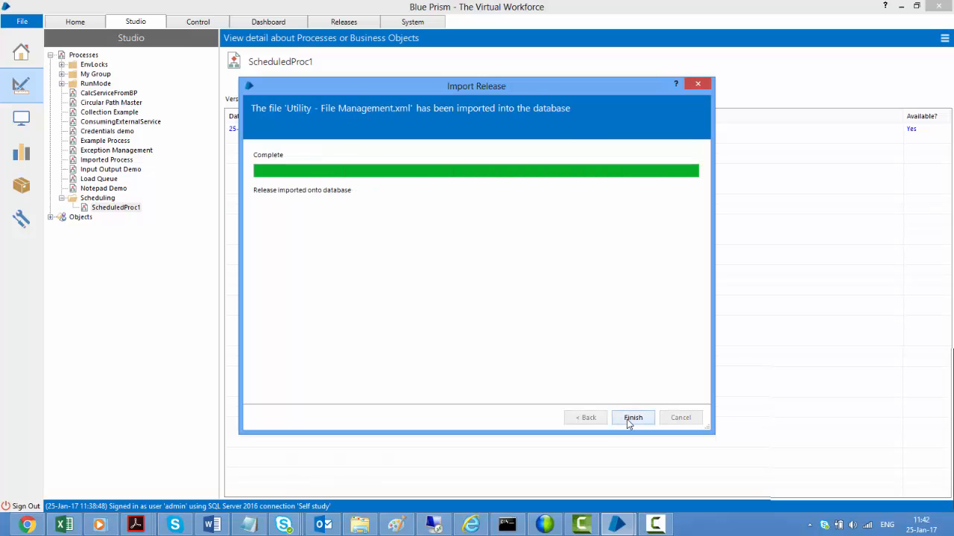
left_click(631, 417)
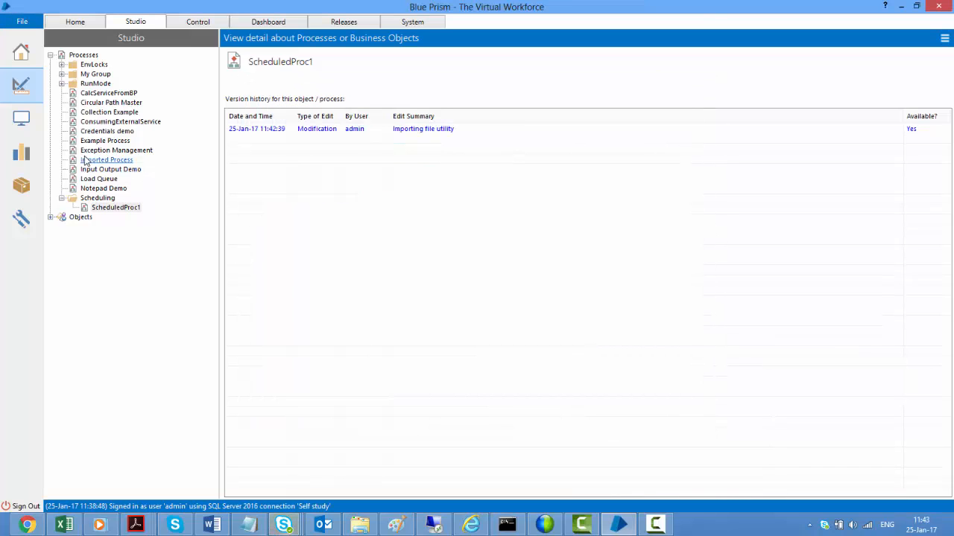
left_click(117, 207)
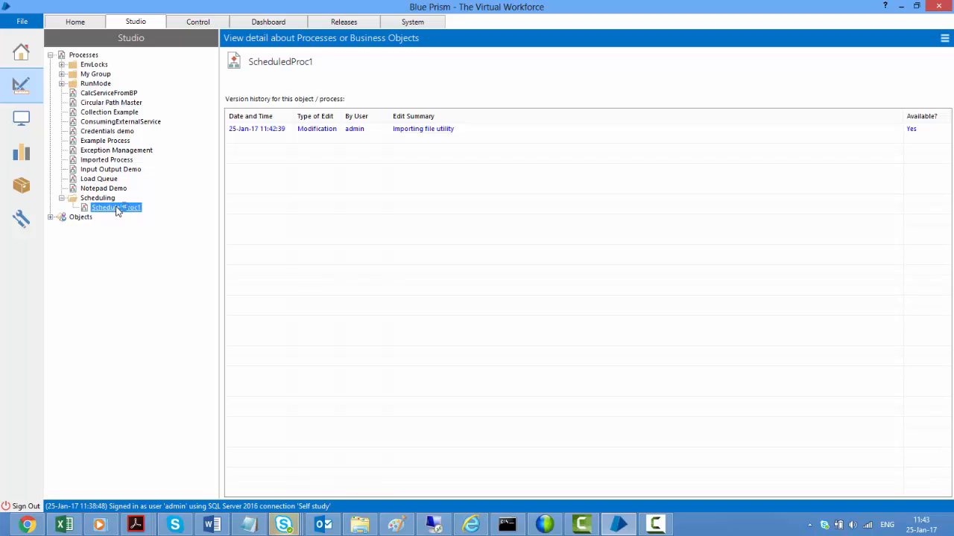
Set Write To File to Utility - File Management appending to C:\Users\s.ja.DIR\Downloads\BPScheduler.txt
double_click(117, 207)
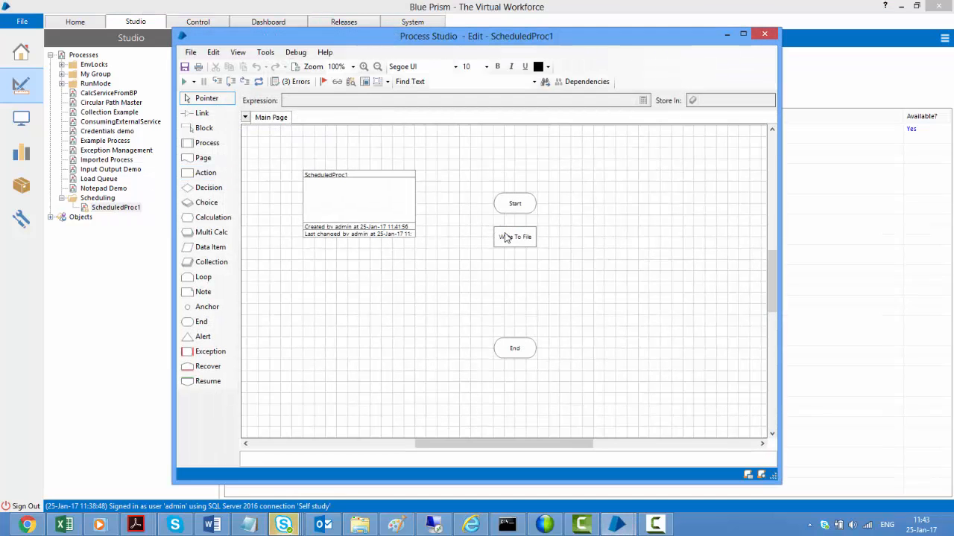
double_click(514, 237)
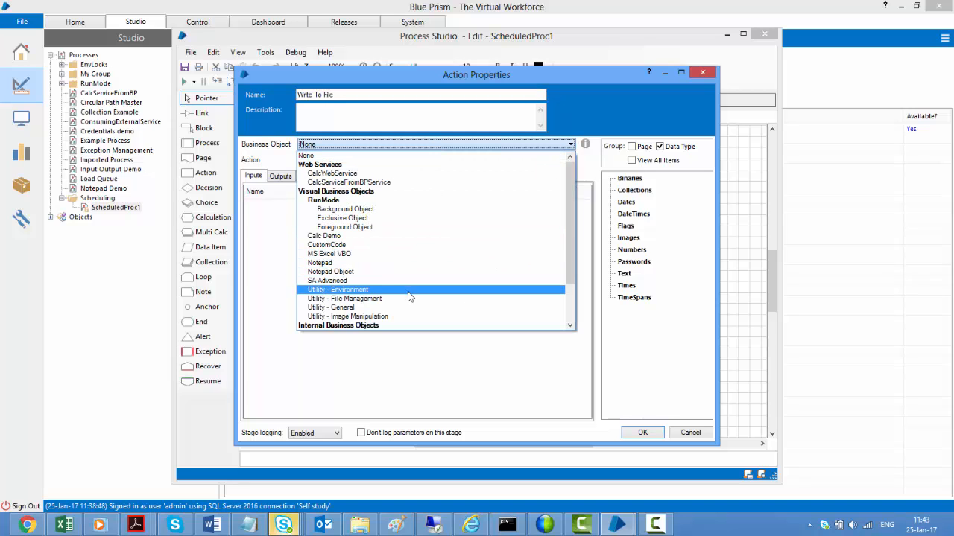
left_click(344, 298)
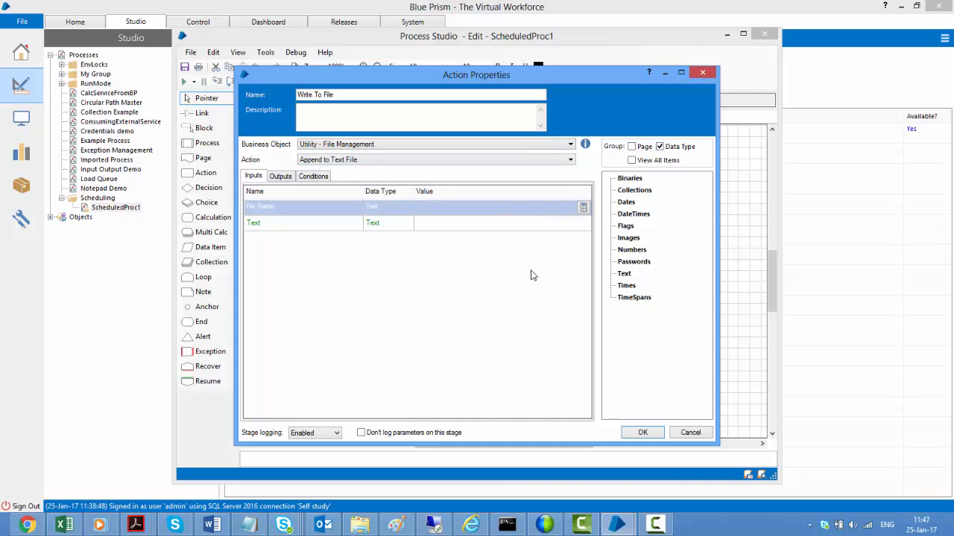
type("\"C:\\Users\\s.ja.DIR\\Downloads\\BPScheduler.txt\"")
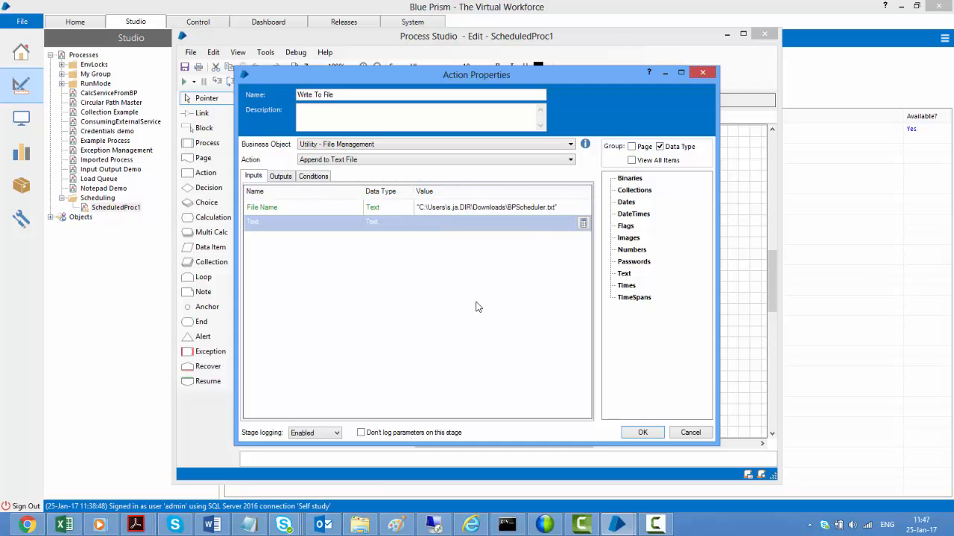
type("1")
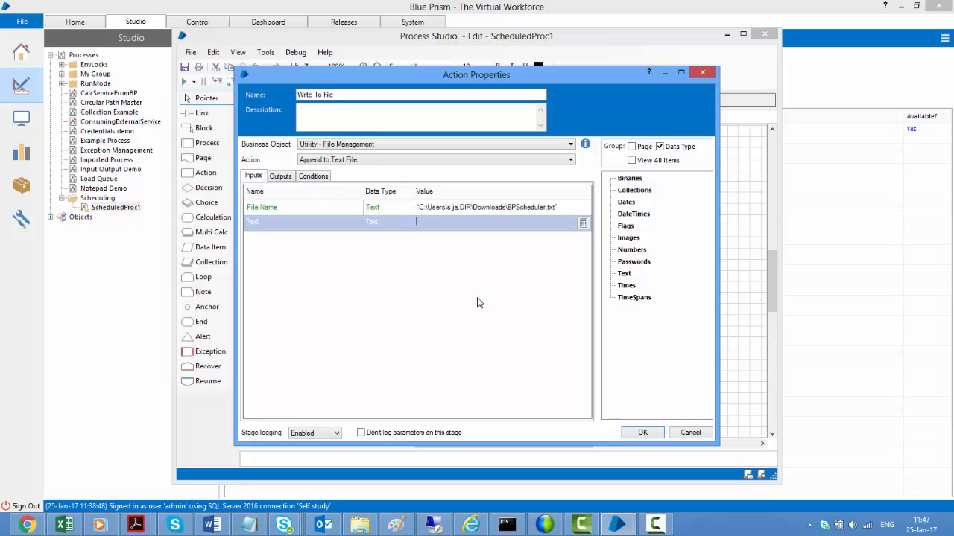
Set the Text input to a timestamped 'ScheduledProc1 running' message and confirm the stage
left_click(583, 223)
type("Now() & \":")
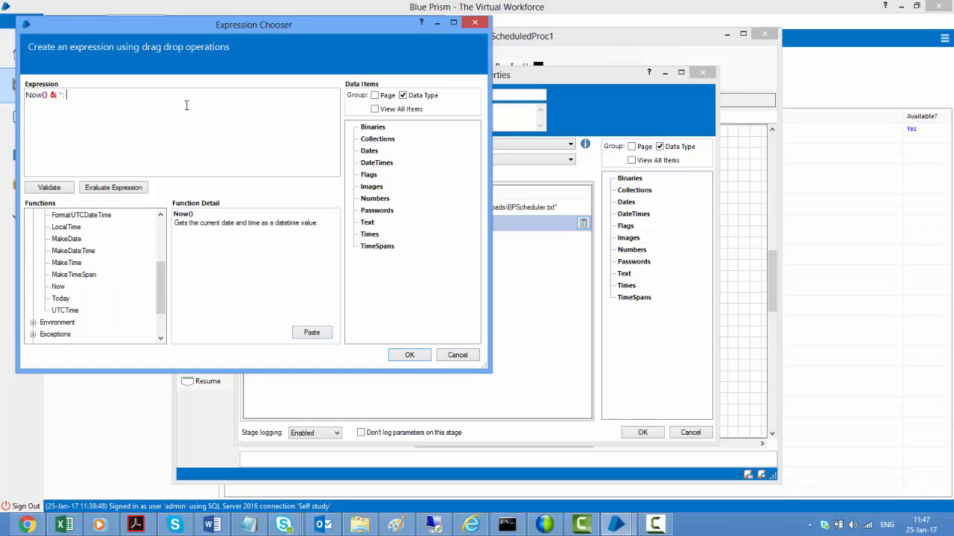
type("ScheduledProc1 running")
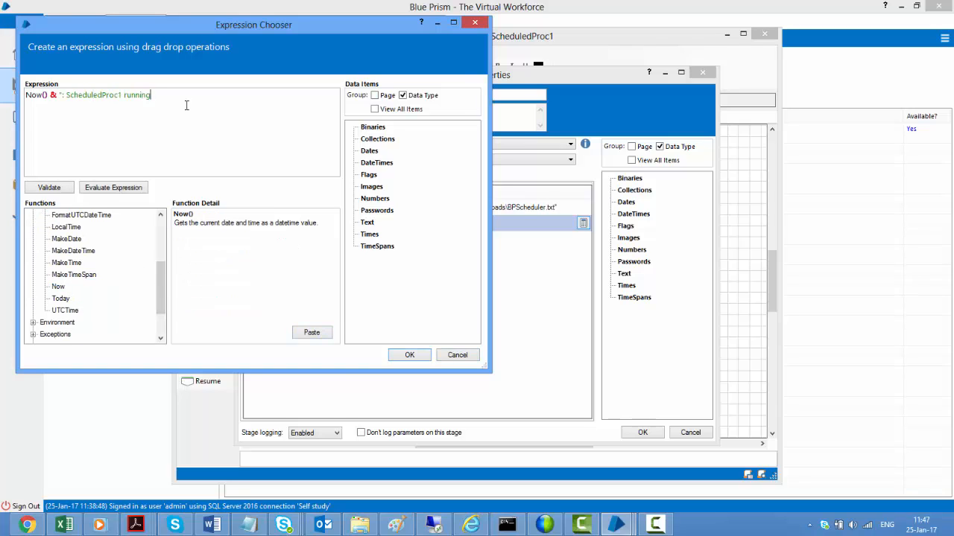
left_click(408, 355)
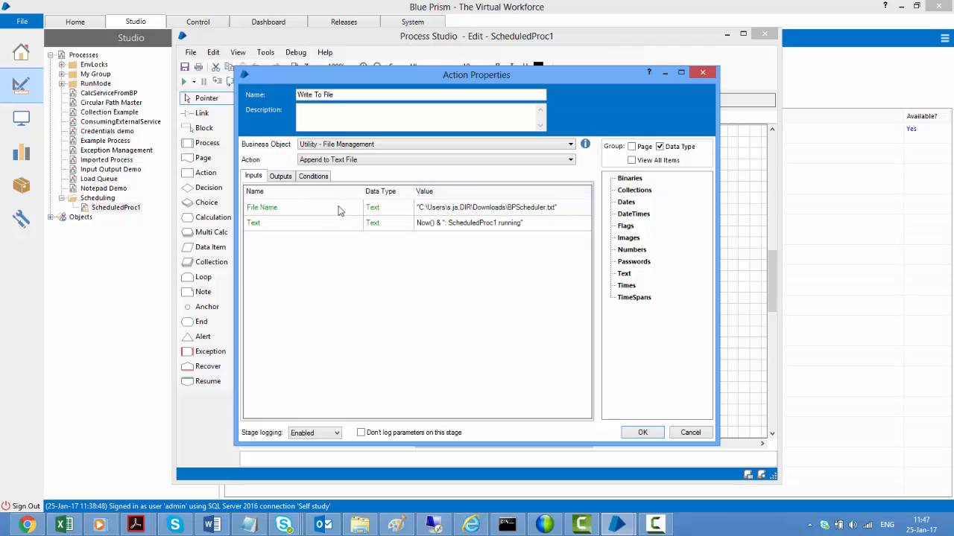
mouse_move(533, 239)
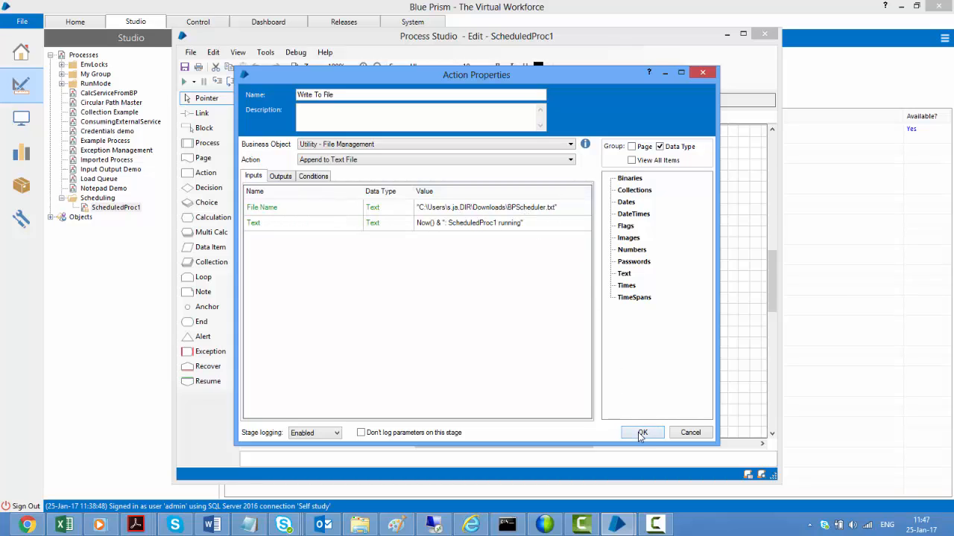
left_click(643, 432)
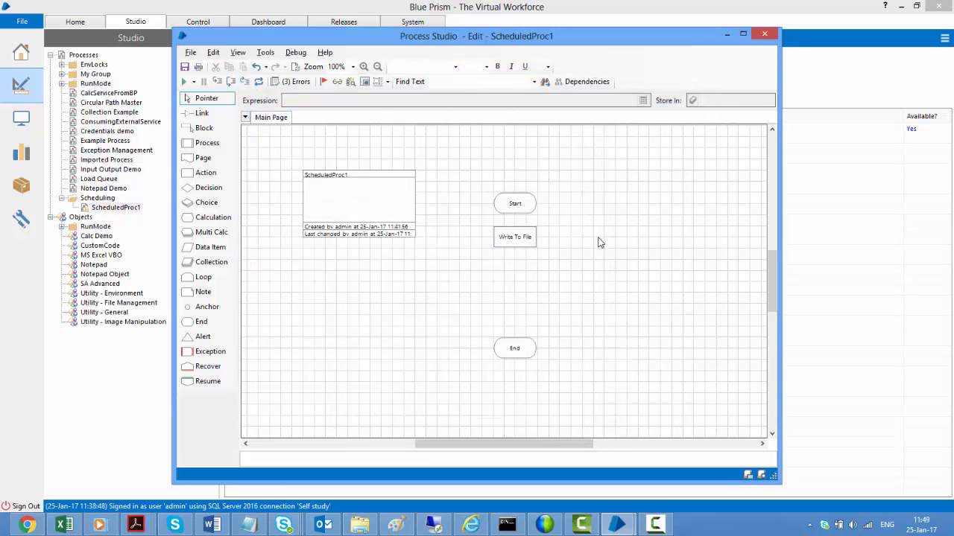
mouse_move(420, 301)
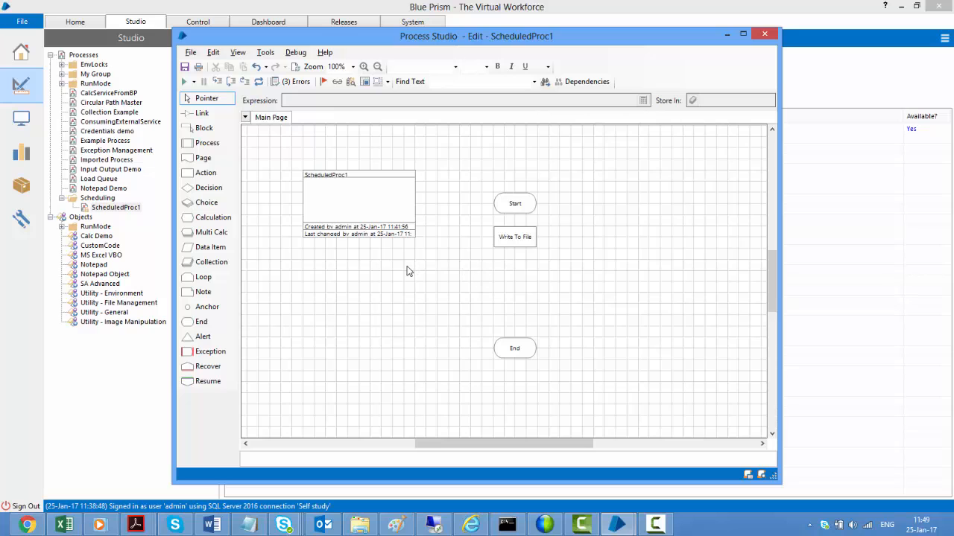
mouse_move(250, 185)
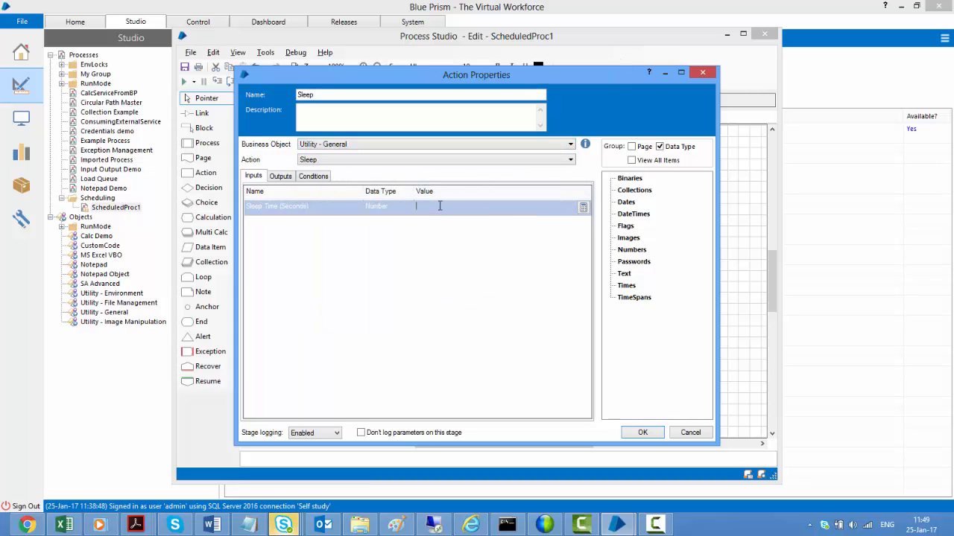
Configure a 5-second Sleep stage, link Start through to End, and save with a comment
type("5")
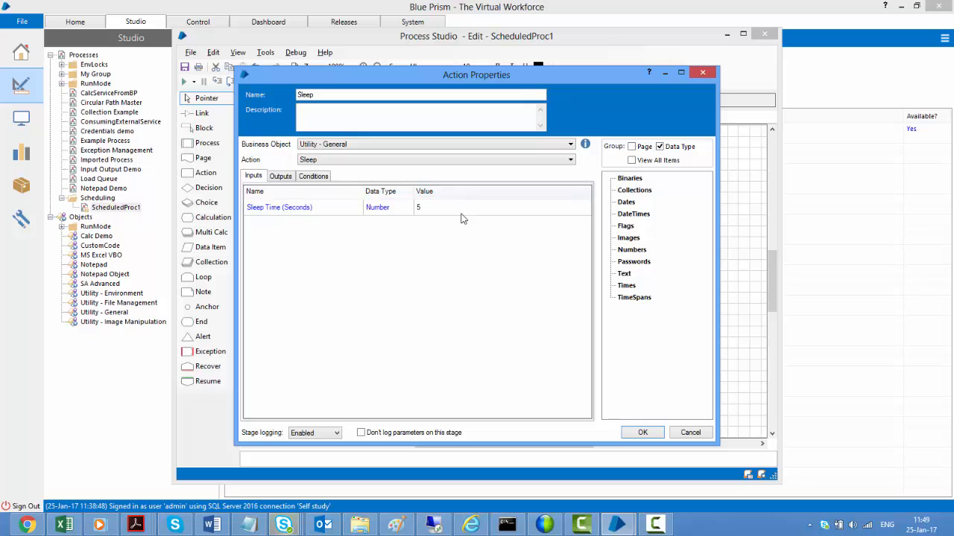
left_click(643, 432)
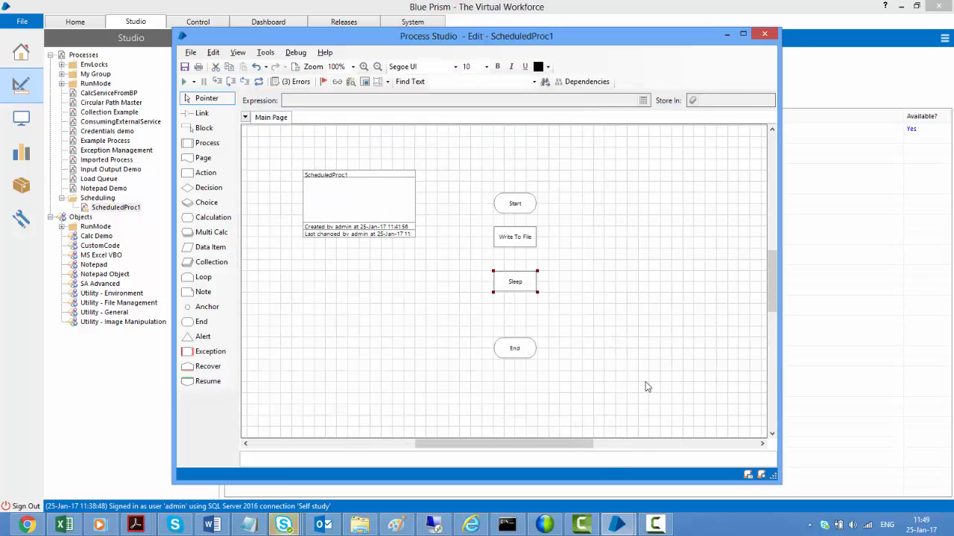
left_click(202, 113)
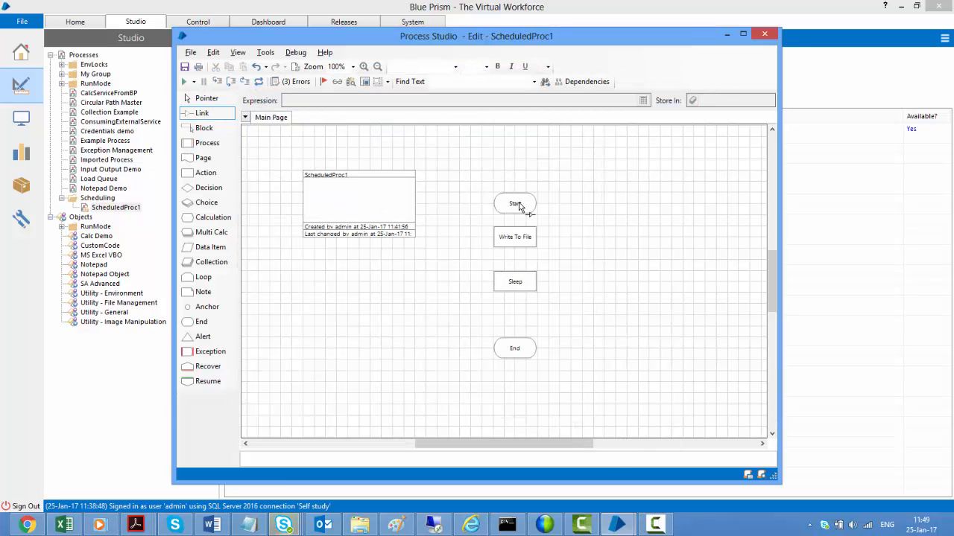
left_click(259, 80)
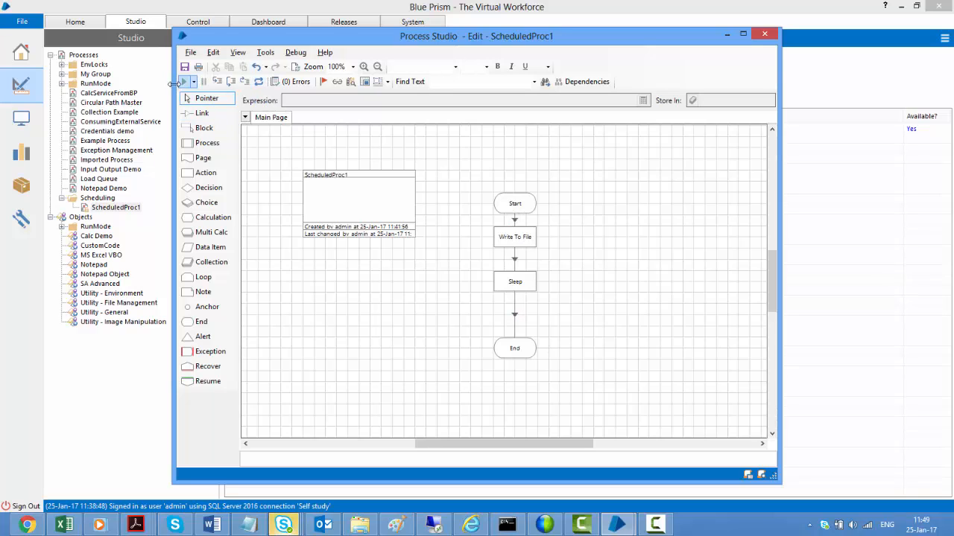
left_click(185, 67)
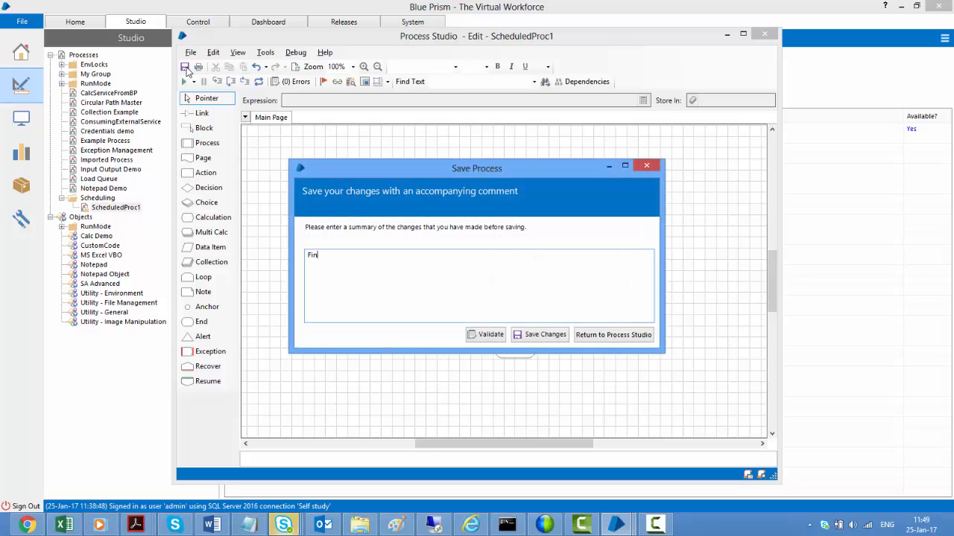
left_click(545, 334)
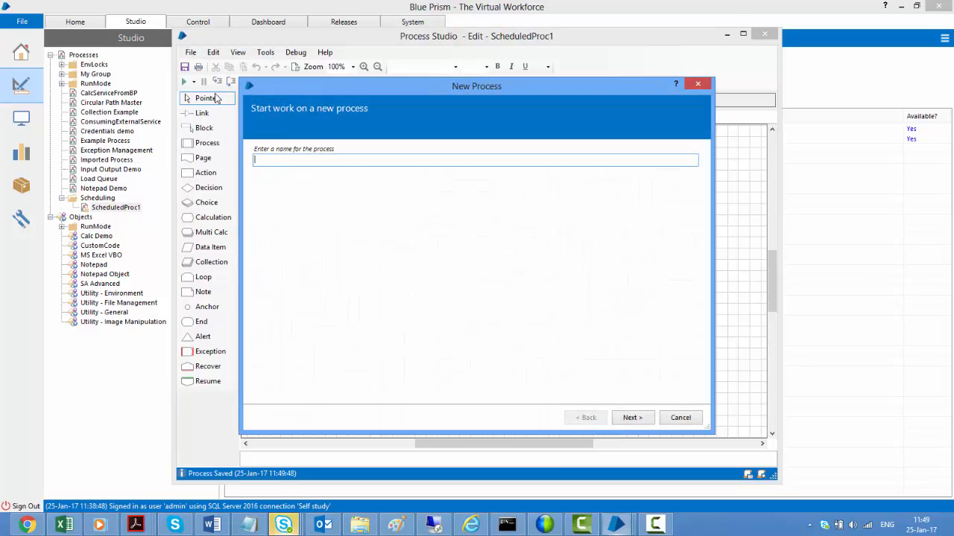
Save the process as ScheduledProc2 and show its version history in the Scheduling group
type("Sd")
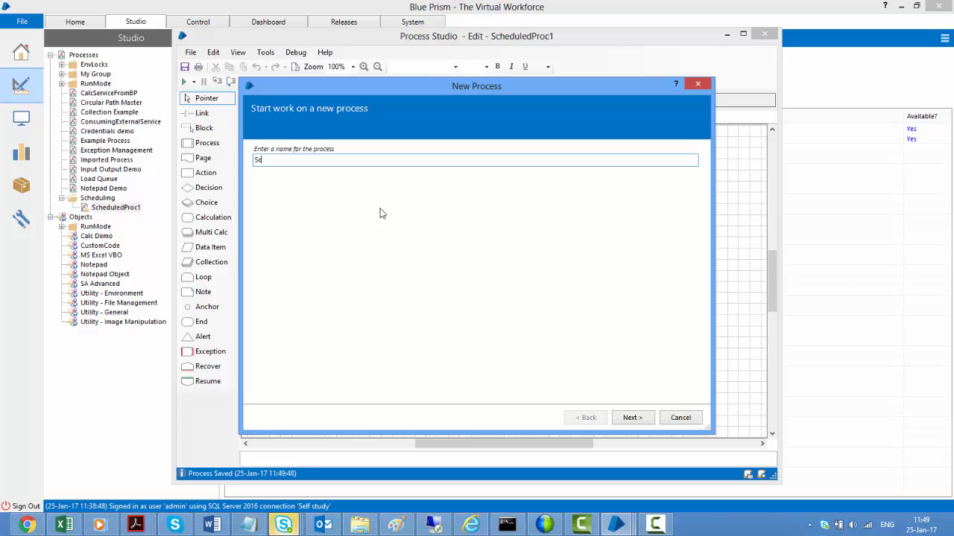
type("cheduledProc2")
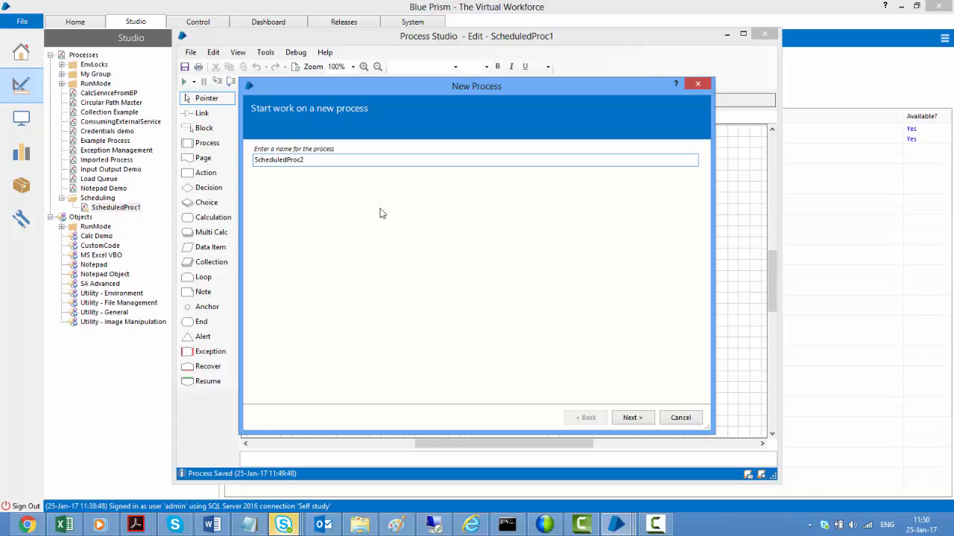
left_click(632, 417)
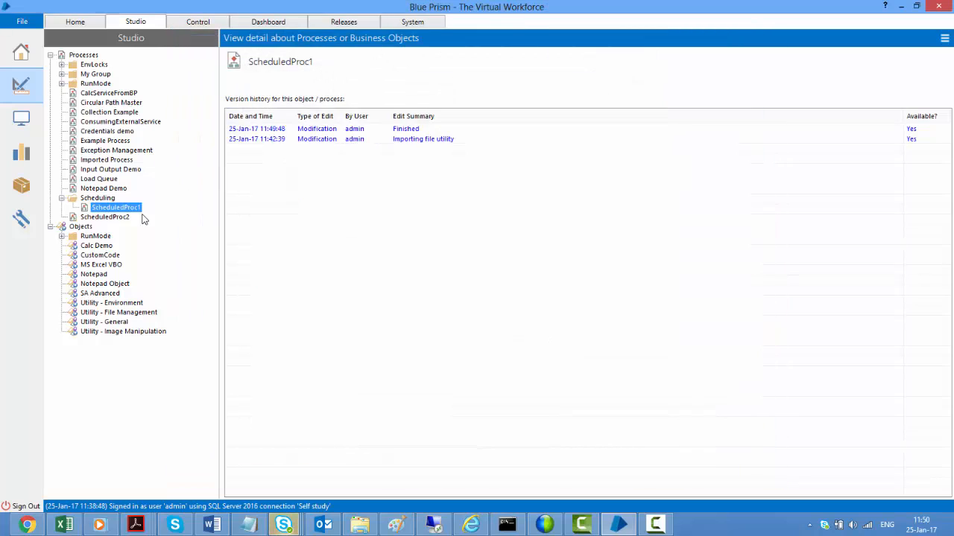
left_click(98, 197)
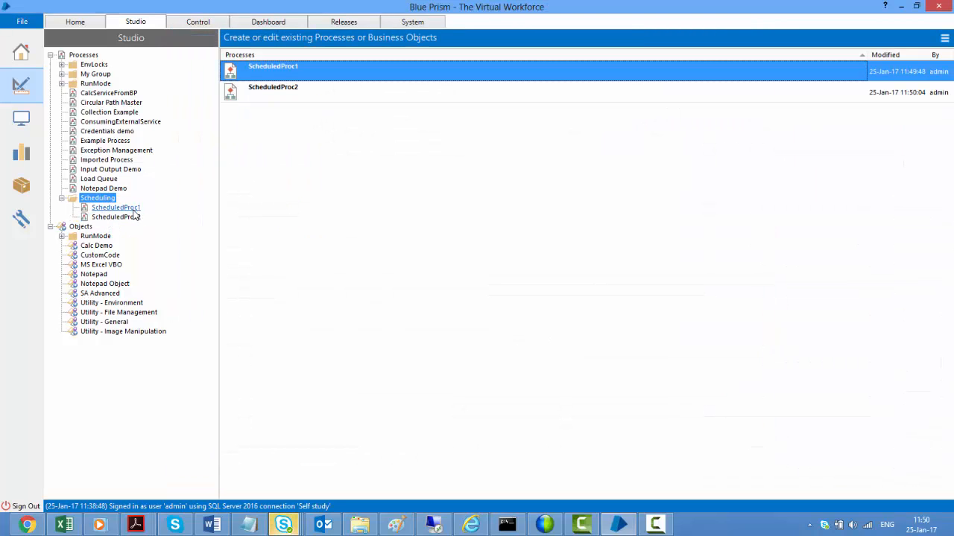
left_click(117, 218)
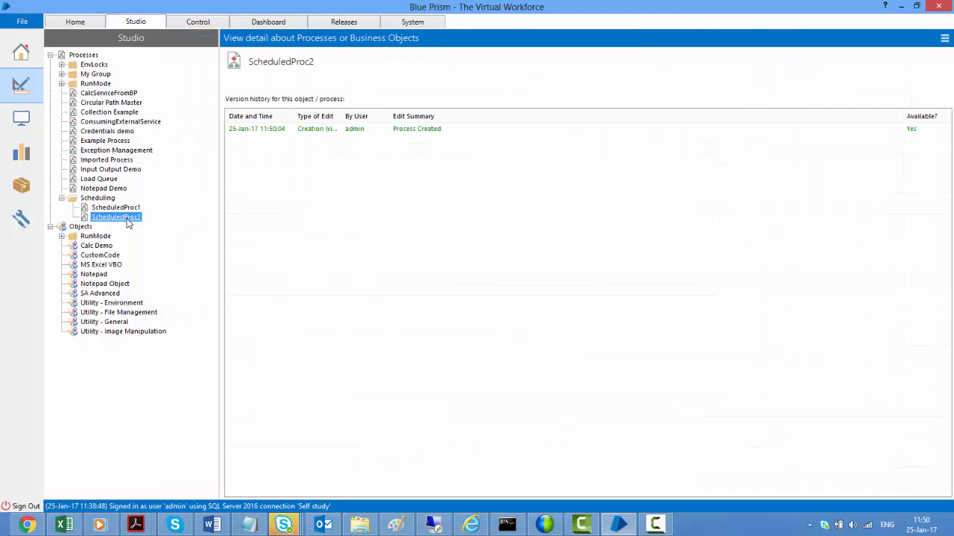
Change ScheduledProc2's Write To File text to 'ScheduledProc2 running' and save with a comment
double_click(116, 217)
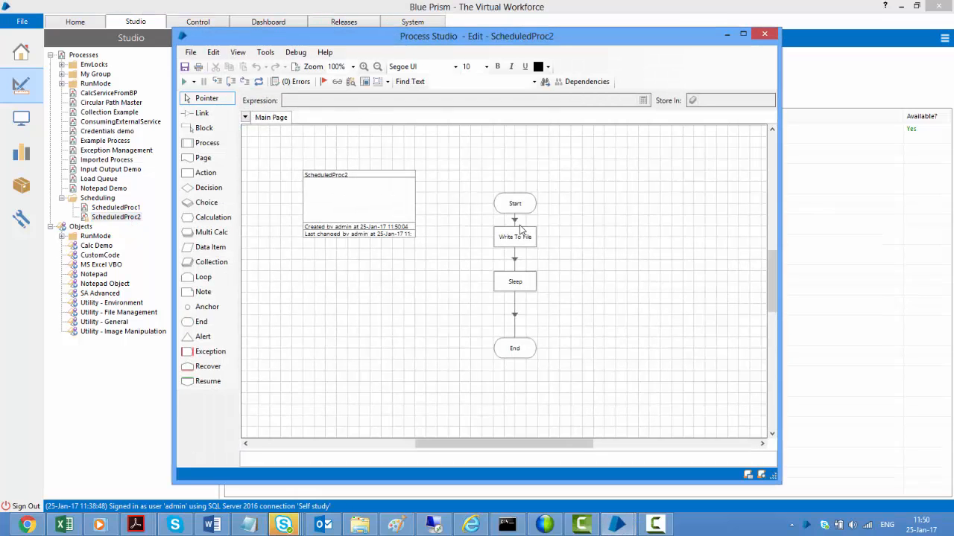
left_click(514, 237)
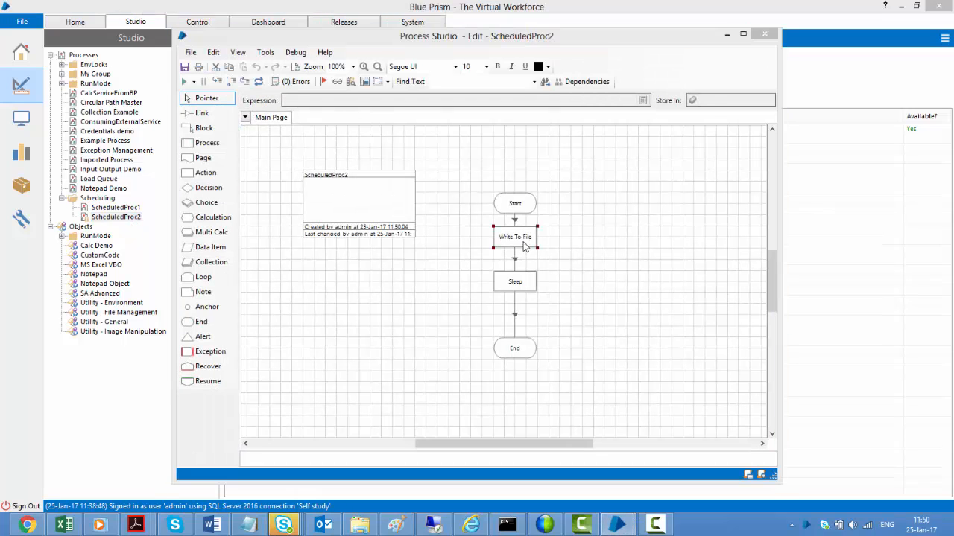
double_click(514, 237)
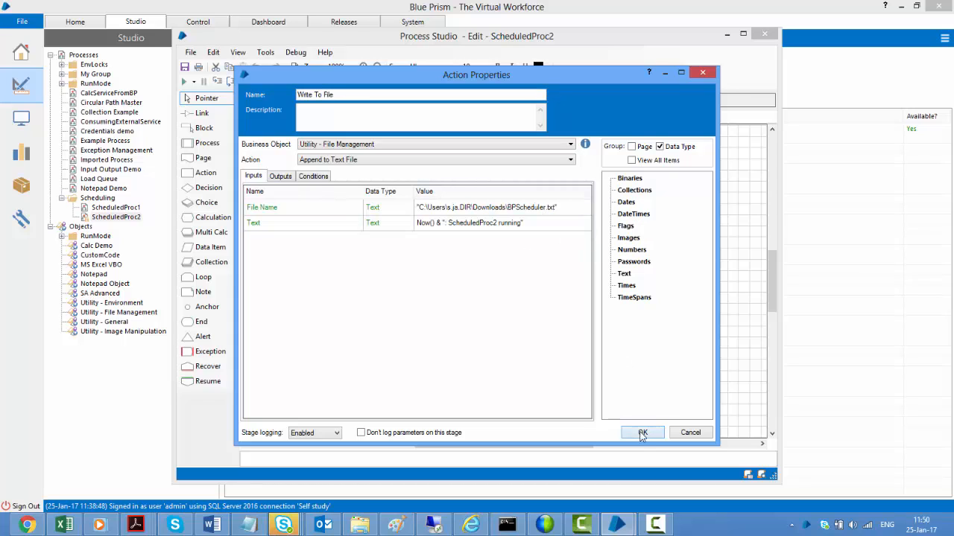
left_click(640, 432)
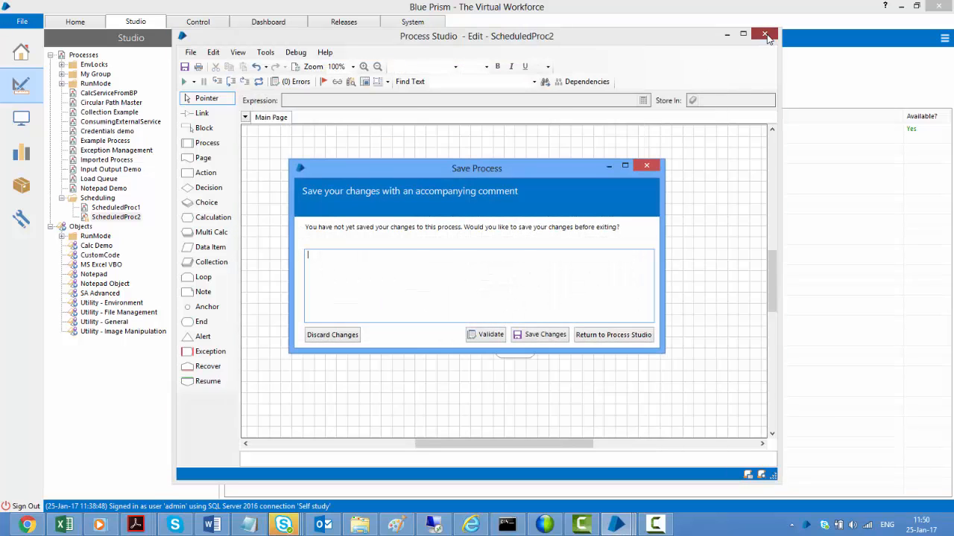
type("Updated text written to the f")
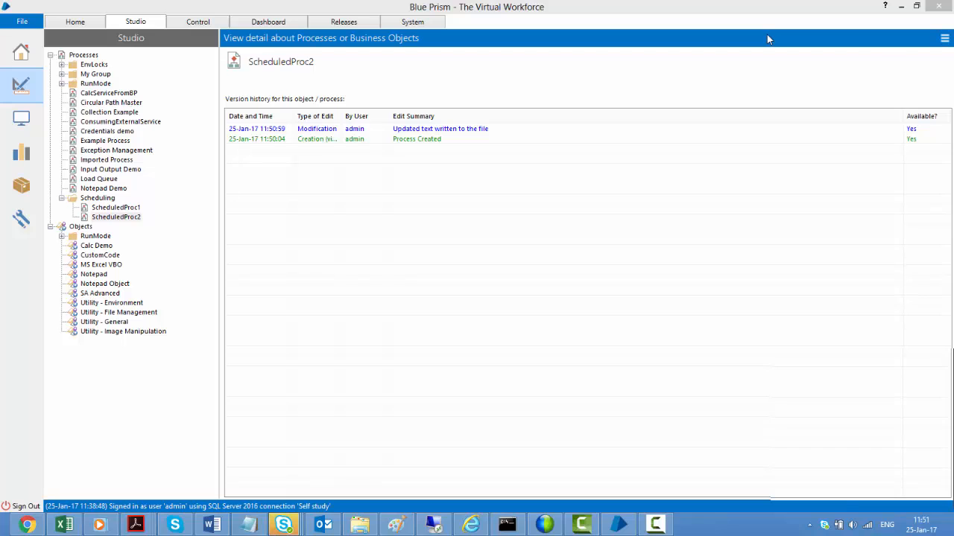
Select MasterProc in the Scheduling group to view its history and open it
left_click(99, 197)
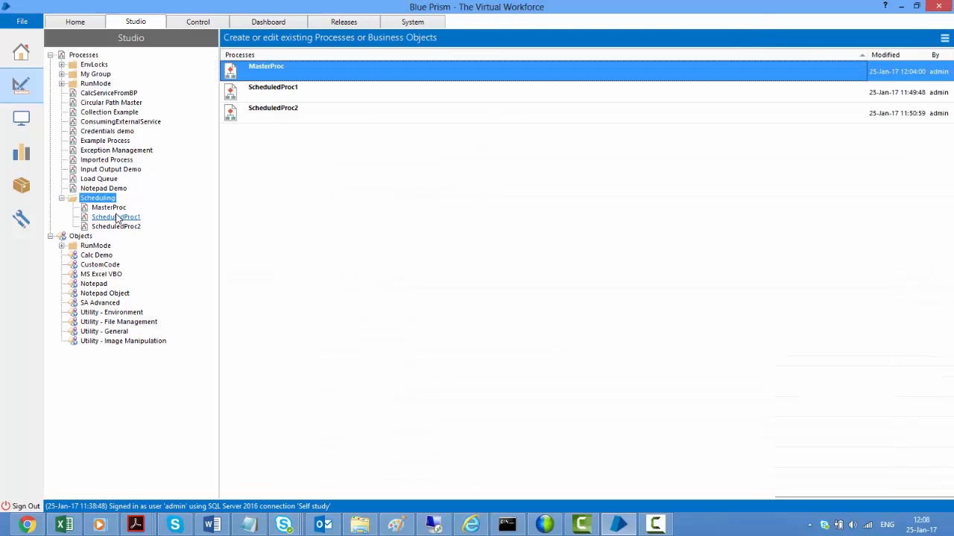
left_click(108, 207)
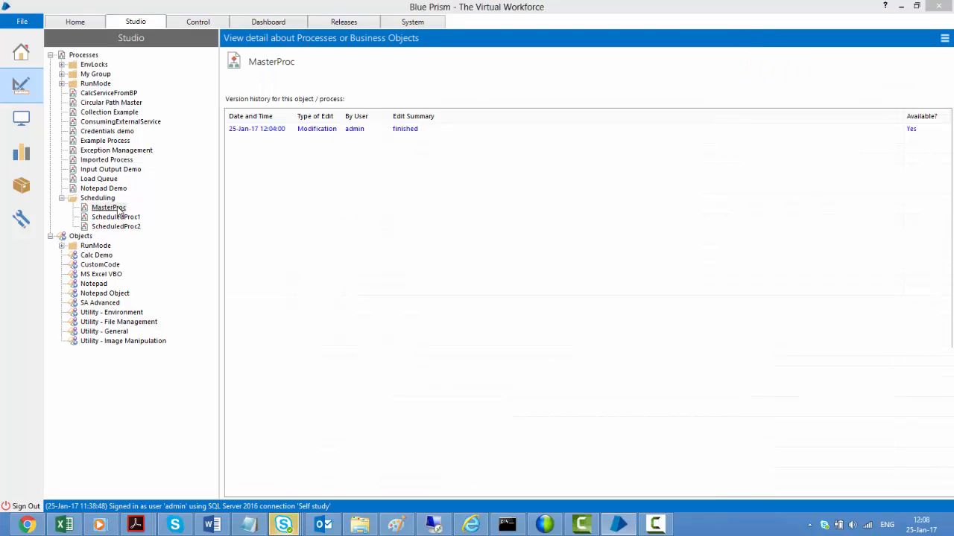
double_click(108, 207)
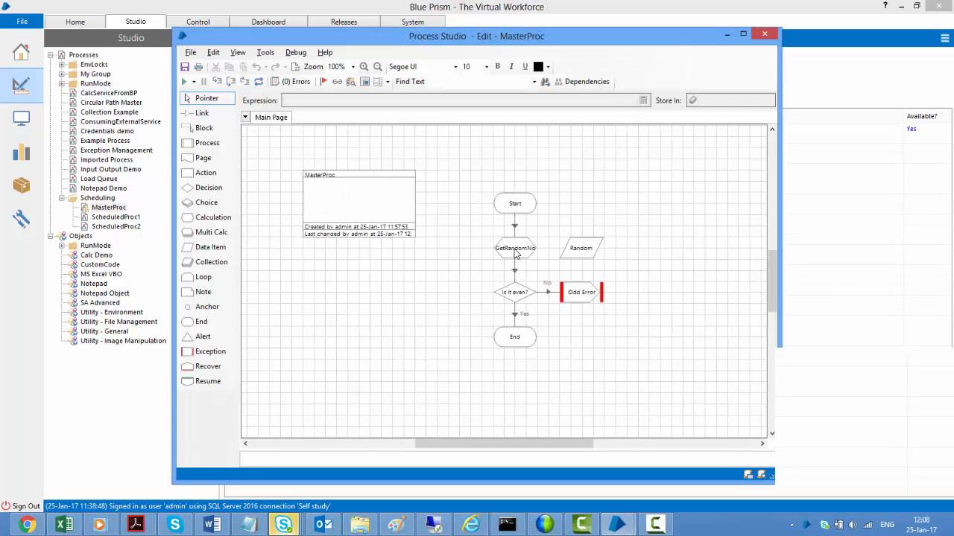
mouse_move(514, 247)
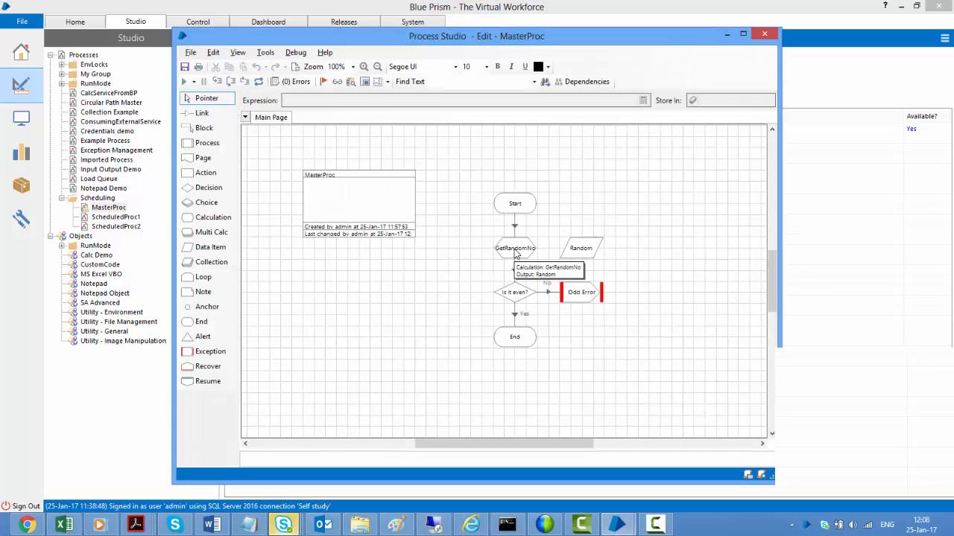
mouse_move(584, 247)
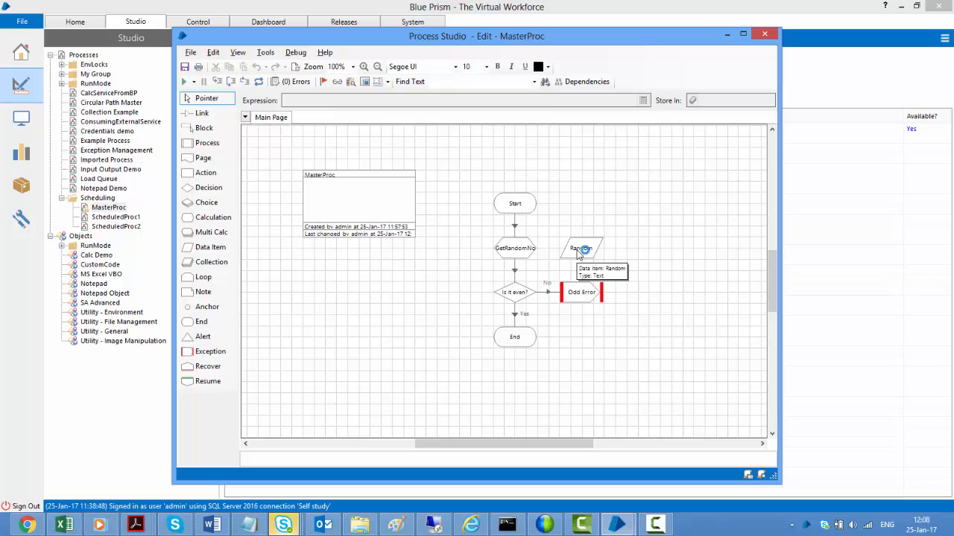
mouse_move(519, 304)
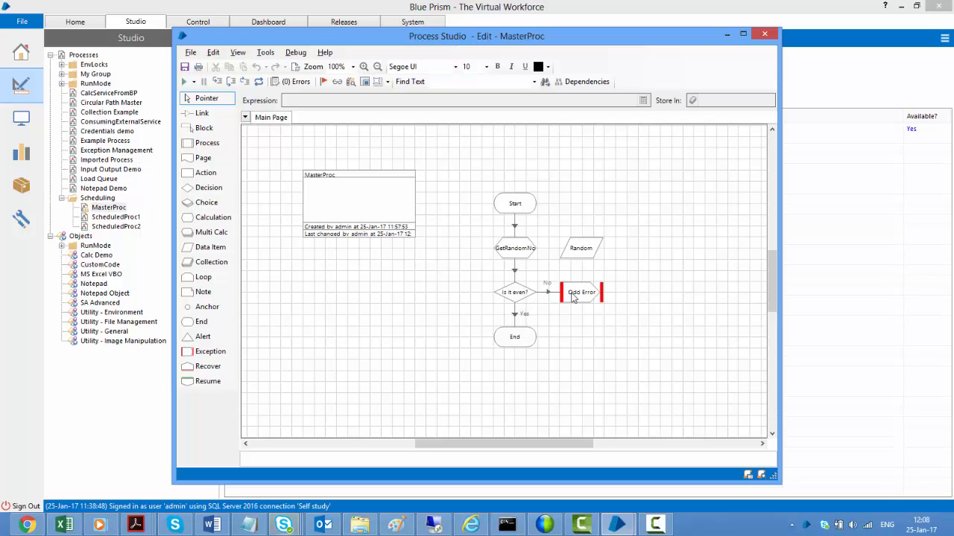
Inspect the GetRandomNo calculation and the 'Is it even?' decision properties in MasterProc
left_click(514, 247)
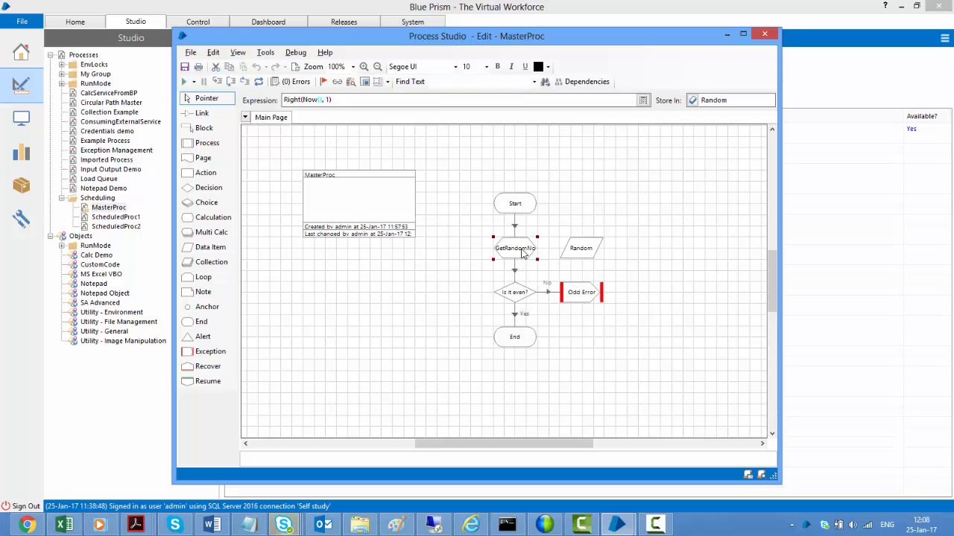
double_click(514, 247)
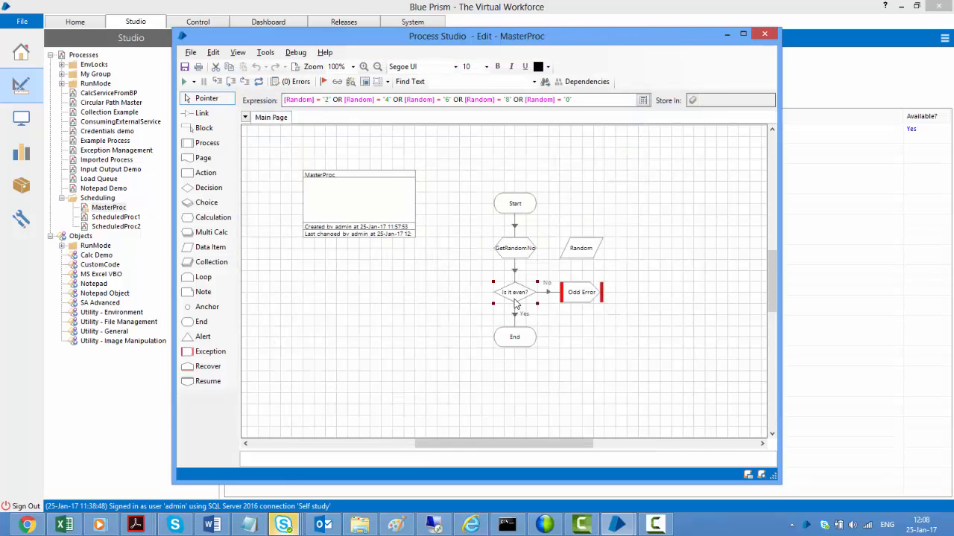
double_click(514, 290)
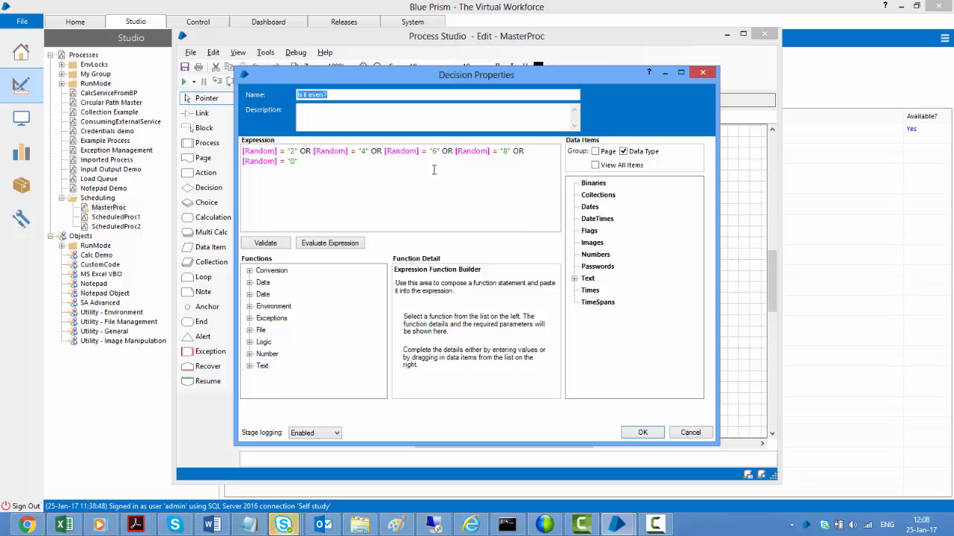
left_click(641, 433)
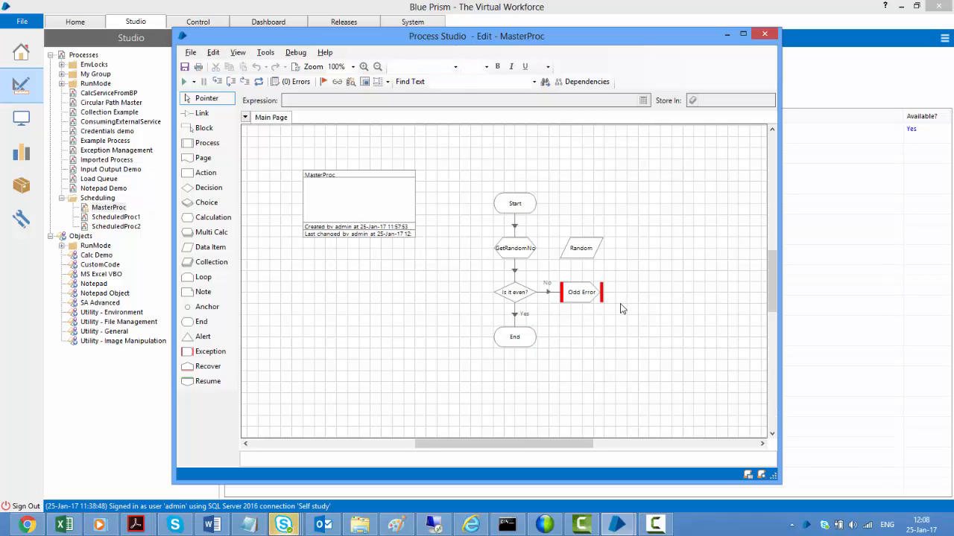
mouse_move(274, 260)
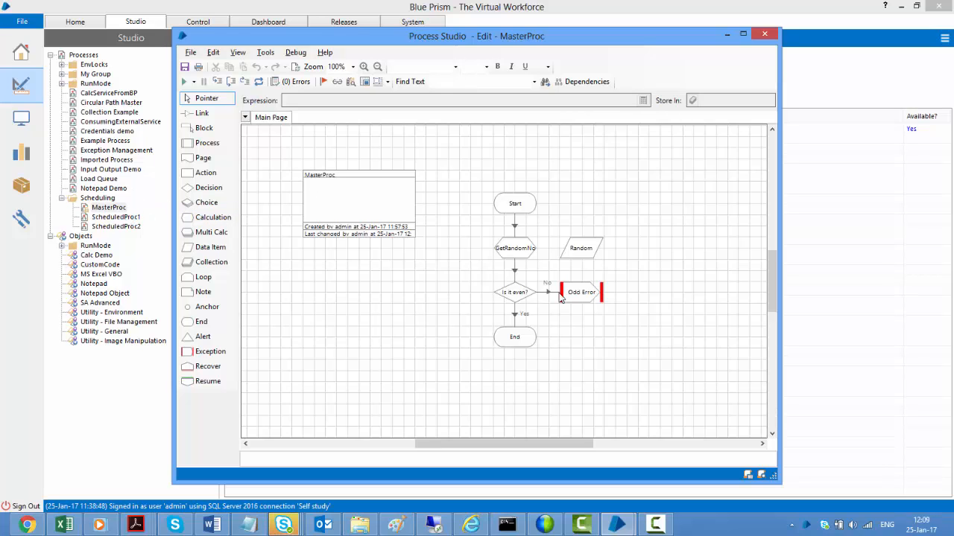
mouse_move(116, 227)
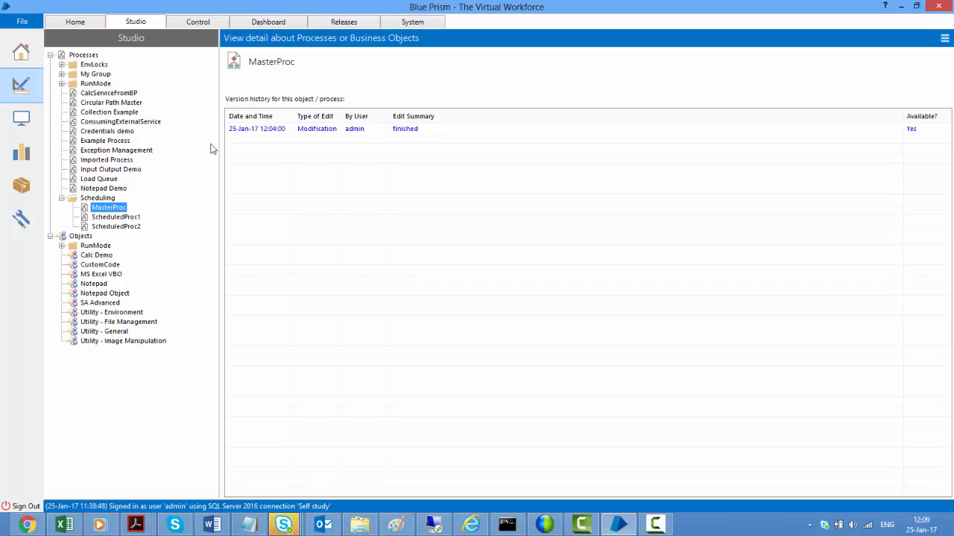
In the Control tab, create a new schedule and name it Demo Schedule
left_click(196, 21)
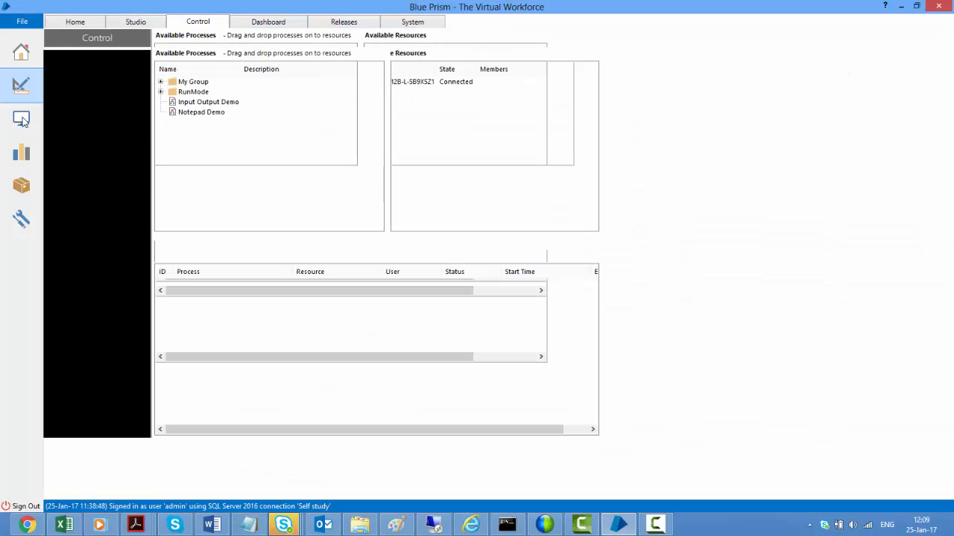
left_click(20, 119)
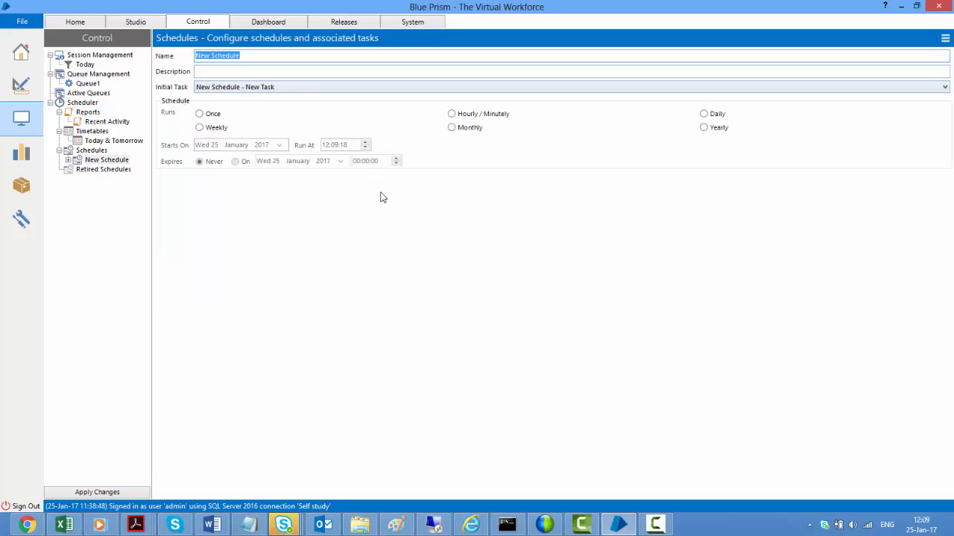
type("Demo Sched")
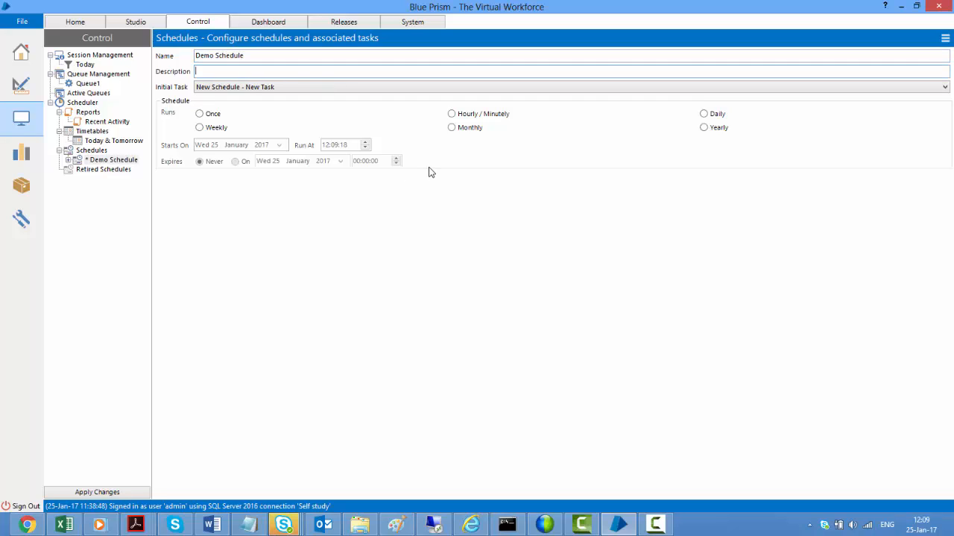
mouse_move(239, 104)
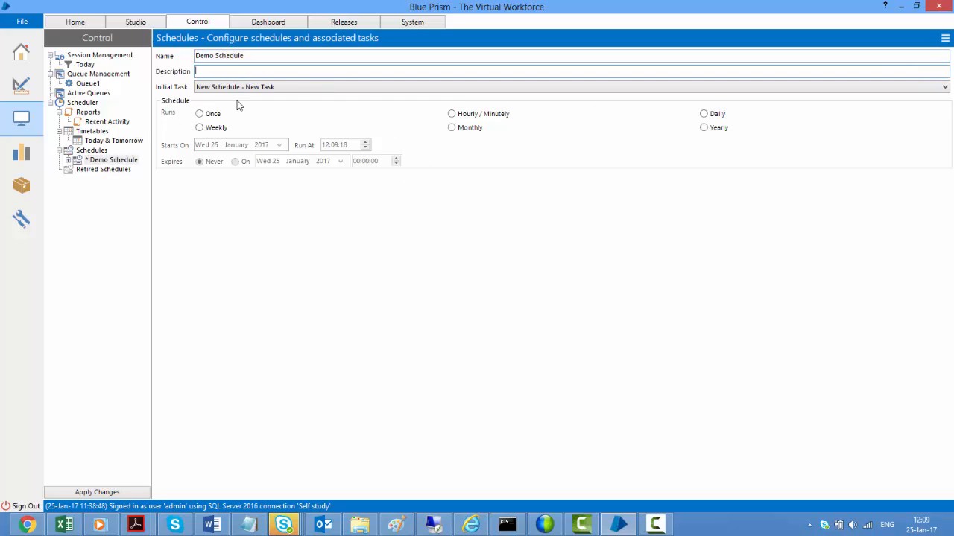
mouse_move(206, 104)
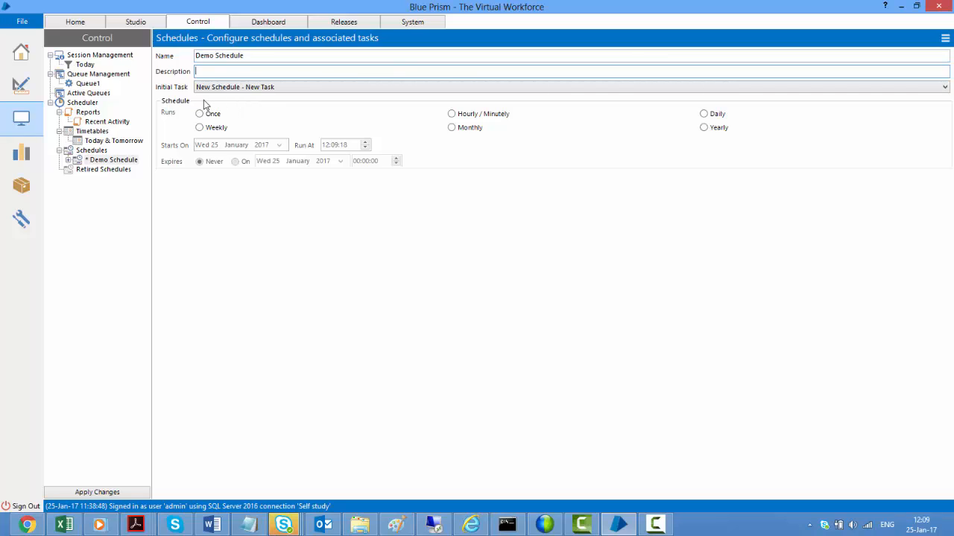
mouse_move(80, 172)
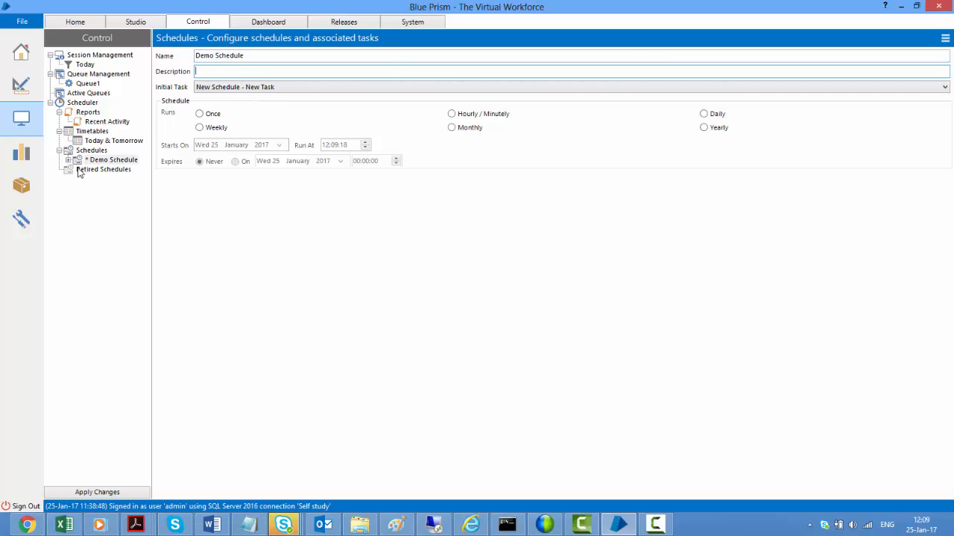
Select Demo Schedule's New Task and rename it Master Task
left_click(68, 159)
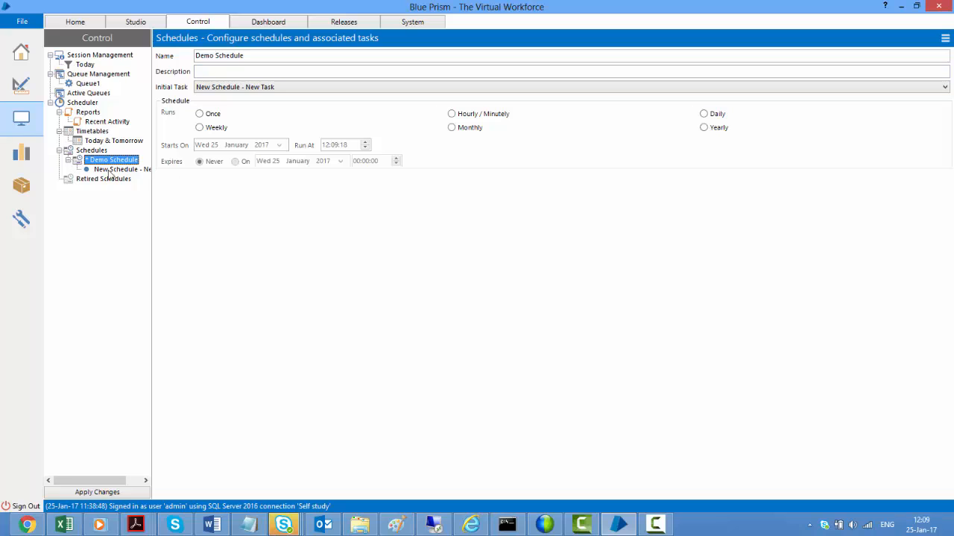
left_click(121, 170)
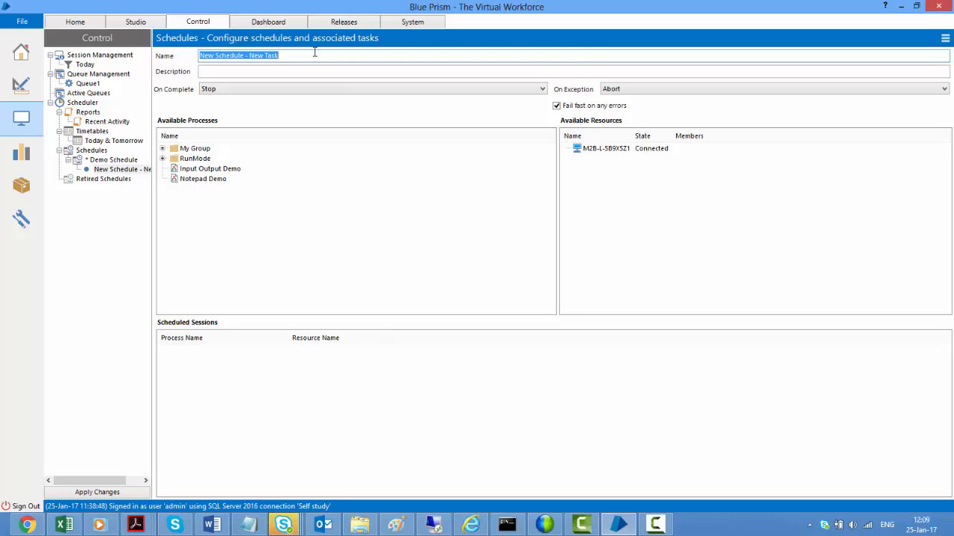
type("Master Task")
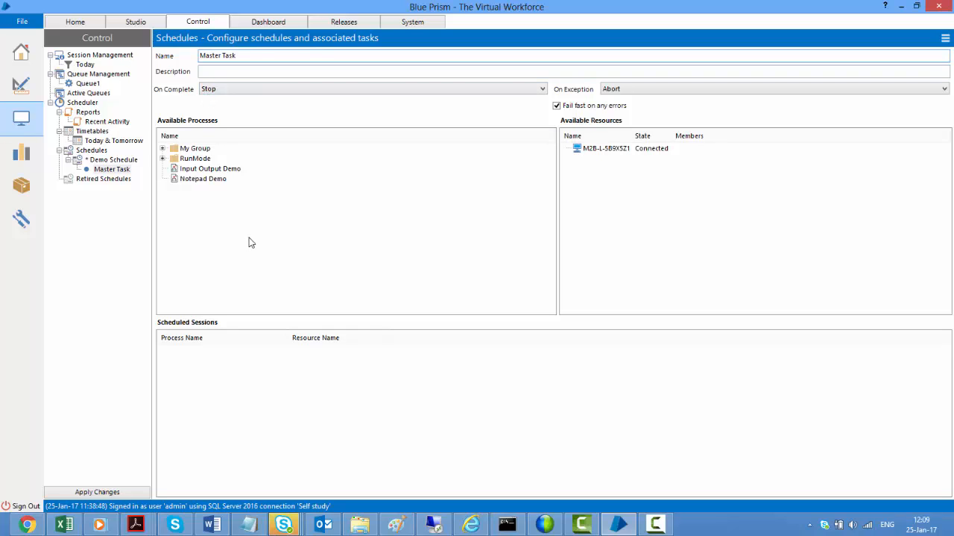
left_click(238, 55)
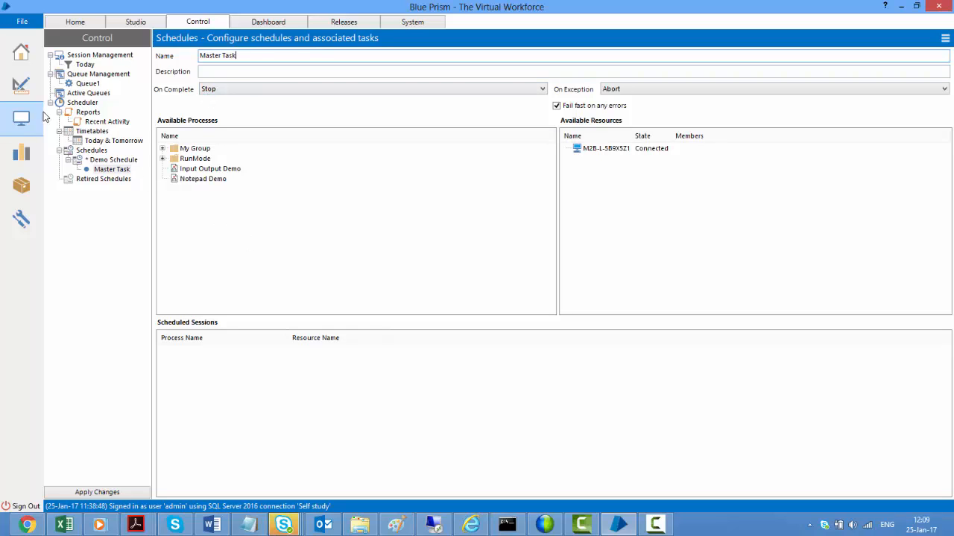
mouse_move(281, 191)
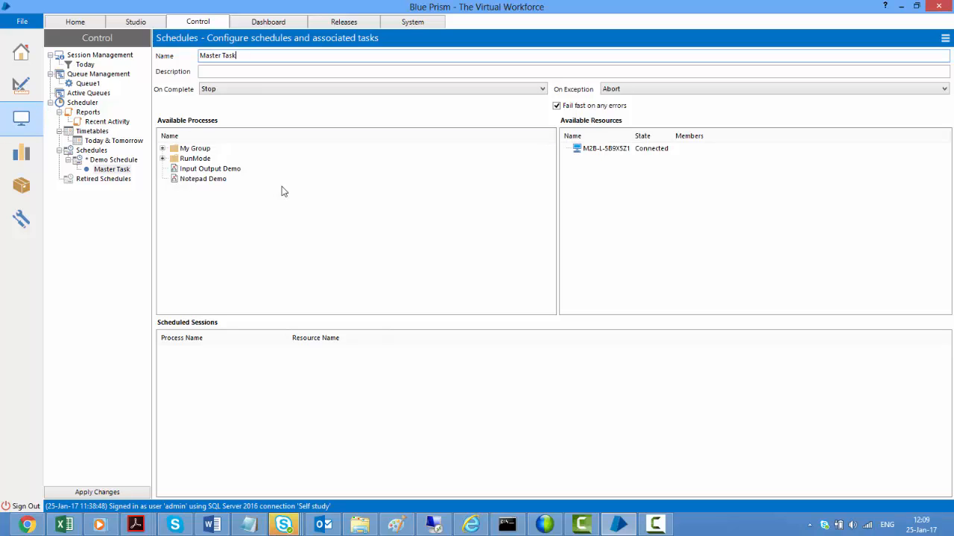
mouse_move(176, 148)
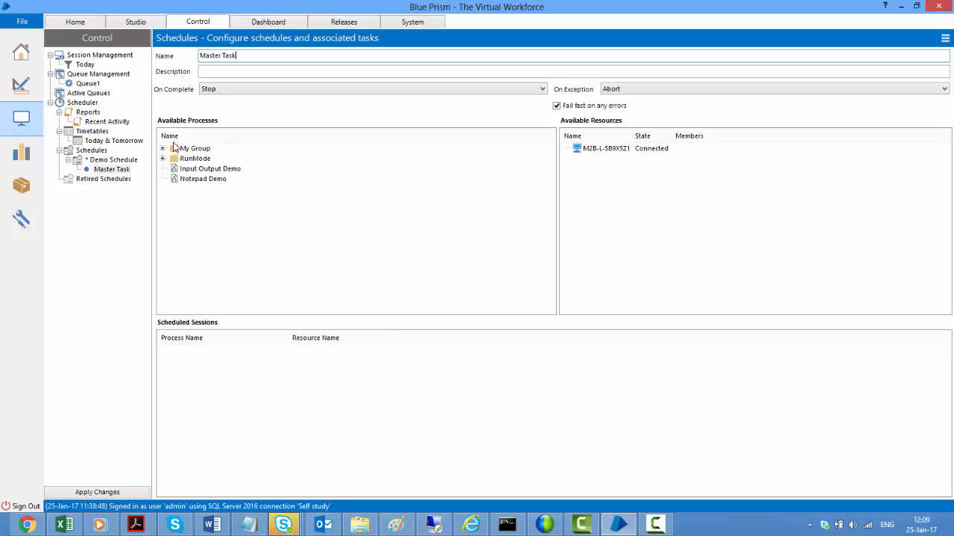
mouse_move(718, 444)
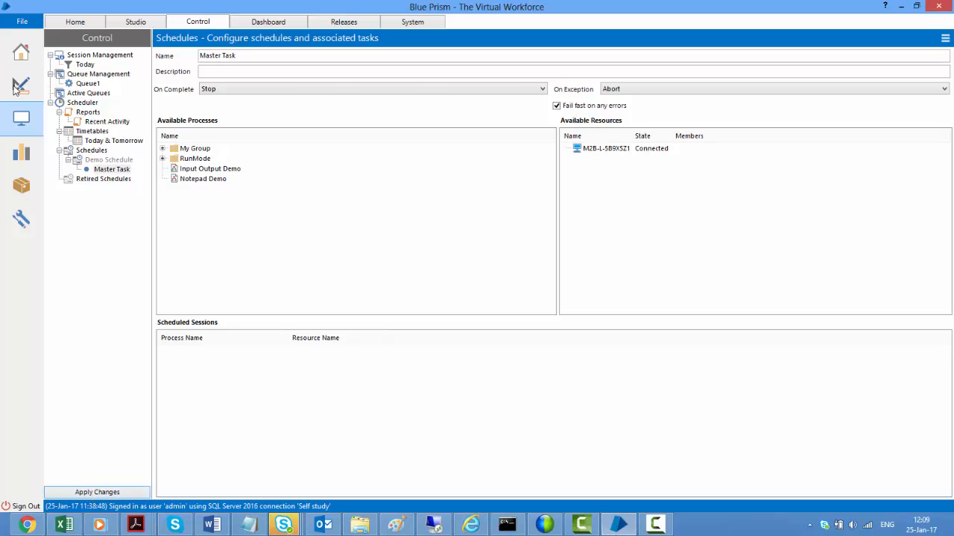
In Studio, open MasterProc and flag it to publish to Control Room
left_click(136, 21)
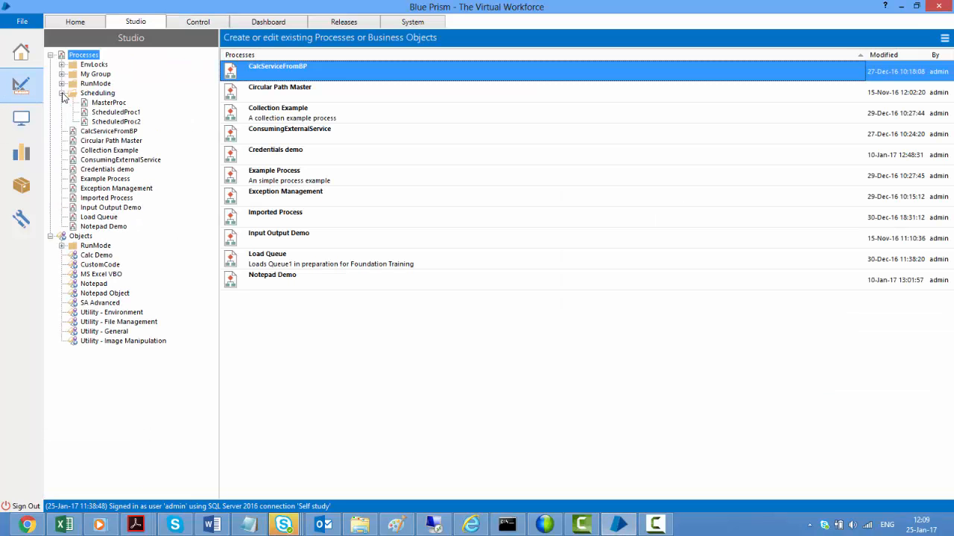
left_click(107, 101)
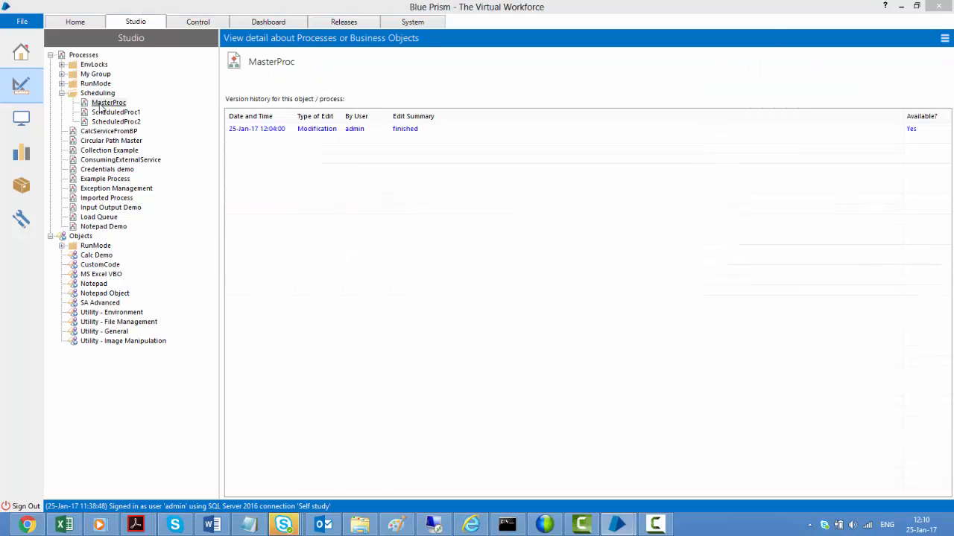
double_click(108, 102)
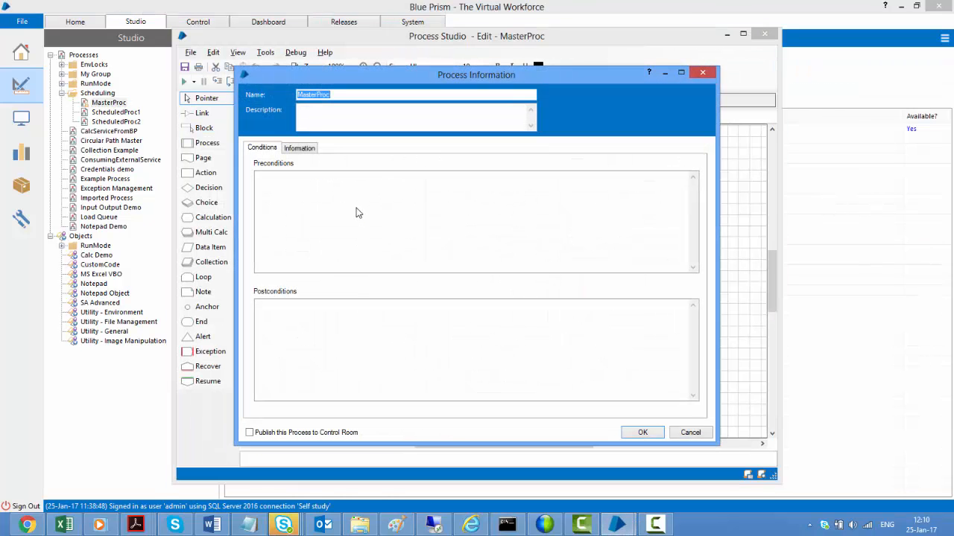
left_click(641, 432)
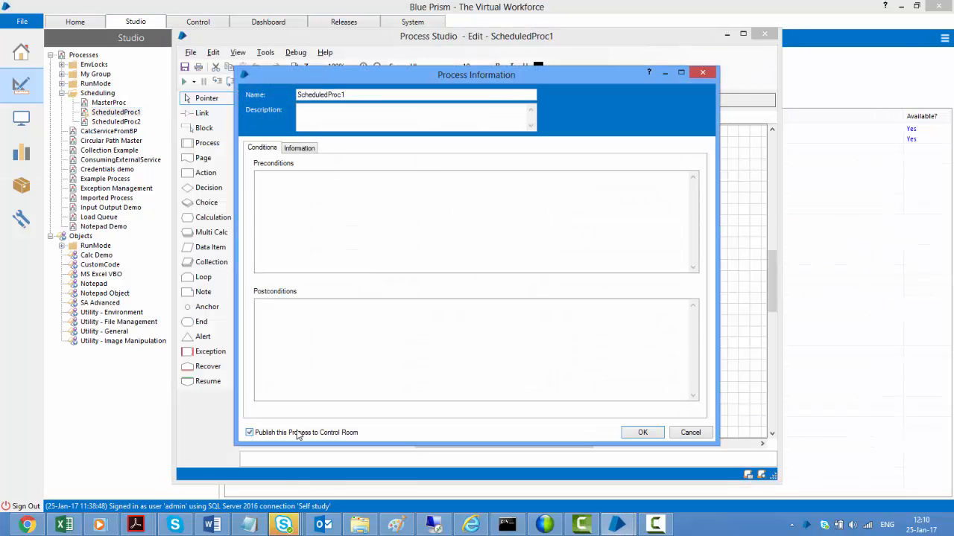
Publish ScheduledProc1 and ScheduledProc2 to Control Room, saving with a 'publish' comment
left_click(641, 432)
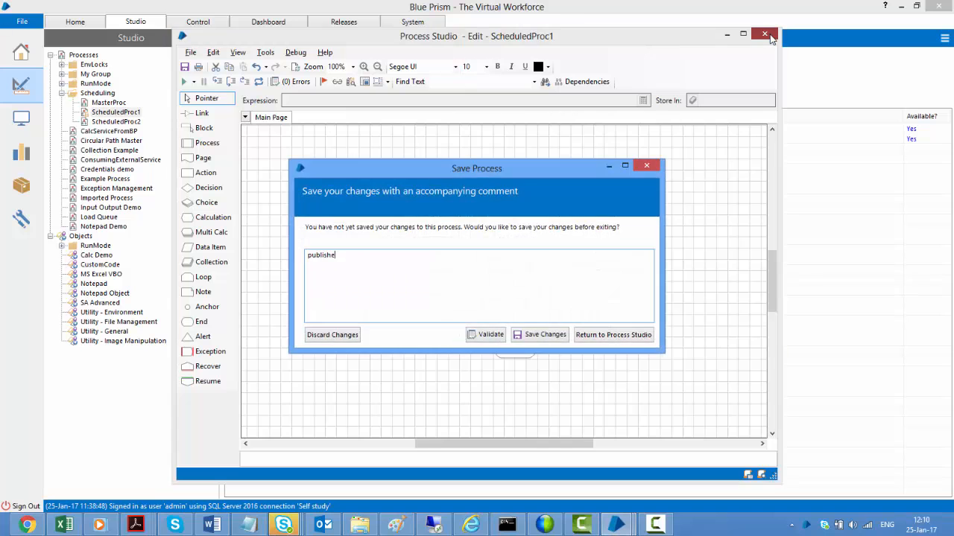
left_click(545, 334)
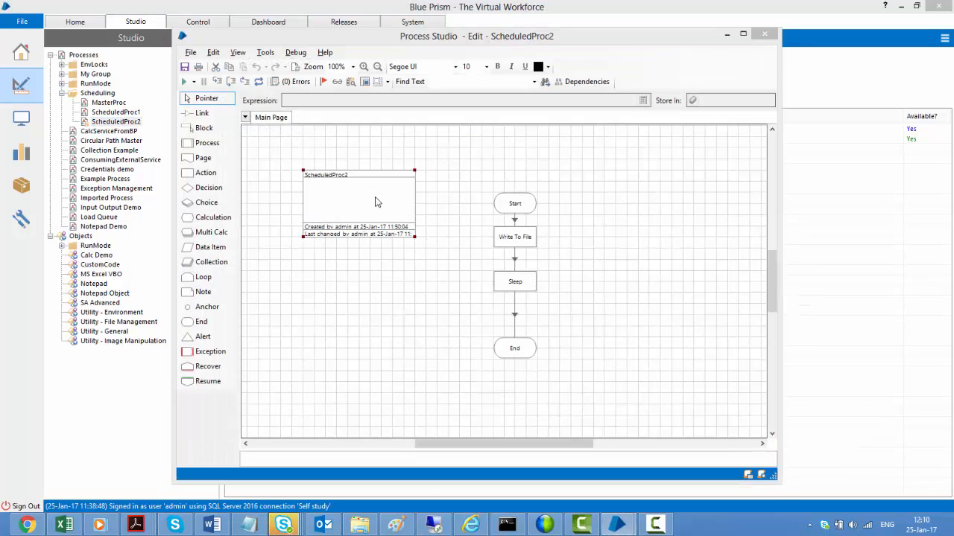
left_click(762, 32)
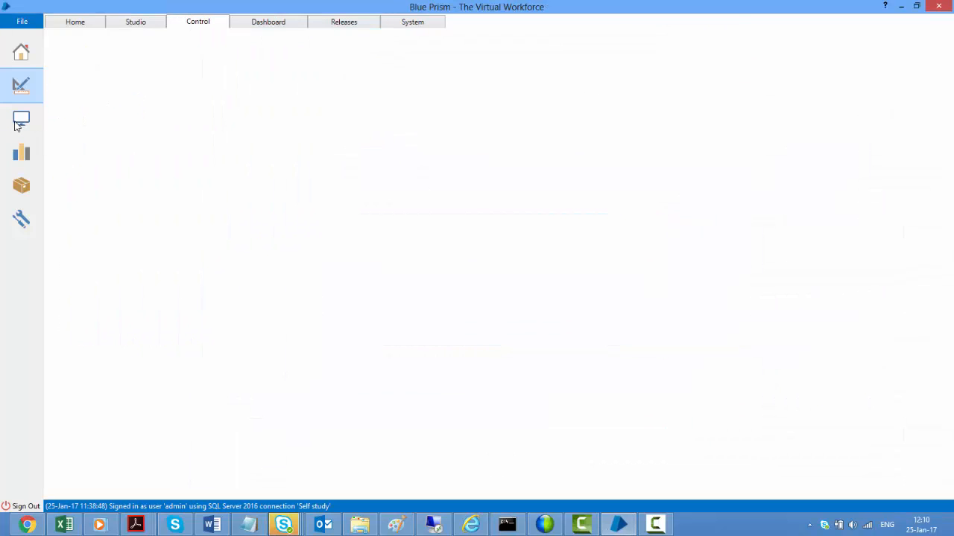
Add MasterProc from the Scheduling group to Master Task's scheduled sessions
left_click(21, 119)
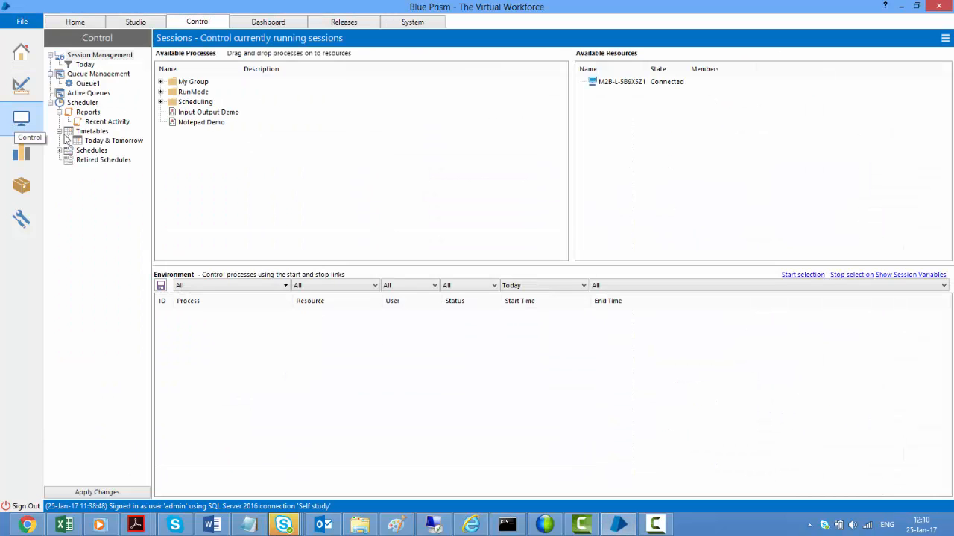
left_click(58, 149)
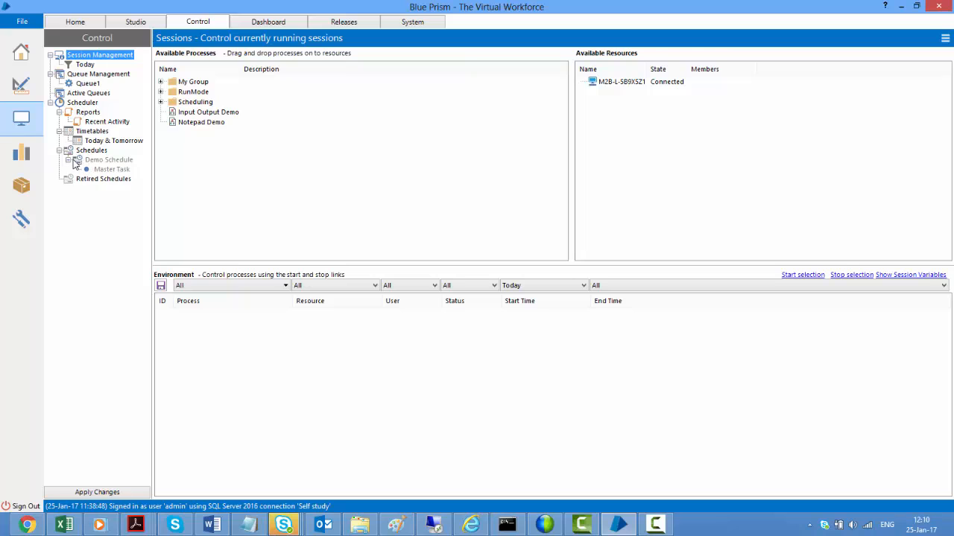
left_click(112, 170)
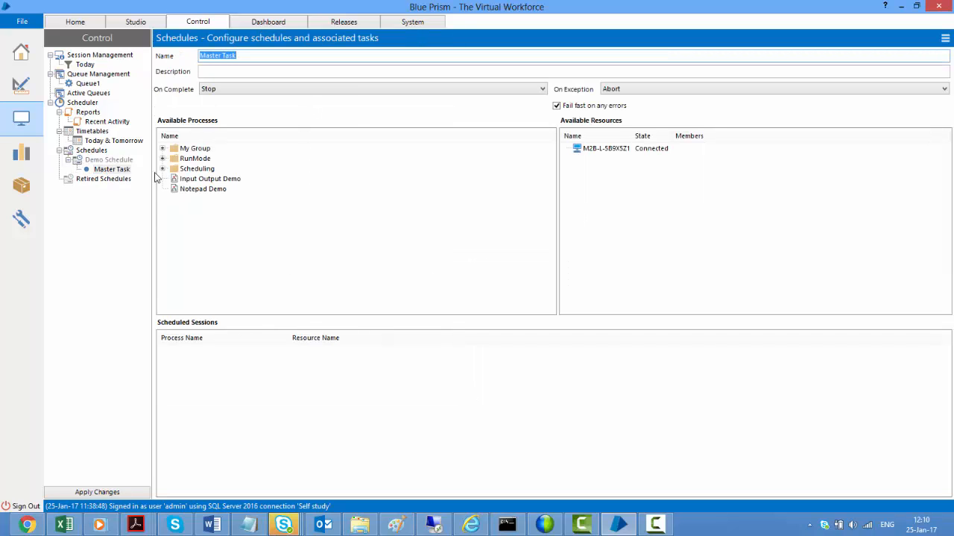
left_click(163, 169)
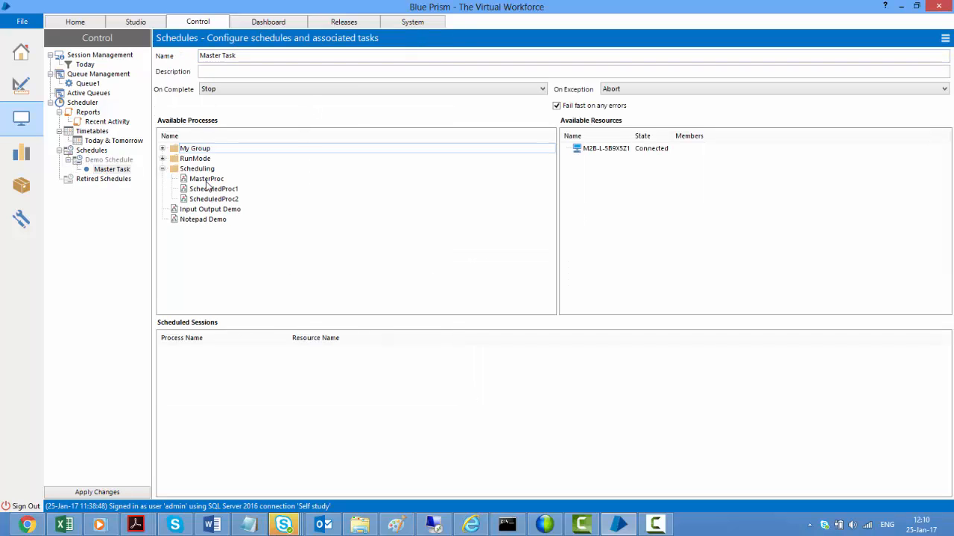
left_click(205, 179)
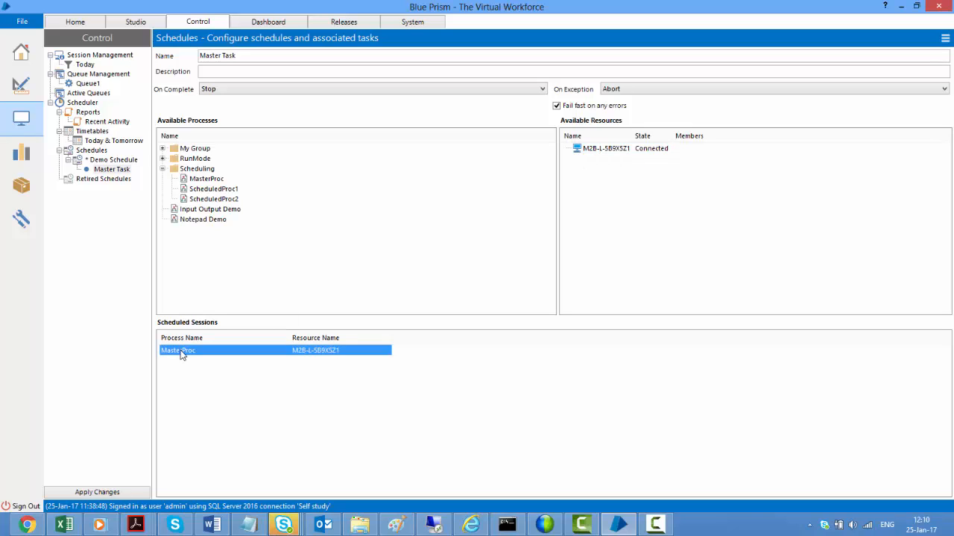
Review the MasterProc session's options and leave them unchanged
right_click(179, 350)
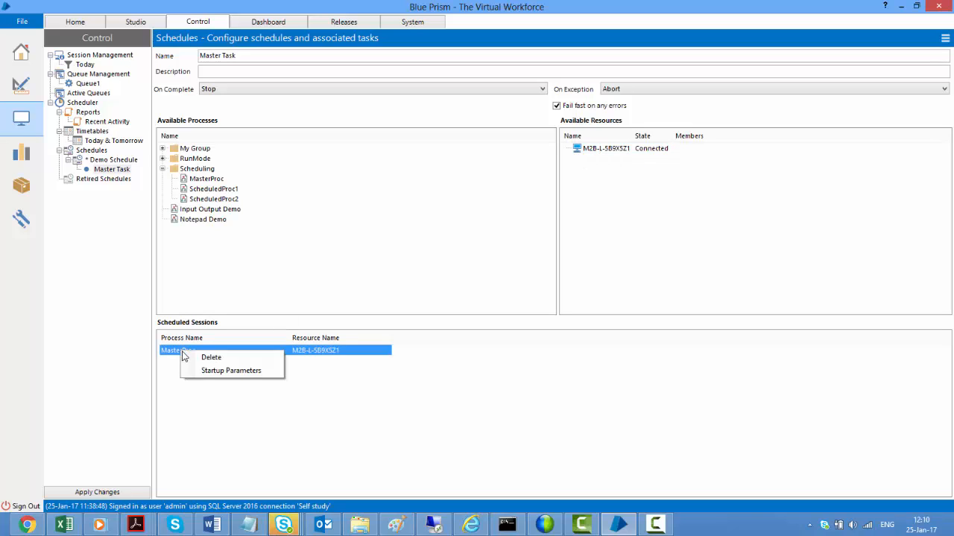
mouse_move(346, 376)
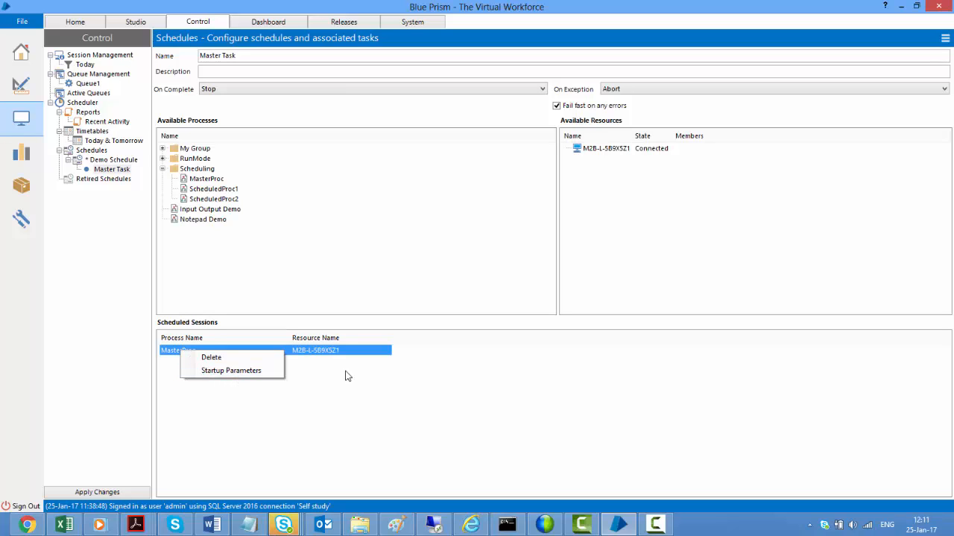
left_click(345, 376)
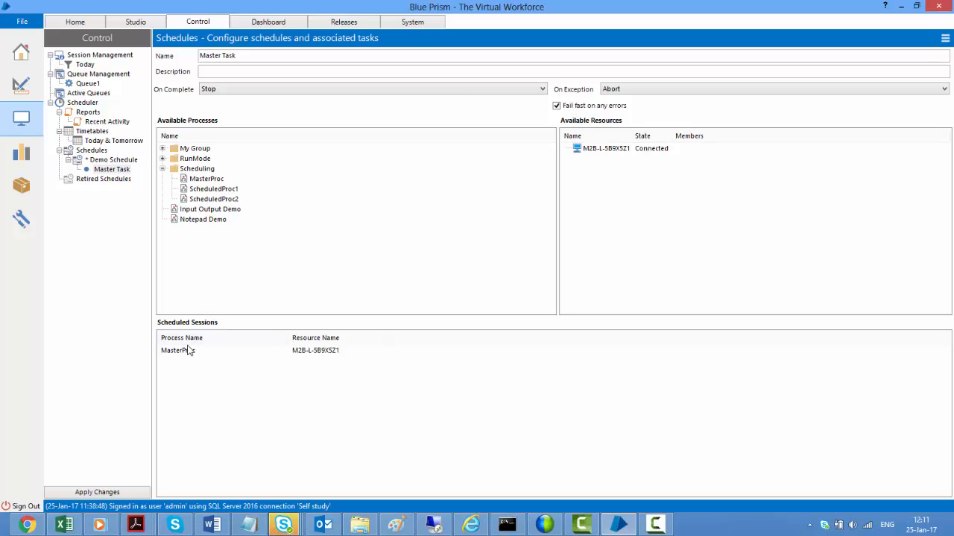
mouse_move(447, 188)
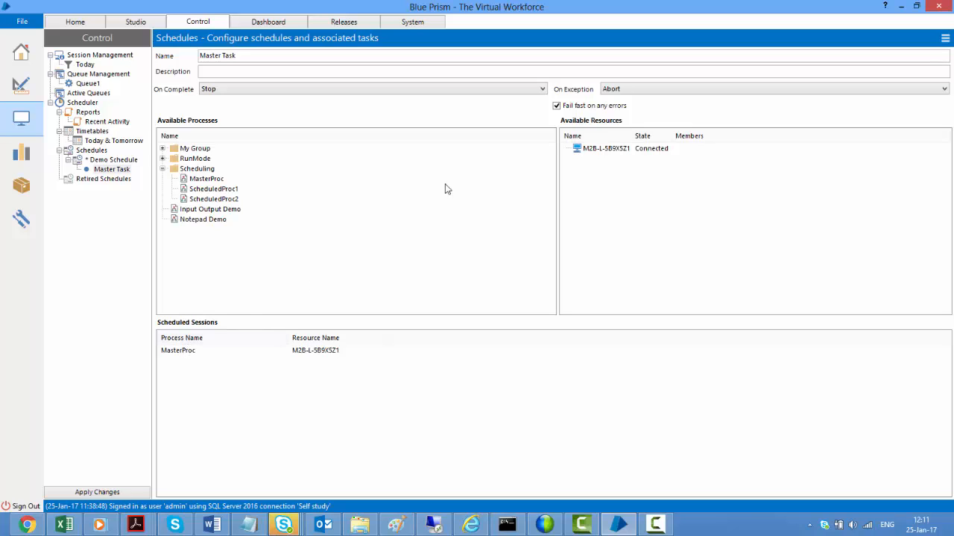
Name the new task 'Success Task' and add ScheduledProc1 from the Scheduling group
right_click(113, 160)
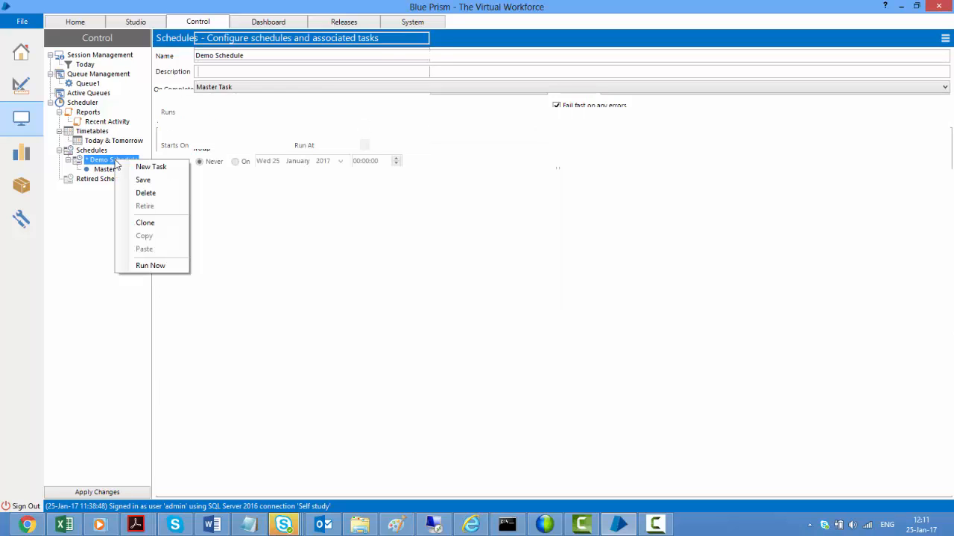
left_click(152, 167)
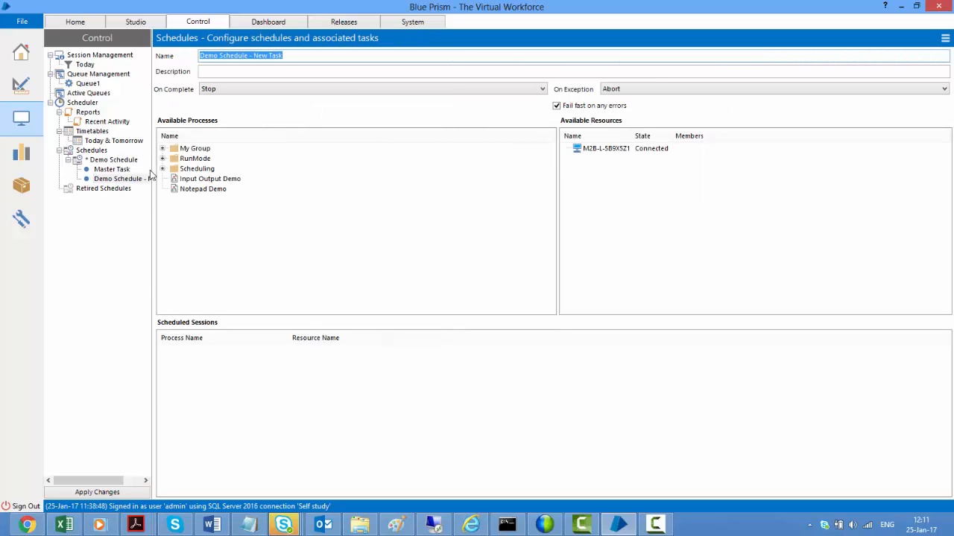
type("Success Task")
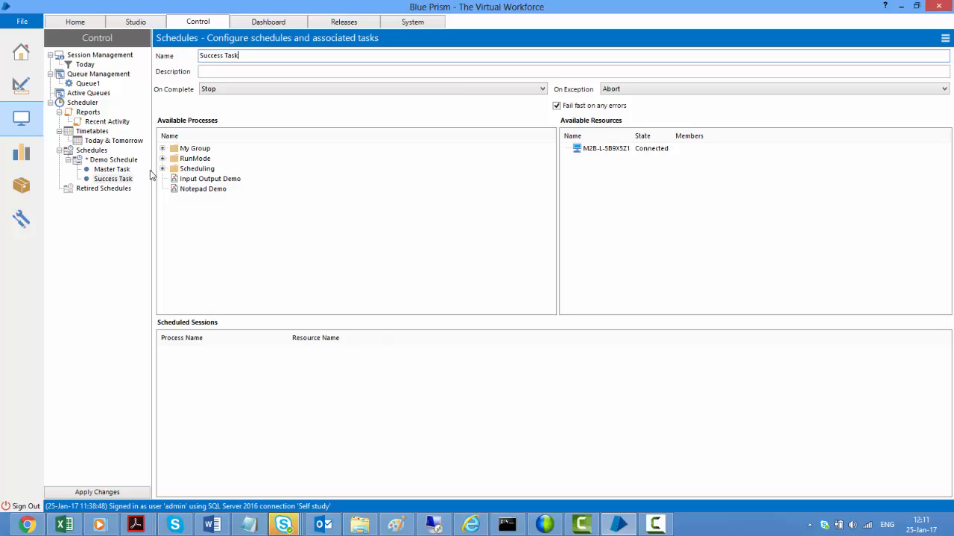
mouse_move(177, 188)
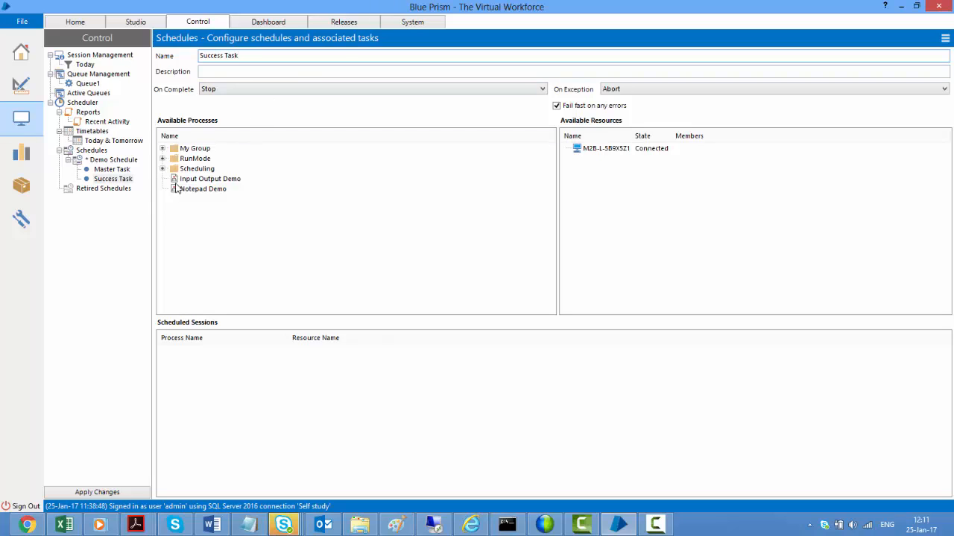
left_click(163, 168)
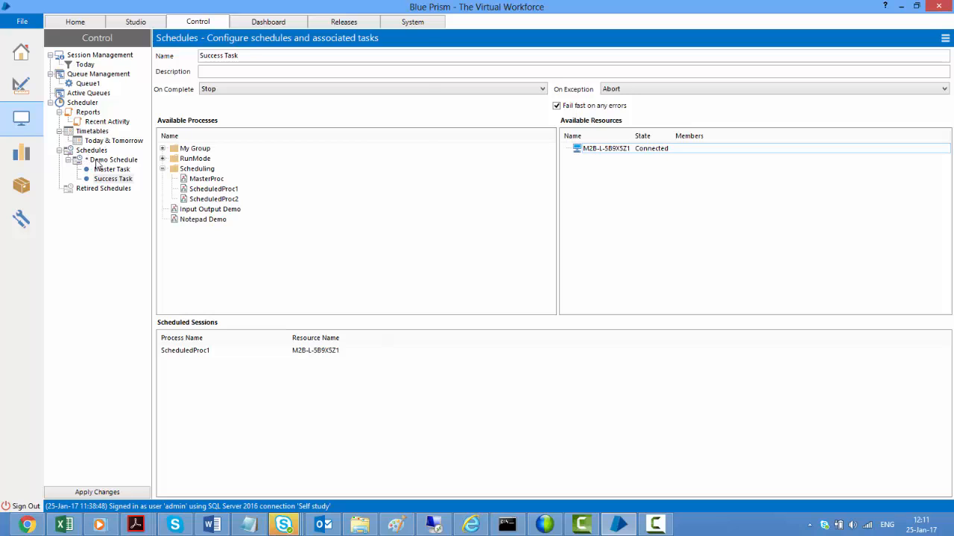
Create a task named 'Failure Task' and add ScheduledProc2 from the Scheduling group
left_click(116, 188)
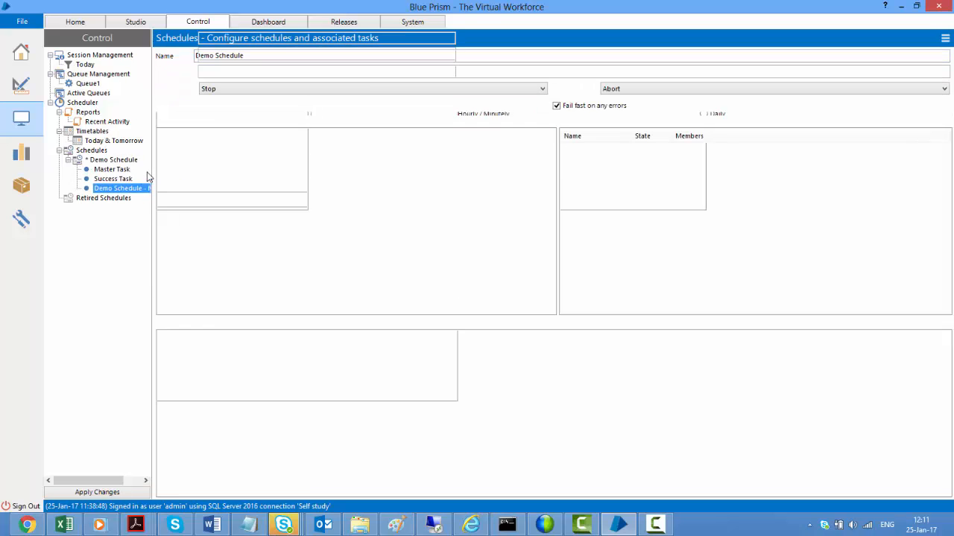
left_click(122, 188)
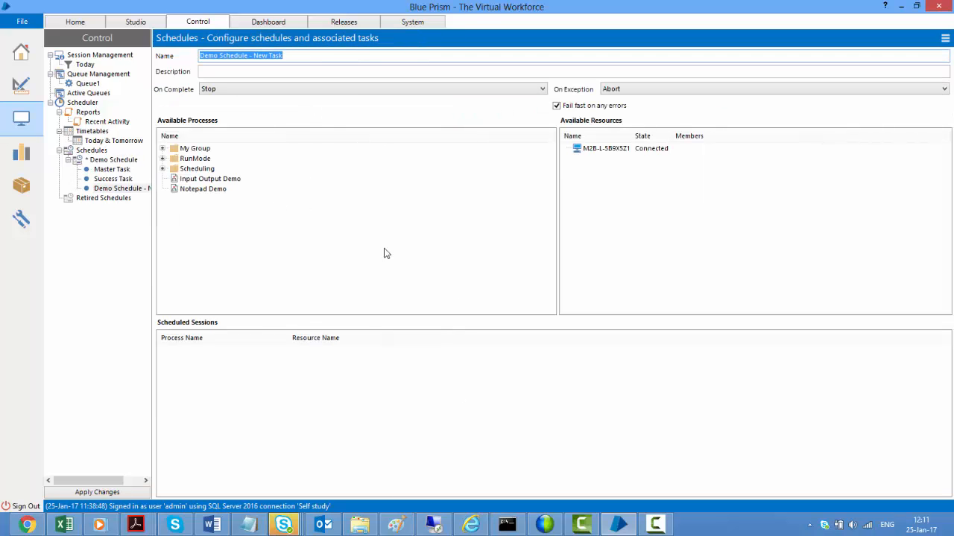
type("Failure Task")
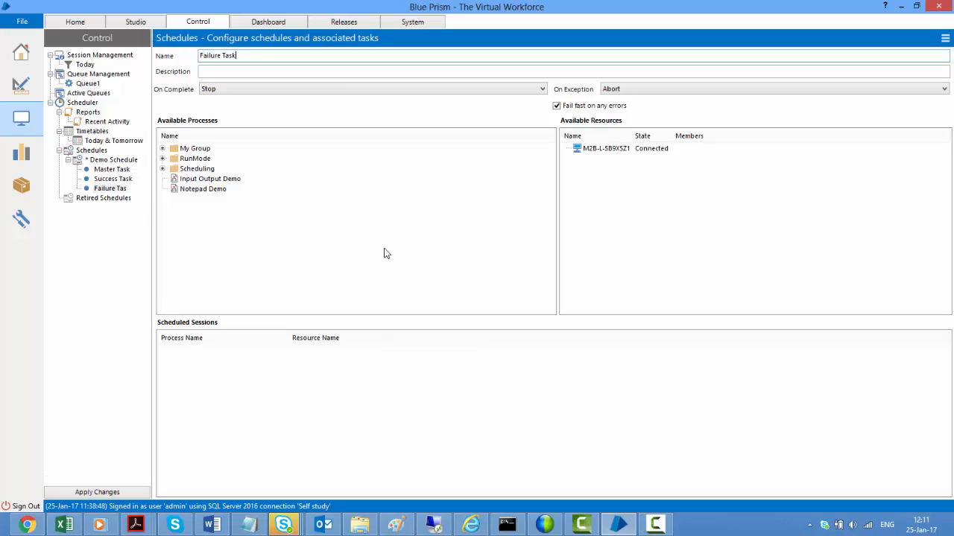
left_click(163, 169)
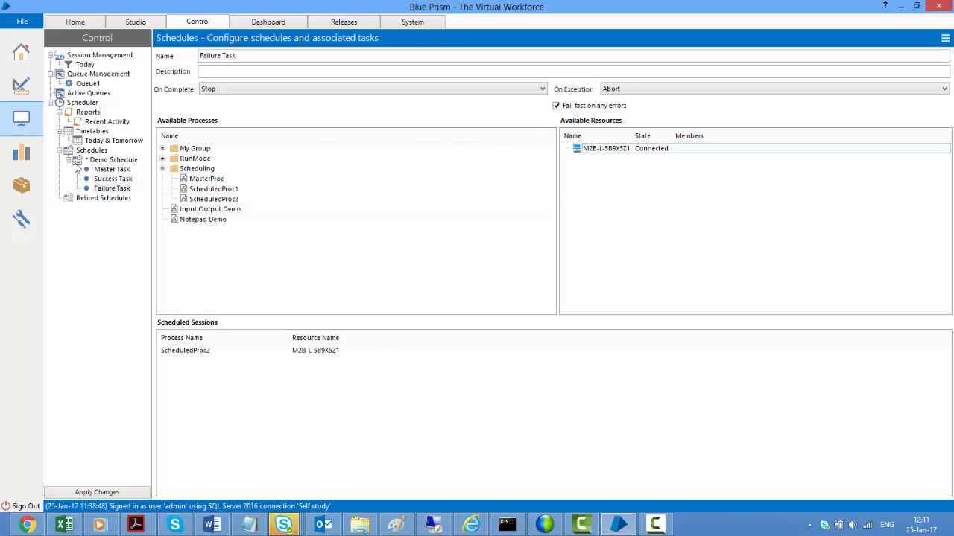
Set Master Task's On Complete to Success Task and On Exception to Failure Task
left_click(112, 170)
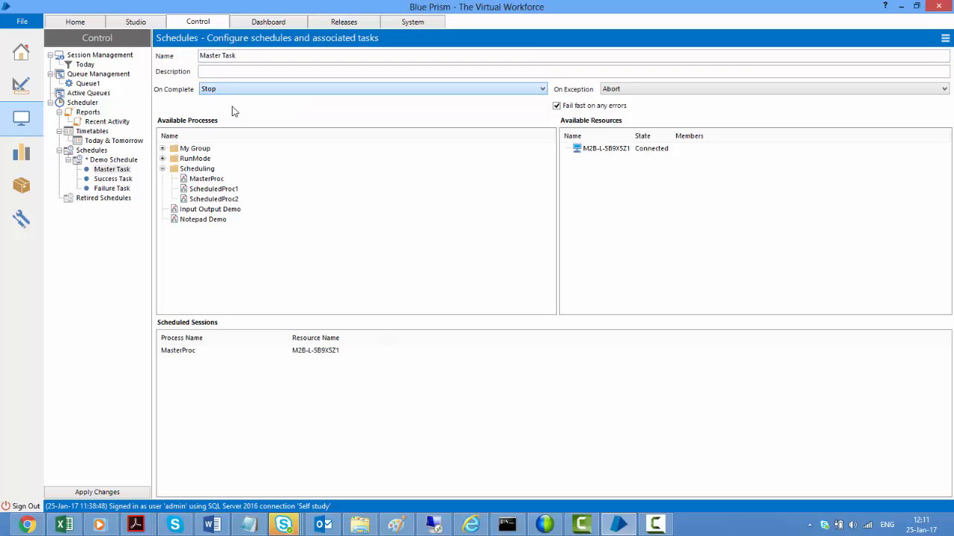
left_click(370, 90)
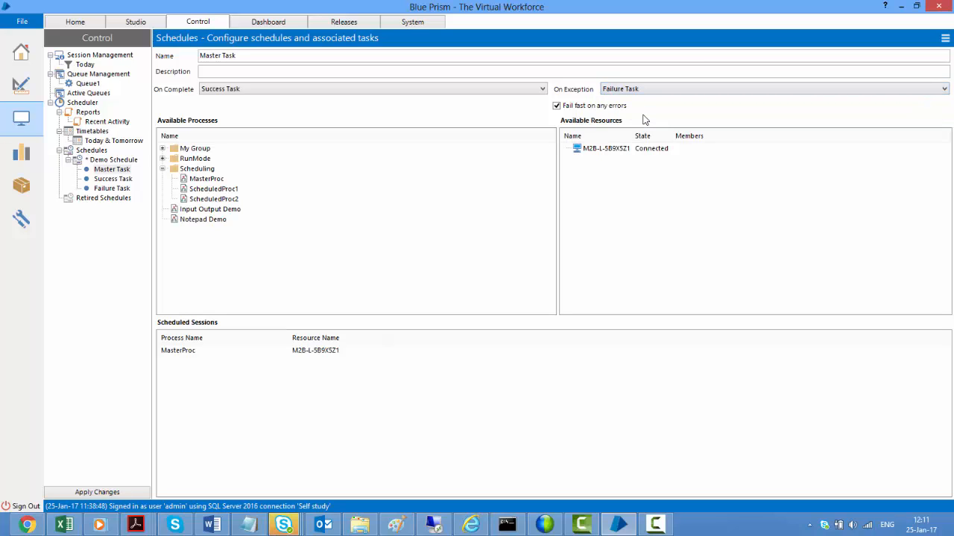
left_click(113, 178)
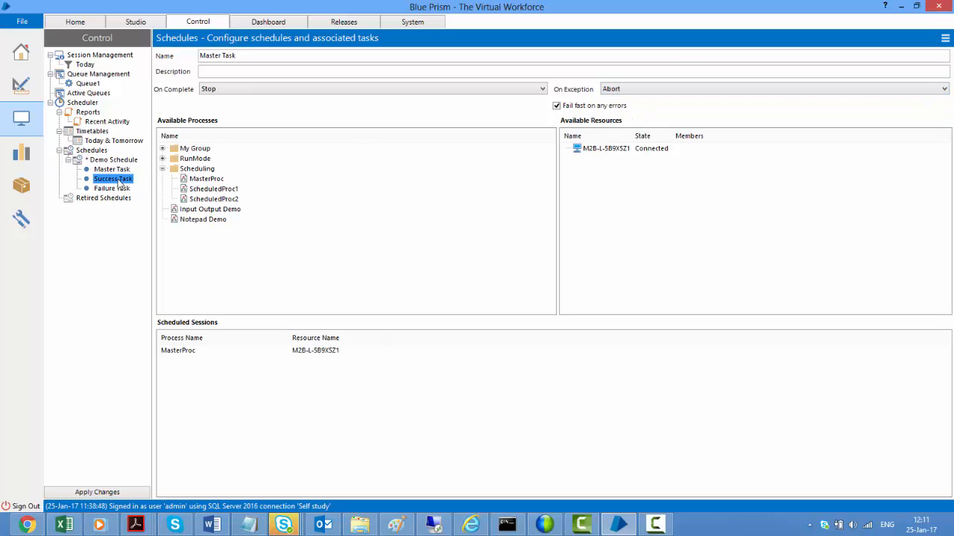
left_click(113, 179)
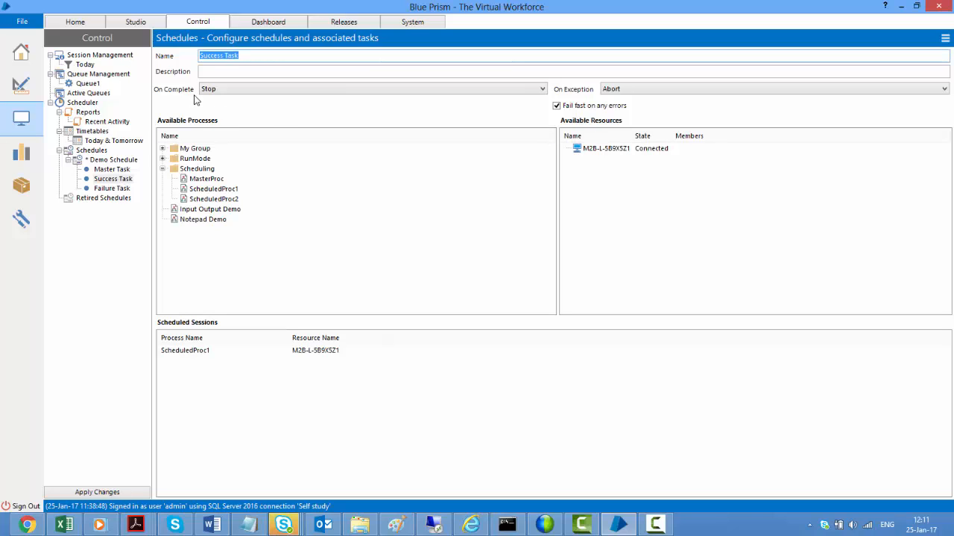
mouse_move(224, 102)
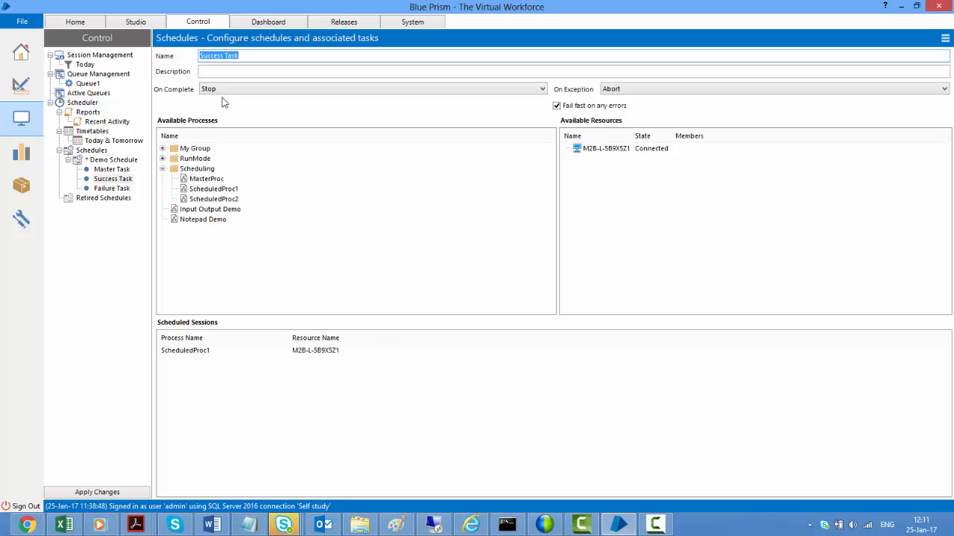
mouse_move(231, 426)
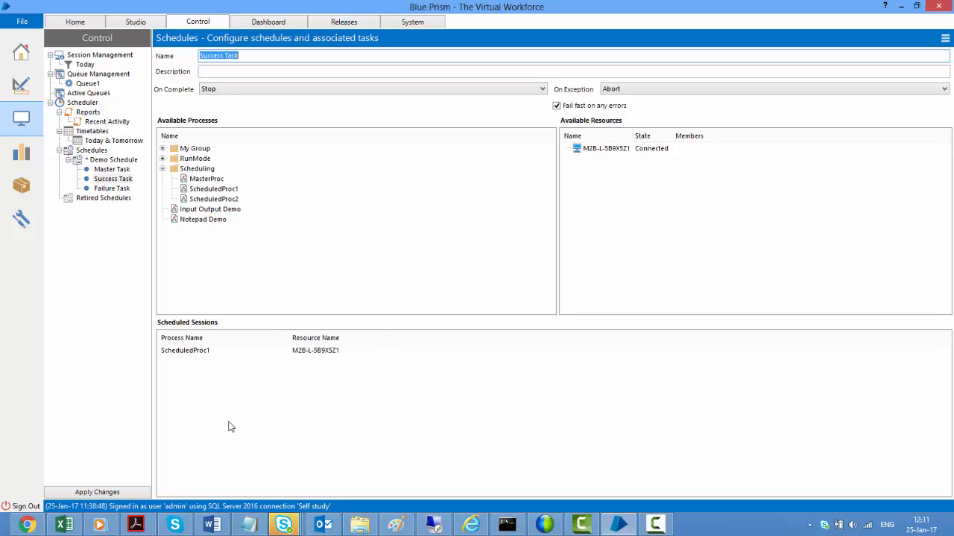
mouse_move(251, 171)
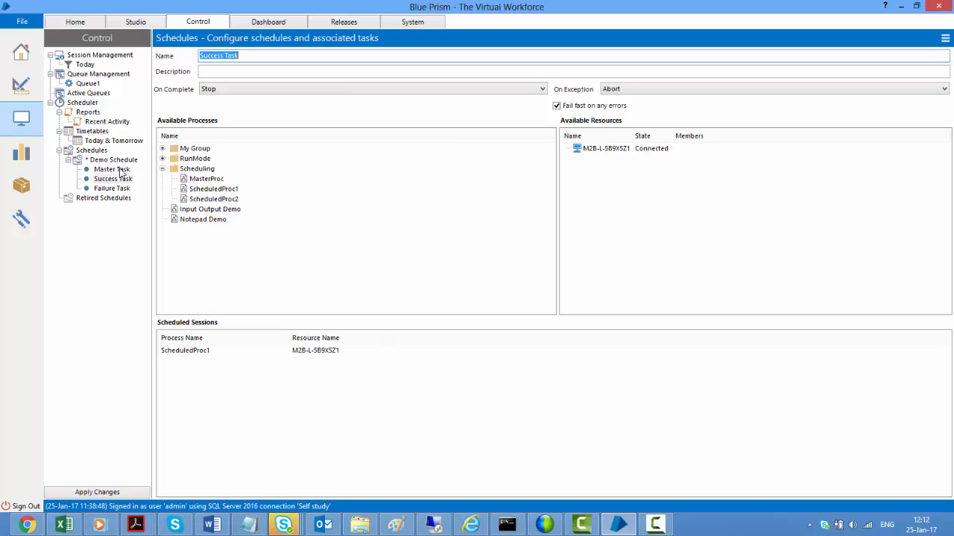
mouse_move(425, 101)
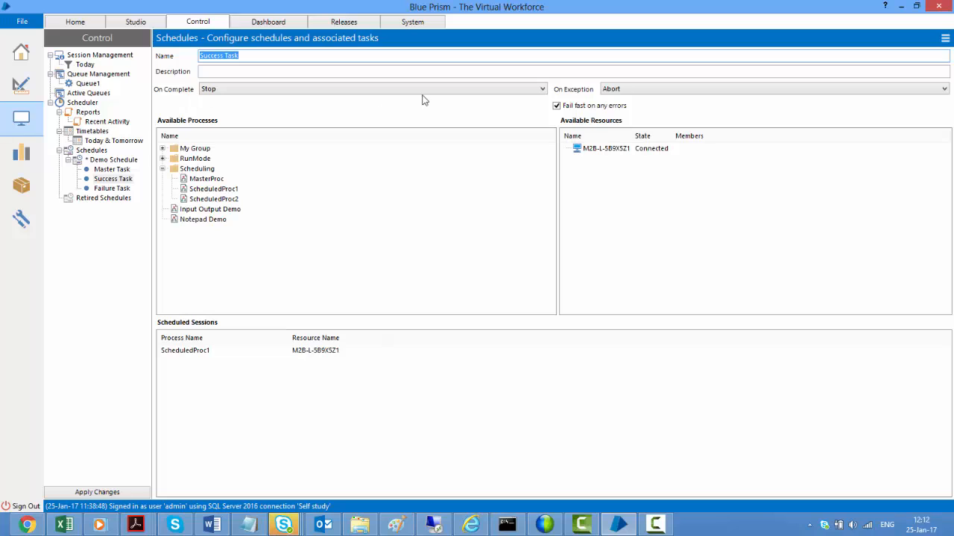
mouse_move(123, 171)
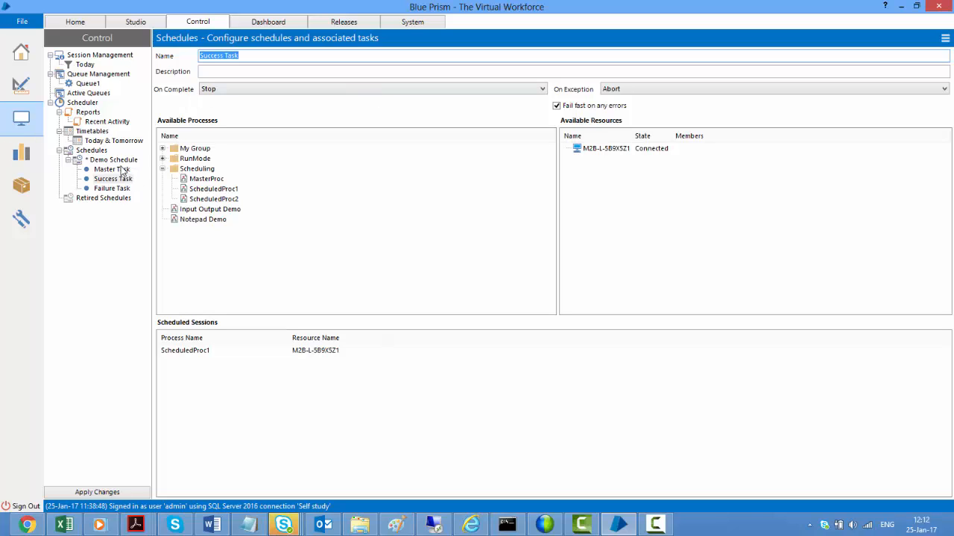
mouse_move(119, 164)
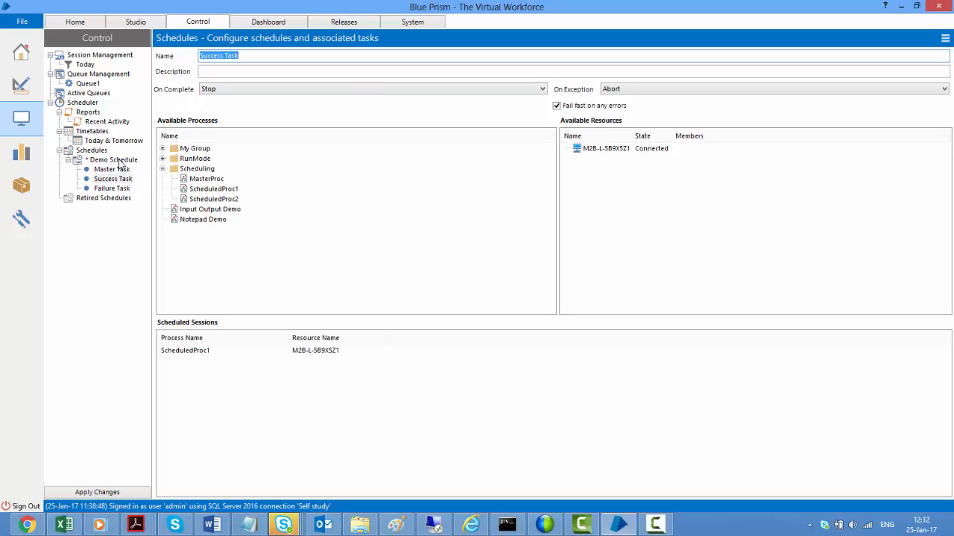
Show Demo Schedule's own settings with Master Task as the initial task
left_click(114, 160)
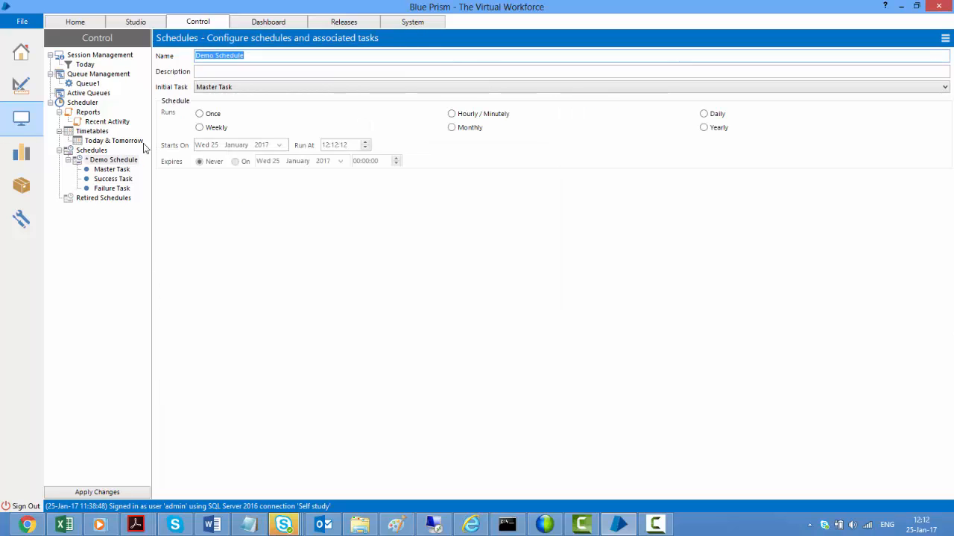
left_click(945, 87)
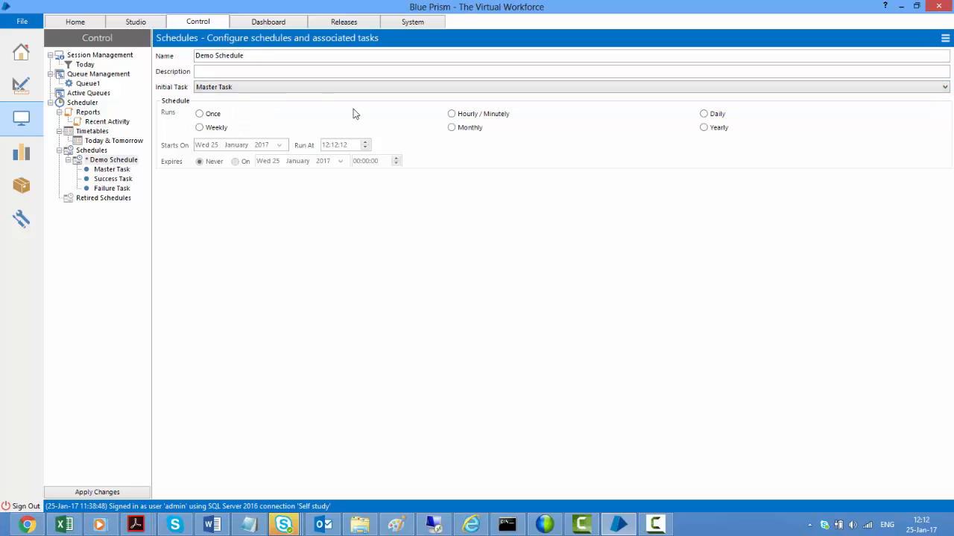
mouse_move(519, 143)
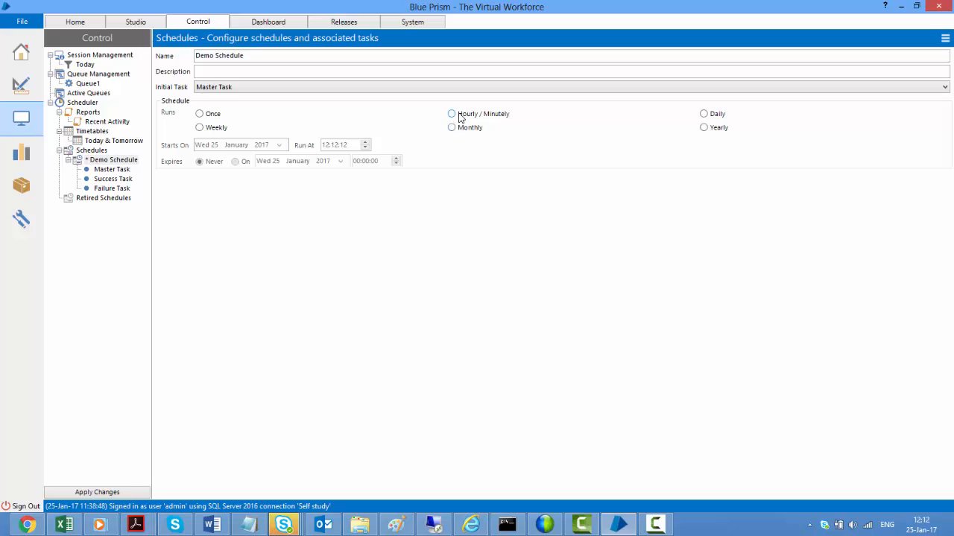
Make the schedule Hourly/Minutely with an expiry date of 1 February 2017
left_click(452, 113)
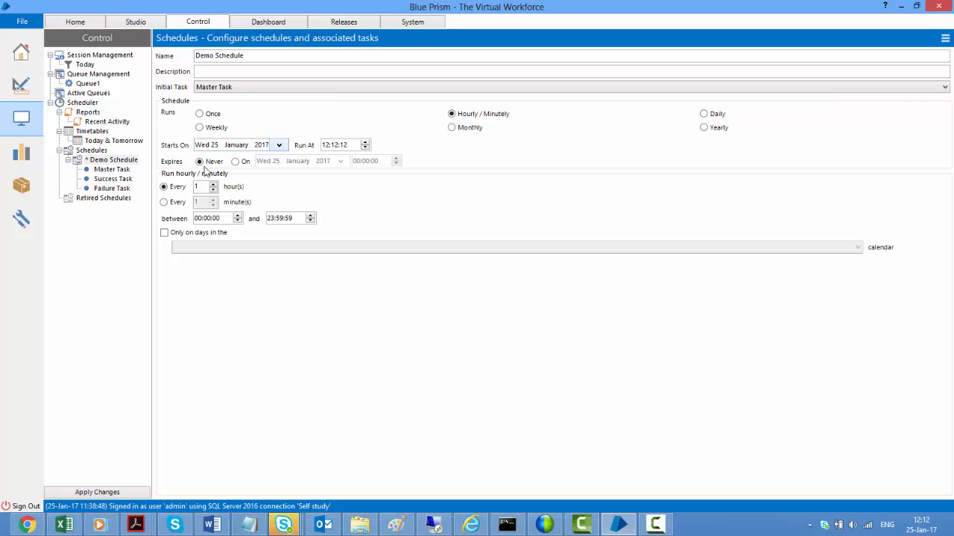
left_click(236, 161)
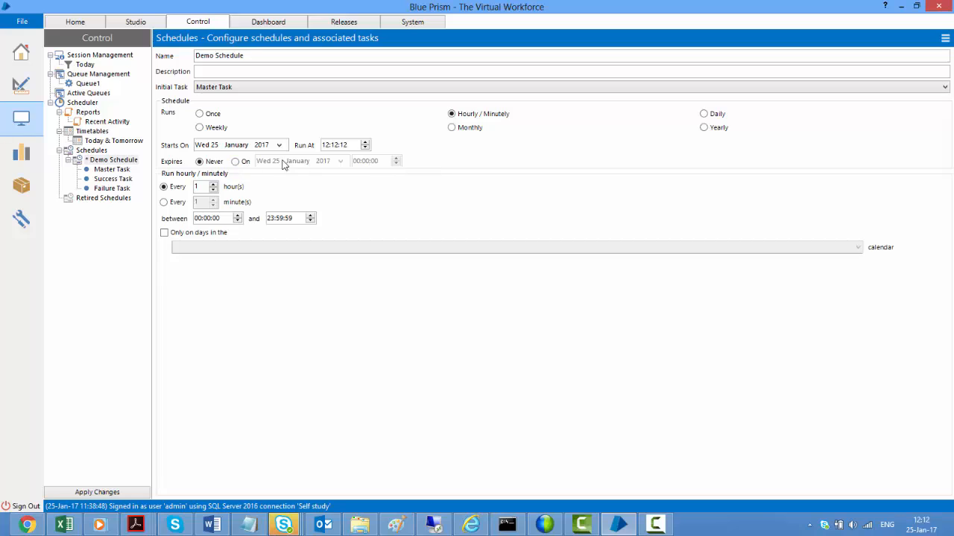
left_click(235, 161)
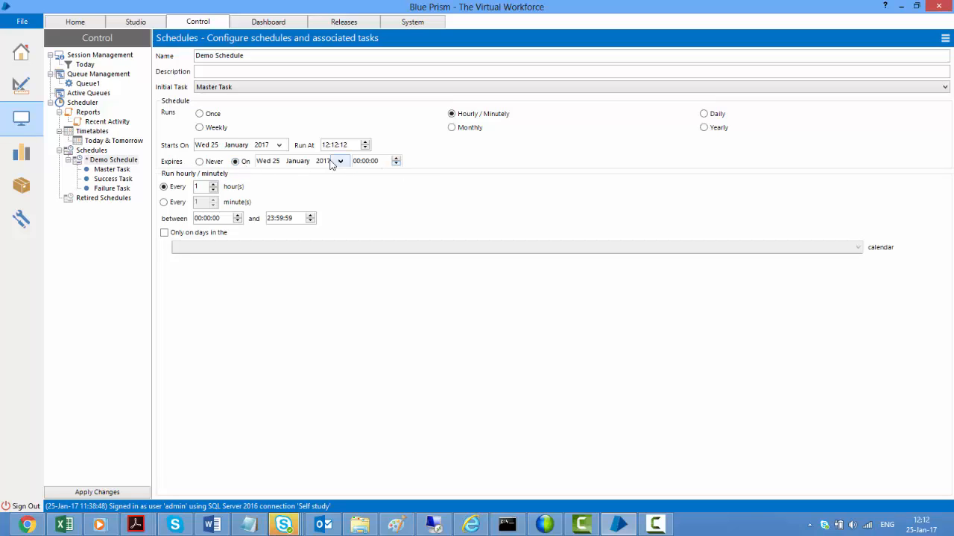
left_click(339, 161)
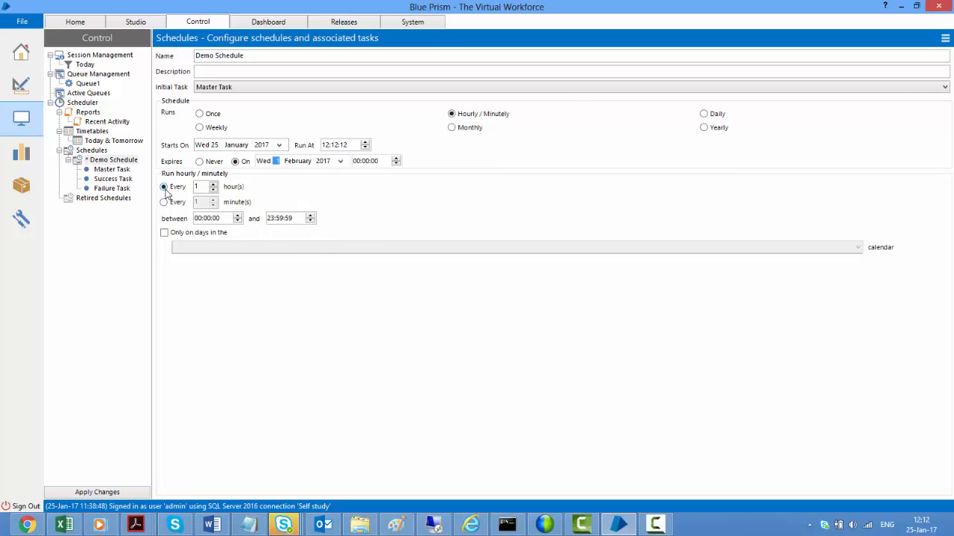
Repeat every 1 minute between 10:00:00 and 18:00:00
left_click(164, 203)
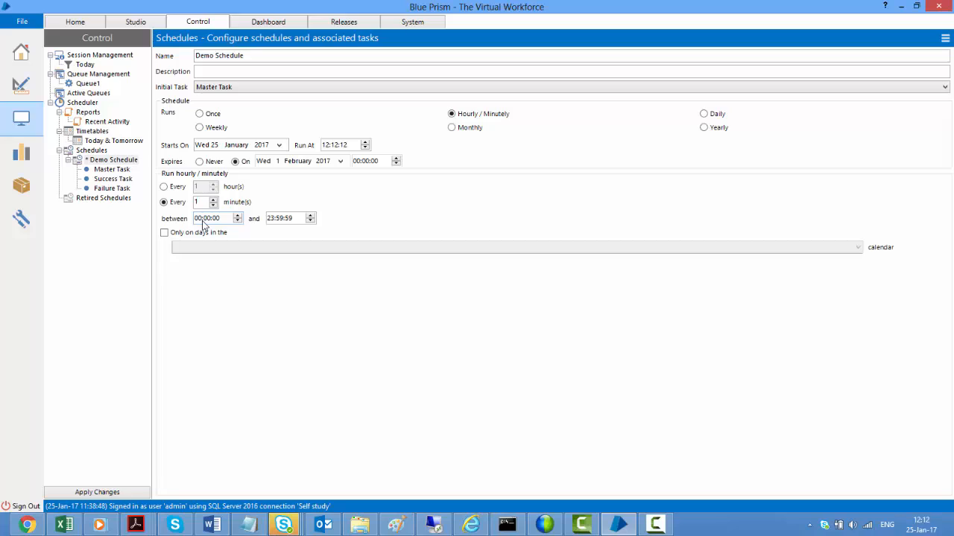
left_click(212, 217)
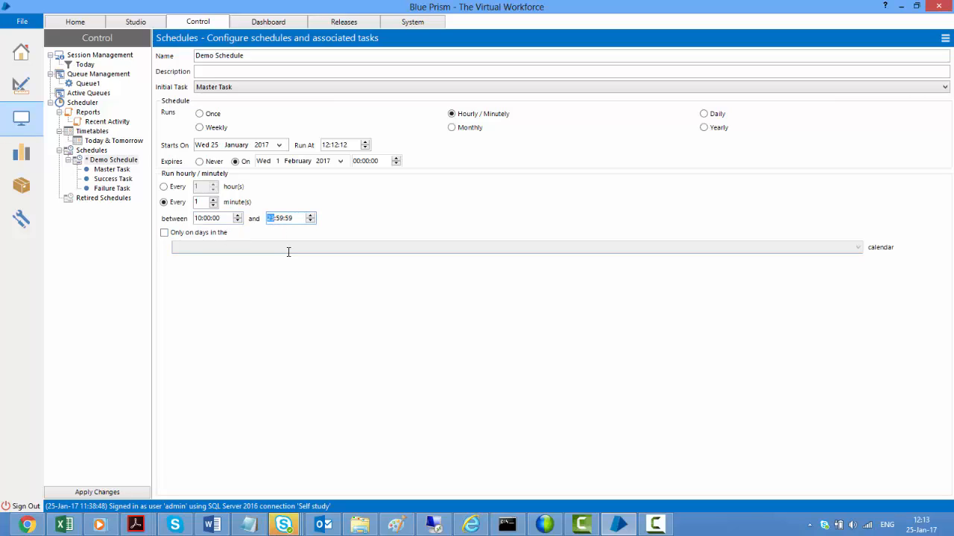
type("18:00:00")
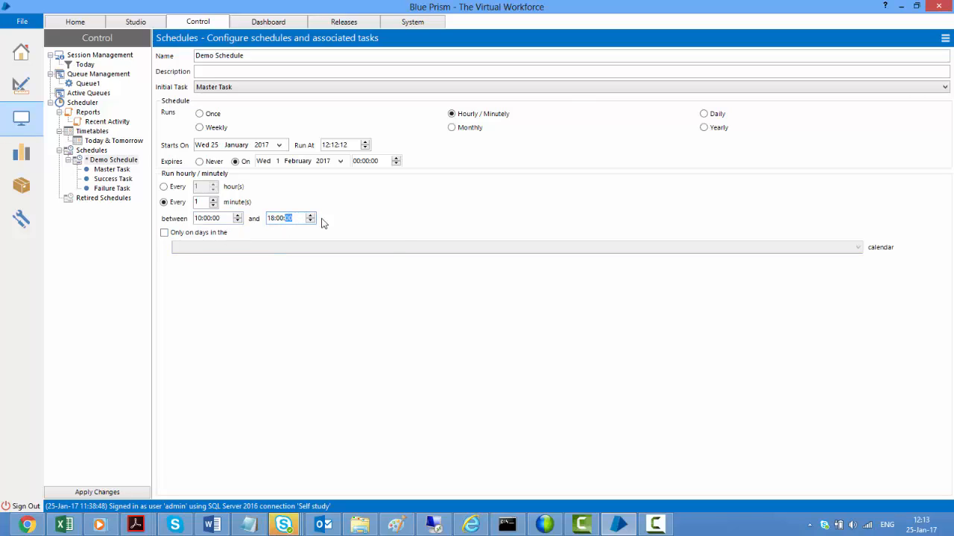
mouse_move(399, 235)
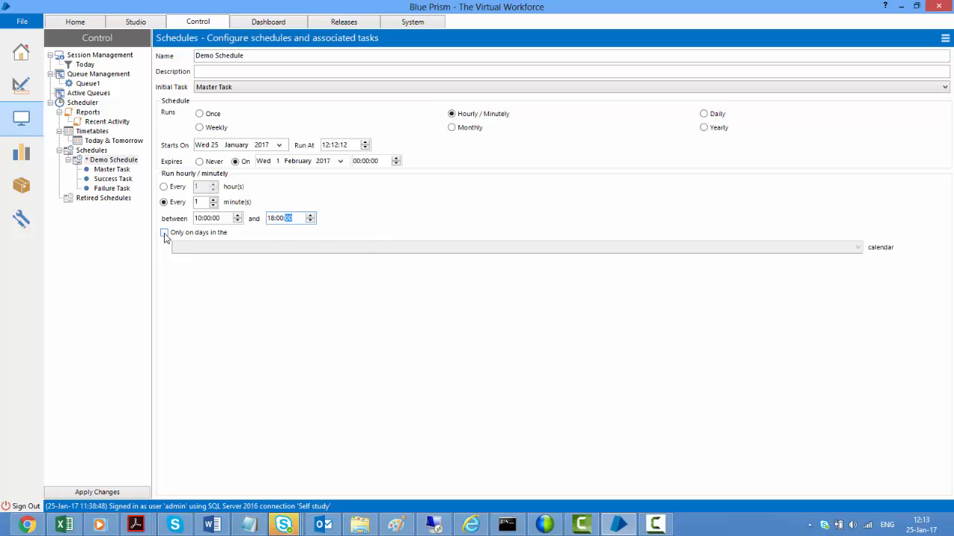
Restrict runs to the Working Week / No Holidays calendar and apply the changes
left_click(164, 233)
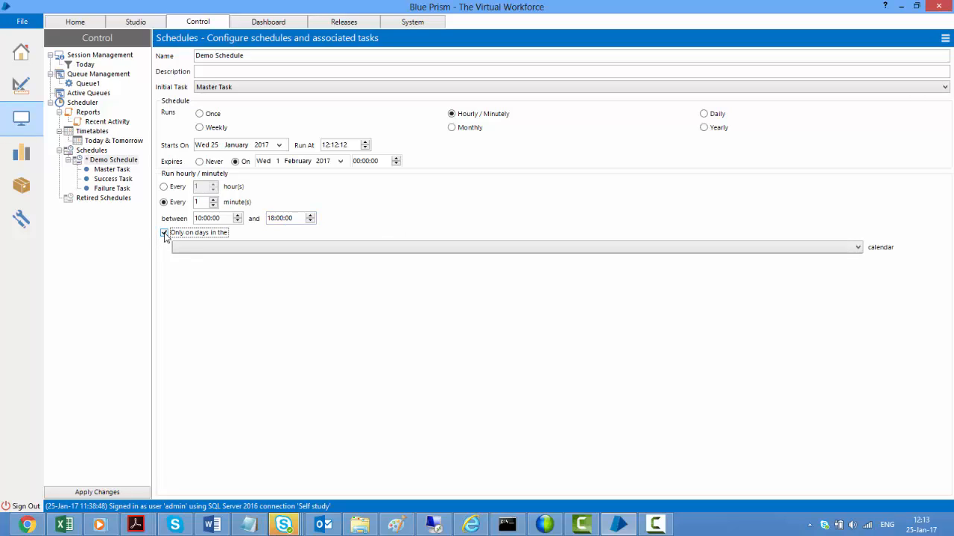
left_click(857, 247)
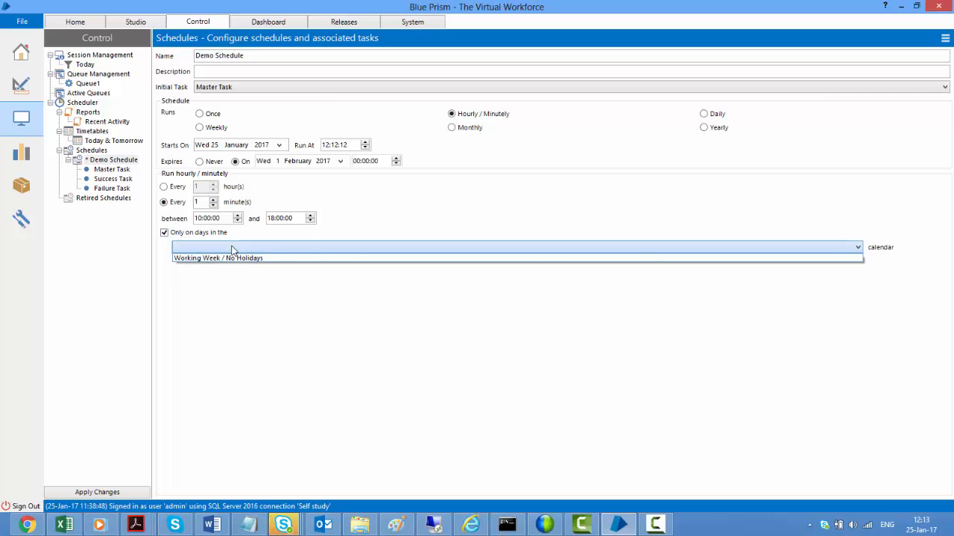
left_click(218, 258)
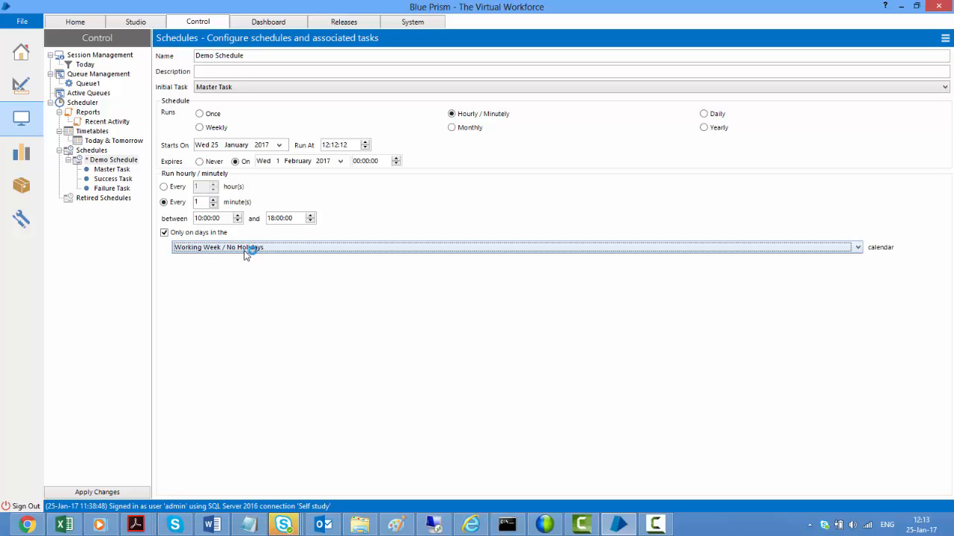
mouse_move(269, 255)
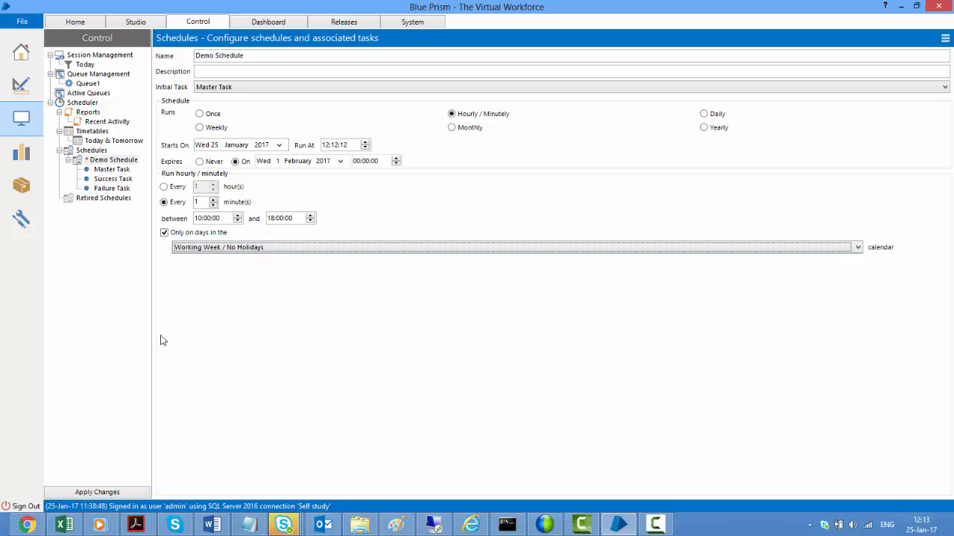
mouse_move(334, 316)
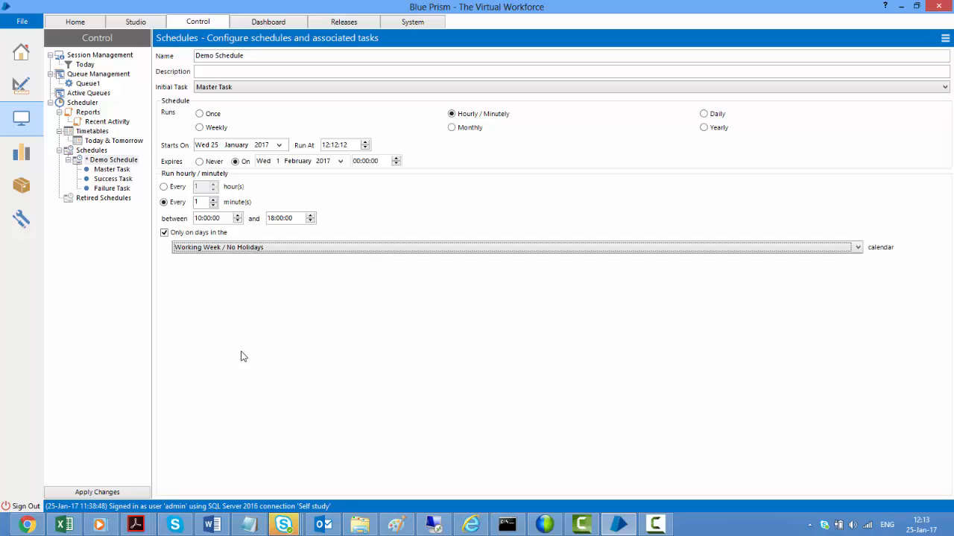
left_click(97, 491)
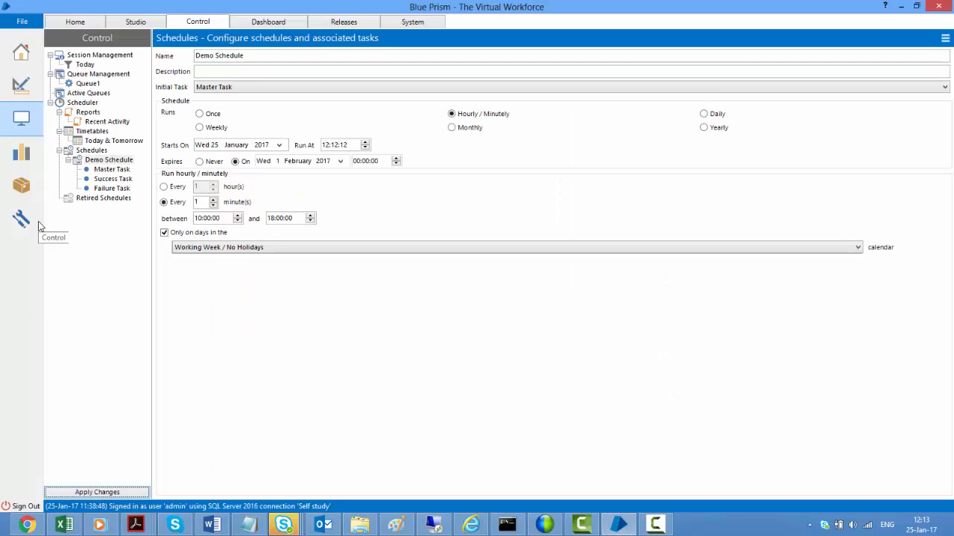
Show the System calendar settings for the Working Week / No Holidays calendar
left_click(413, 21)
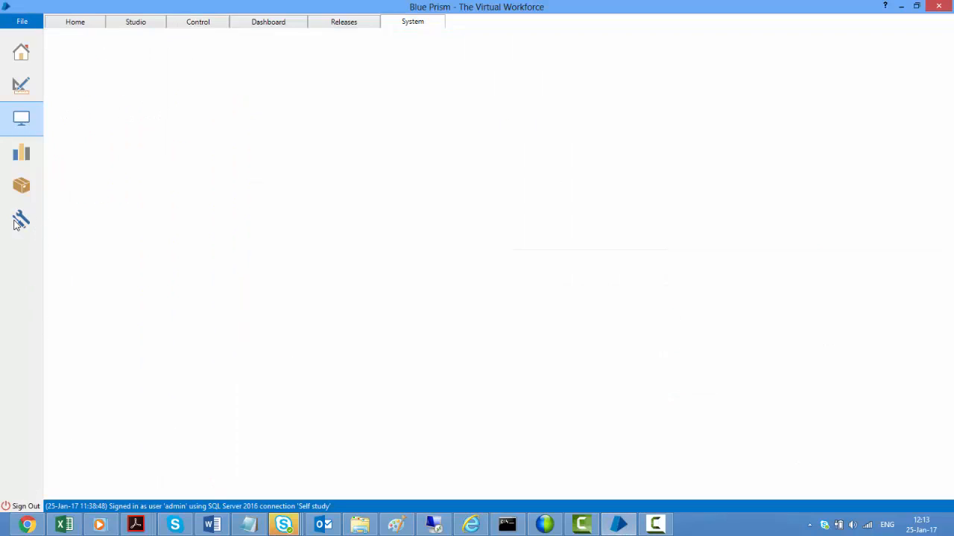
left_click(21, 219)
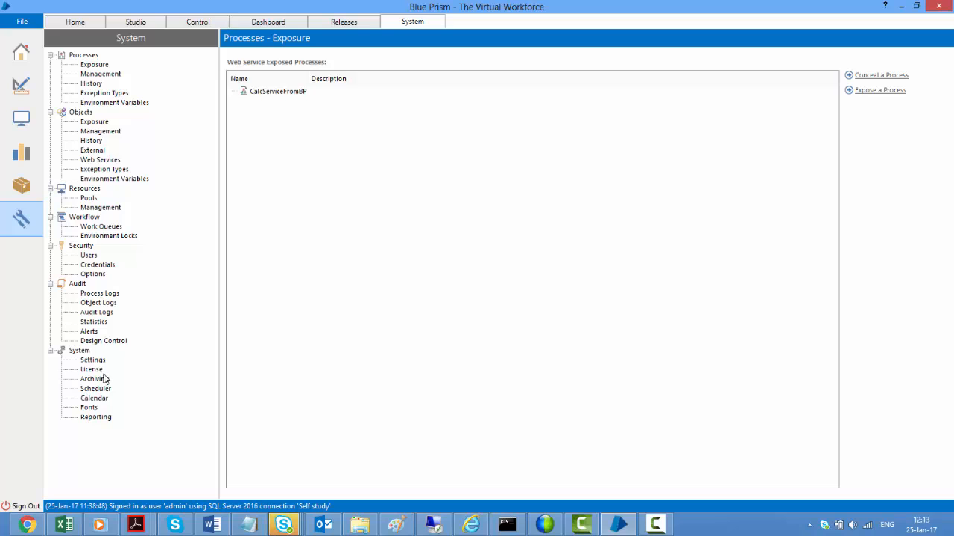
left_click(94, 397)
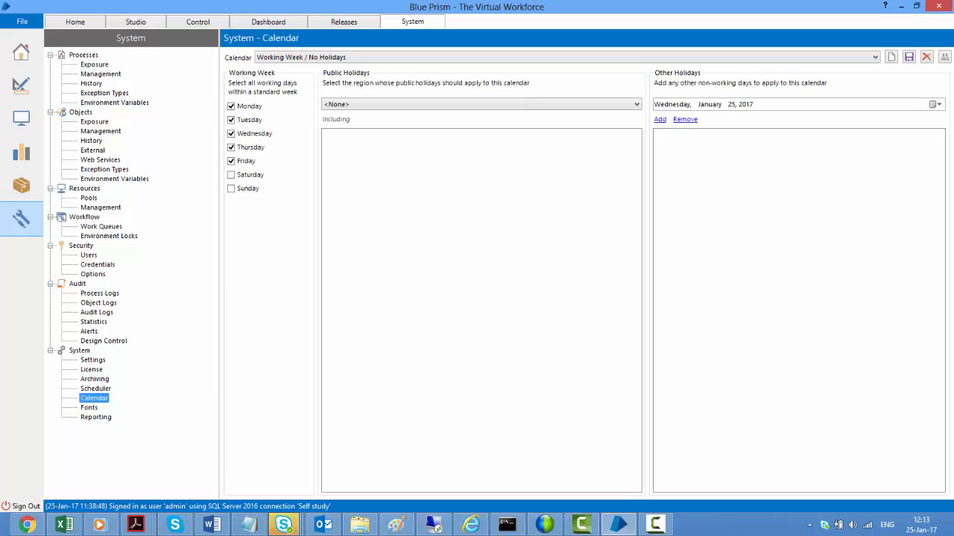
mouse_move(891, 57)
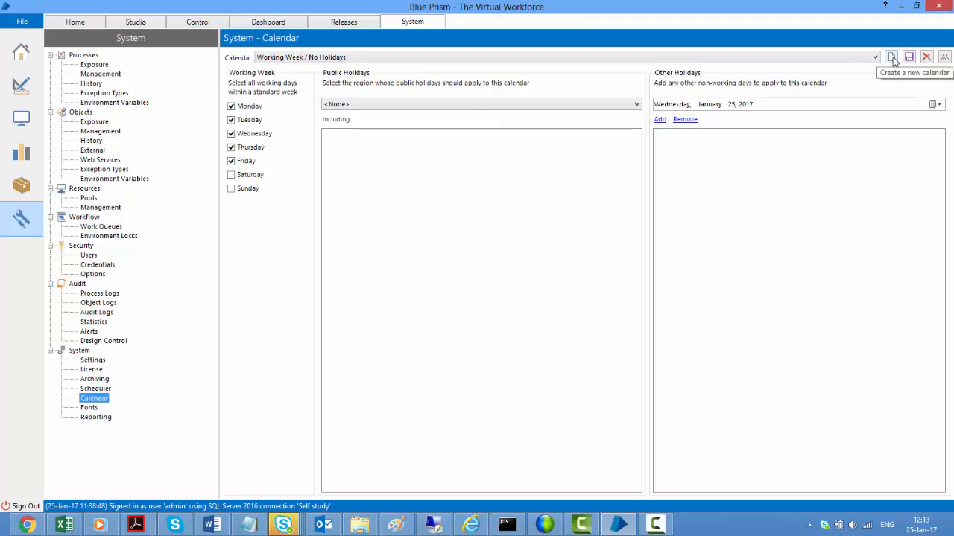
mouse_move(360, 72)
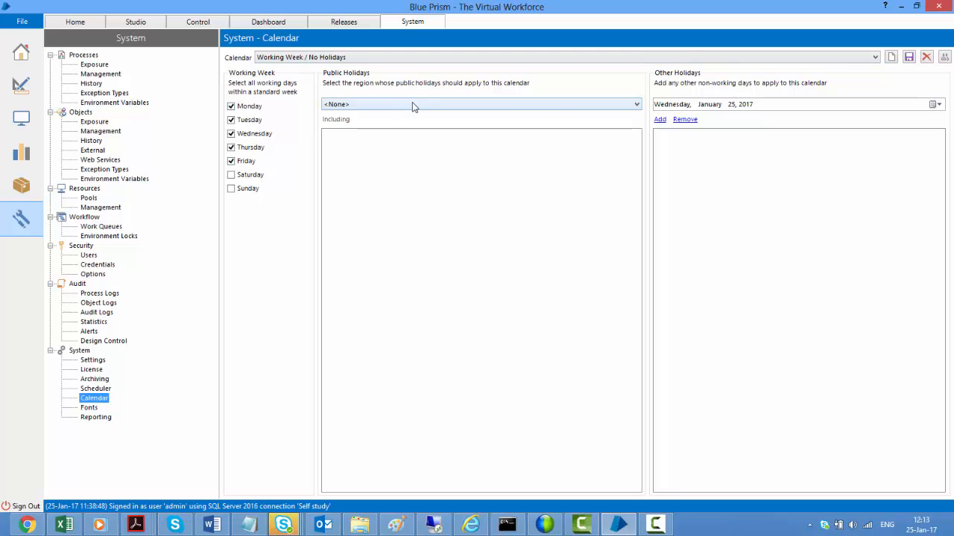
mouse_move(536, 113)
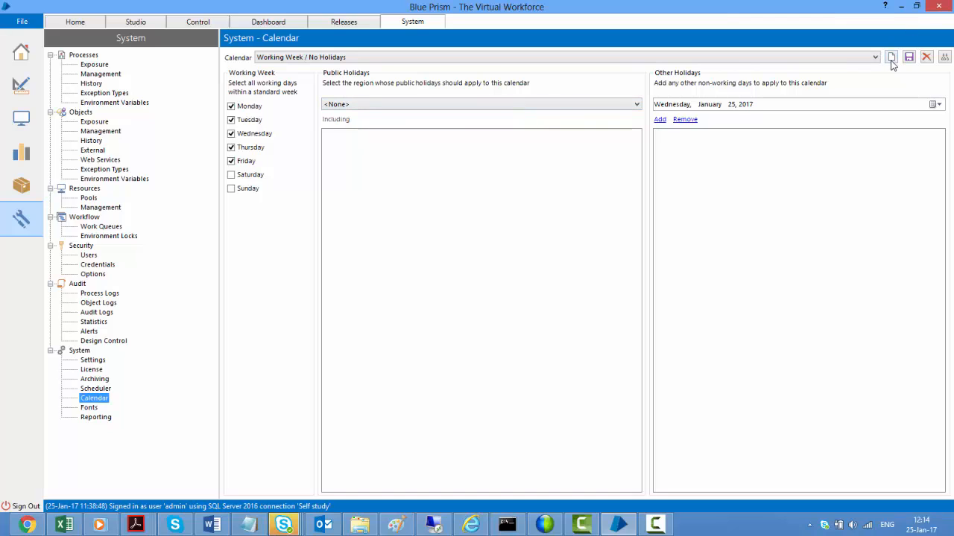
Create a new calendar named 'Demo Calendar'
left_click(891, 57)
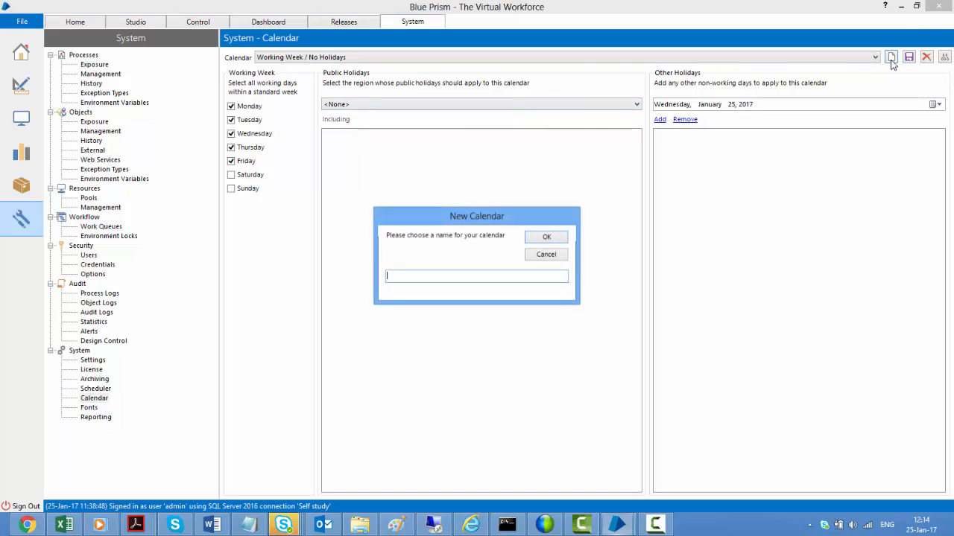
type("De")
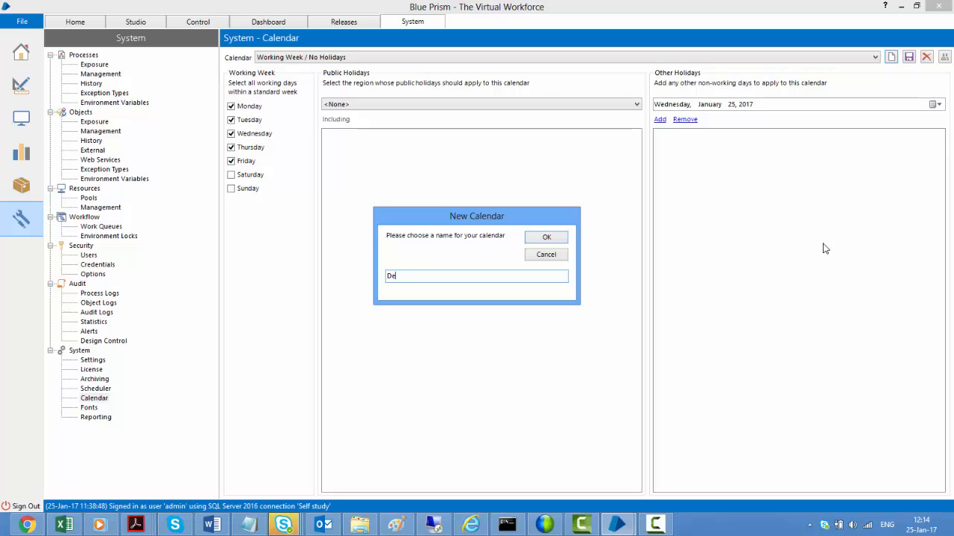
type("mo")
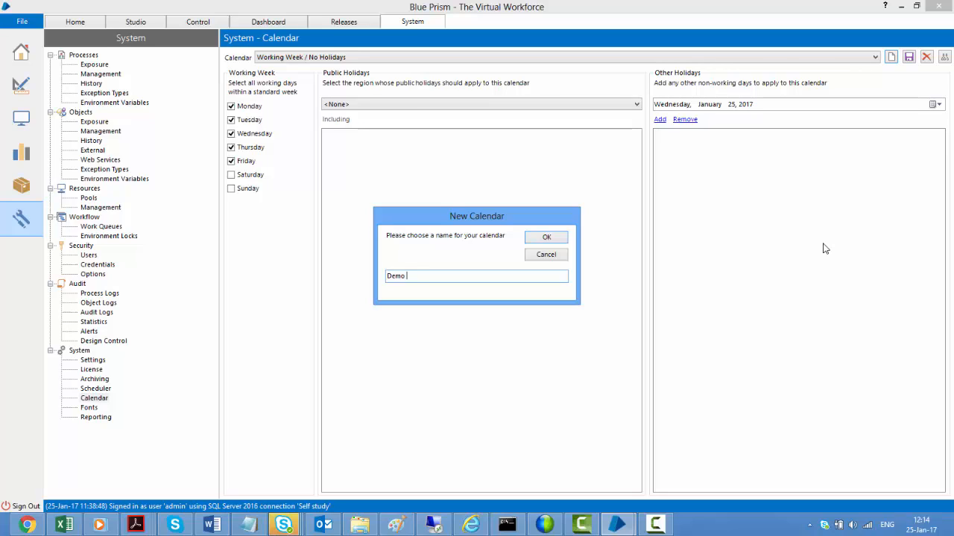
type("Calendar")
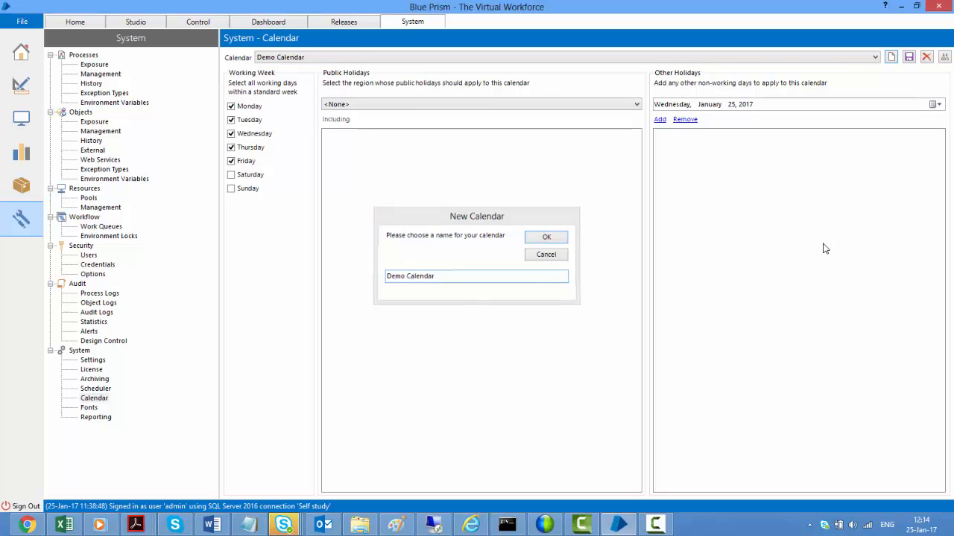
left_click(546, 237)
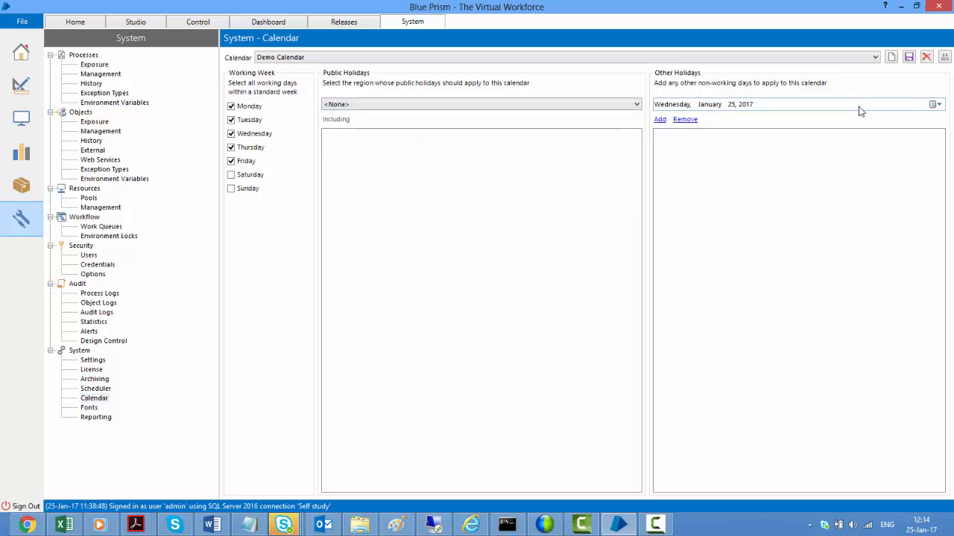
Add 26 January 2017 as an Other Holiday in Demo Calendar
left_click(937, 104)
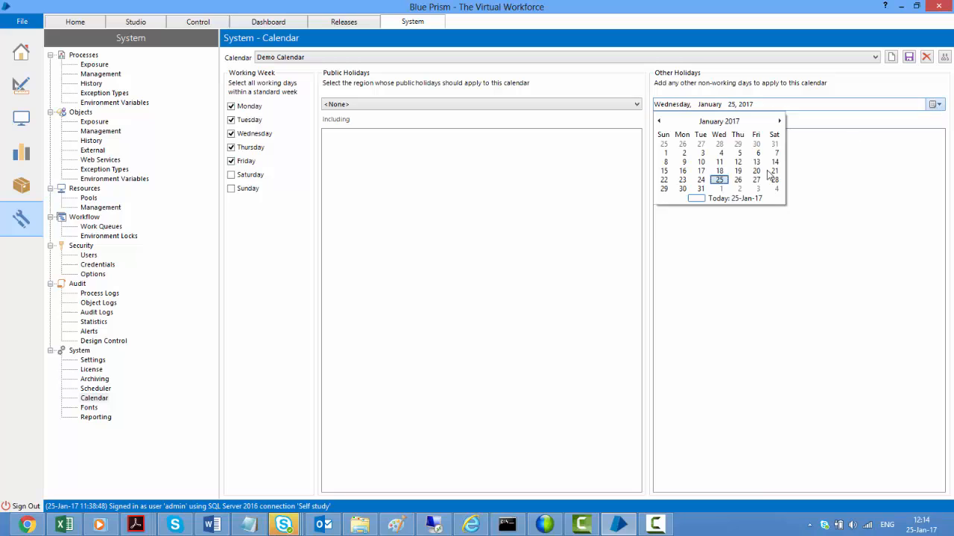
left_click(736, 179)
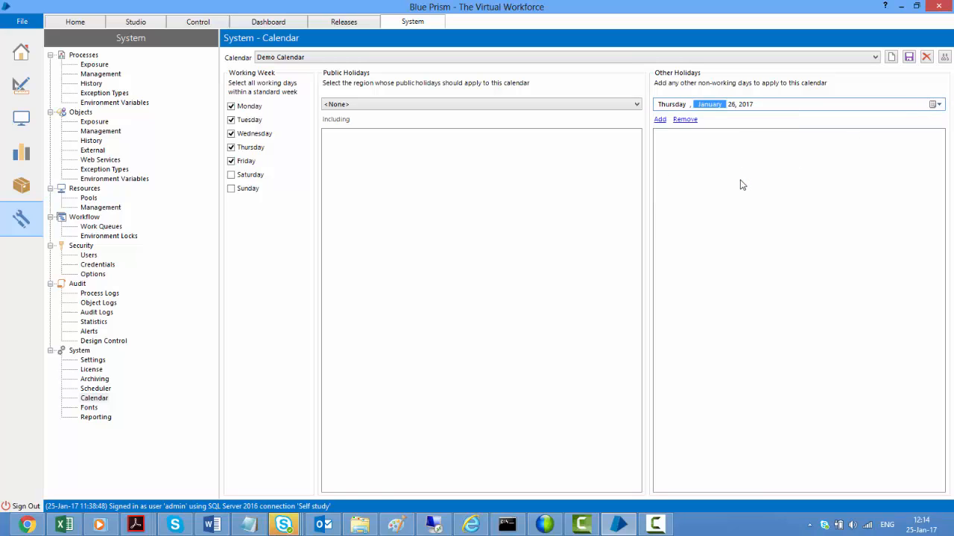
left_click(659, 119)
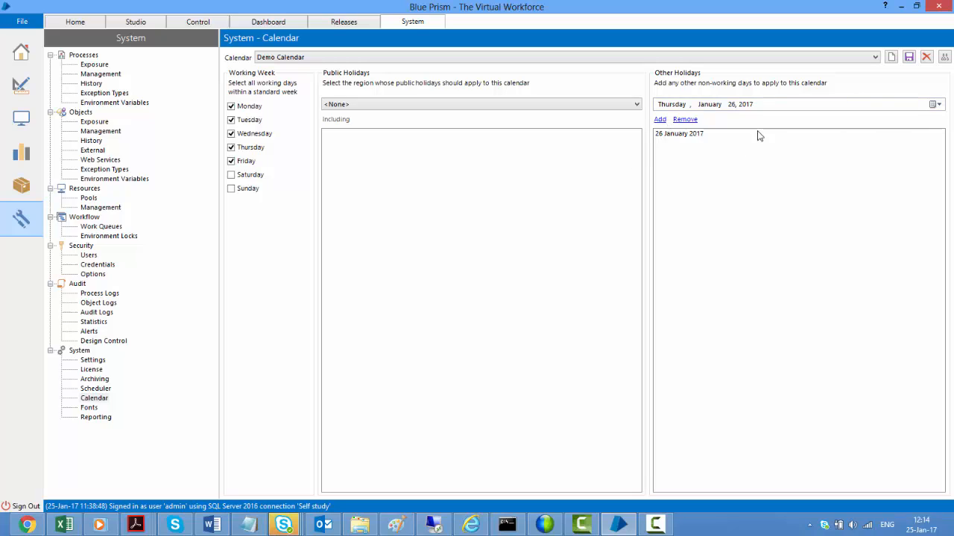
mouse_move(781, 231)
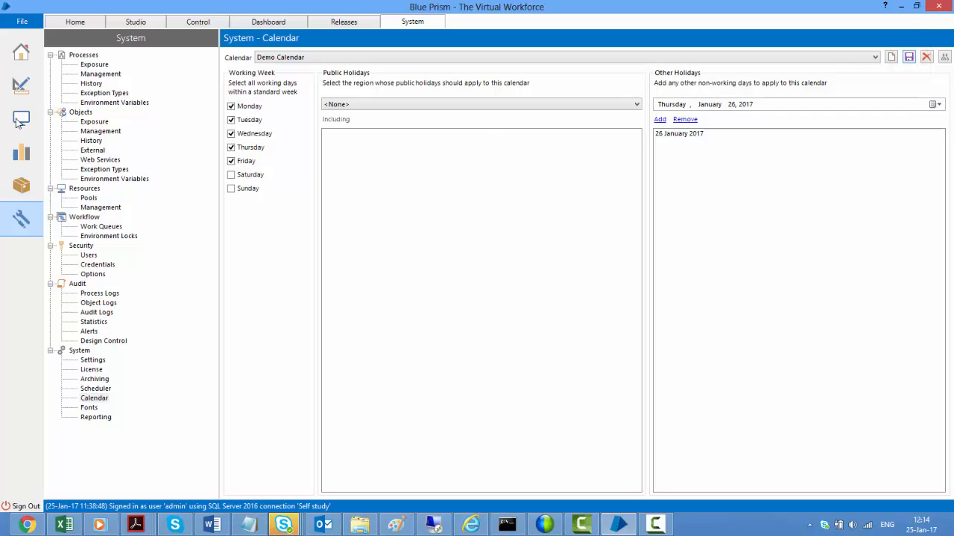
left_click(197, 21)
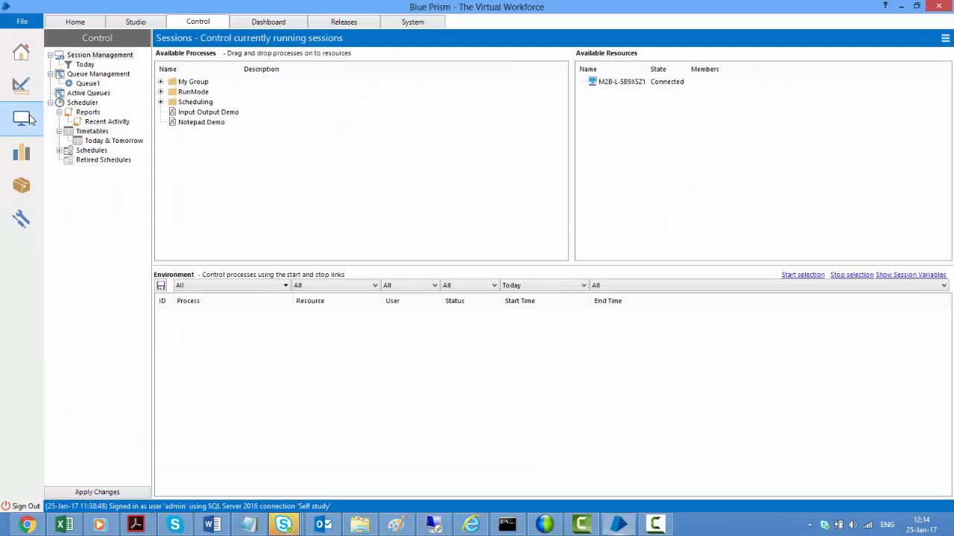
left_click(68, 149)
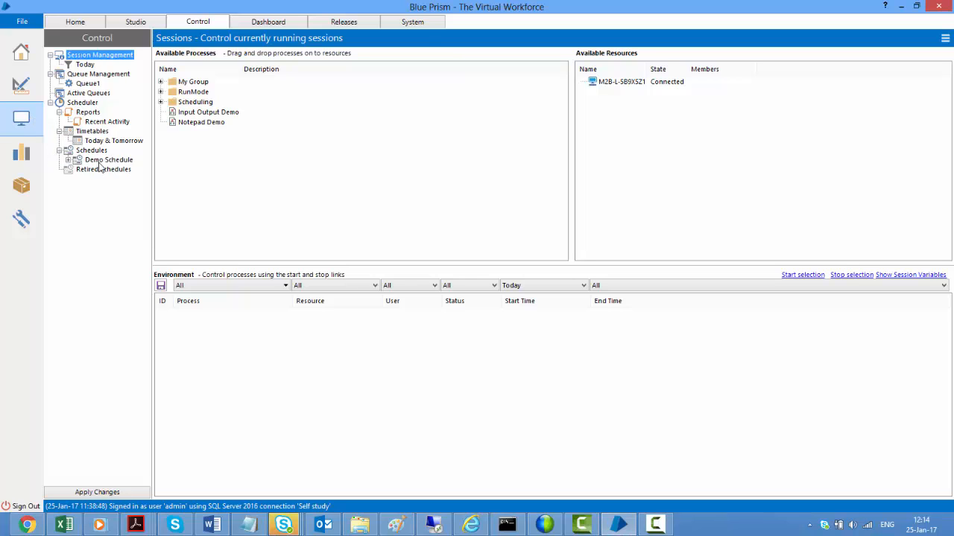
left_click(107, 160)
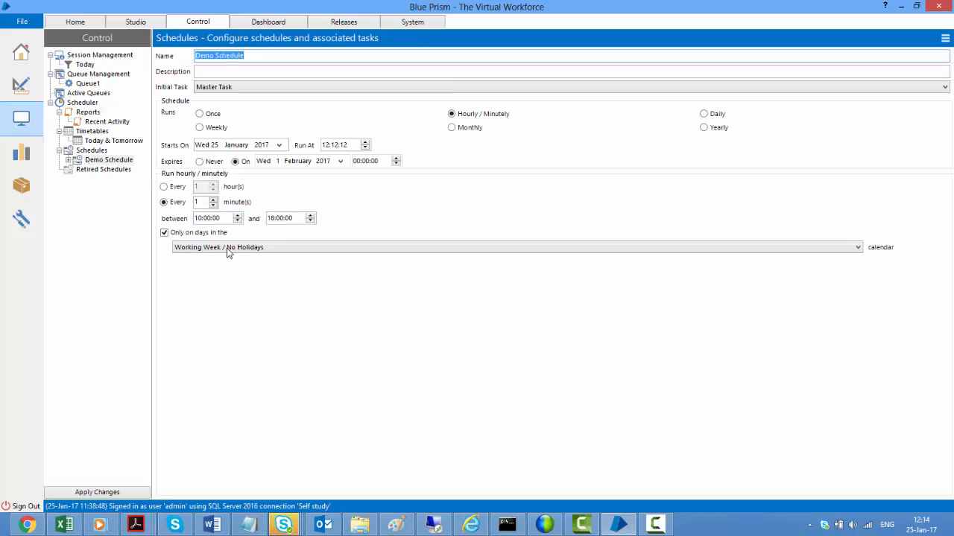
left_click(517, 247)
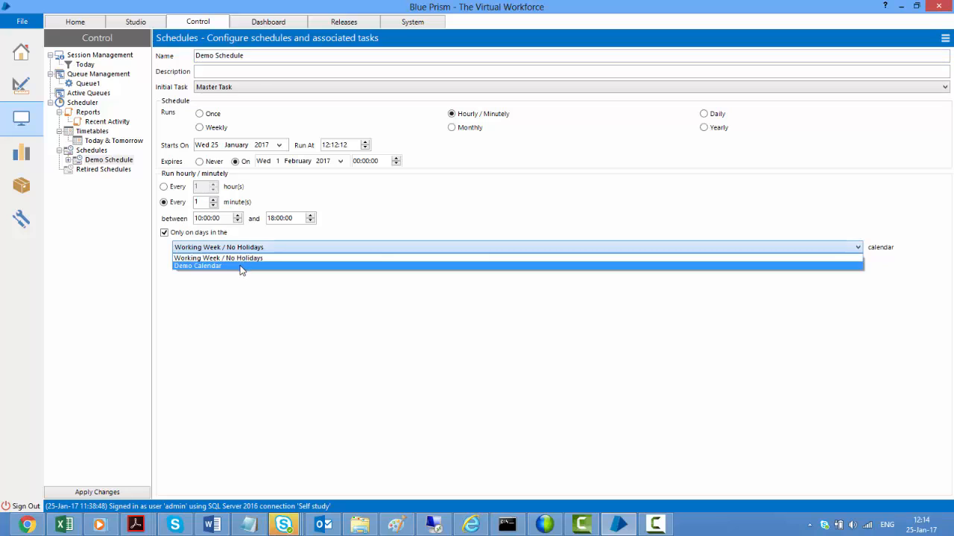
left_click(196, 265)
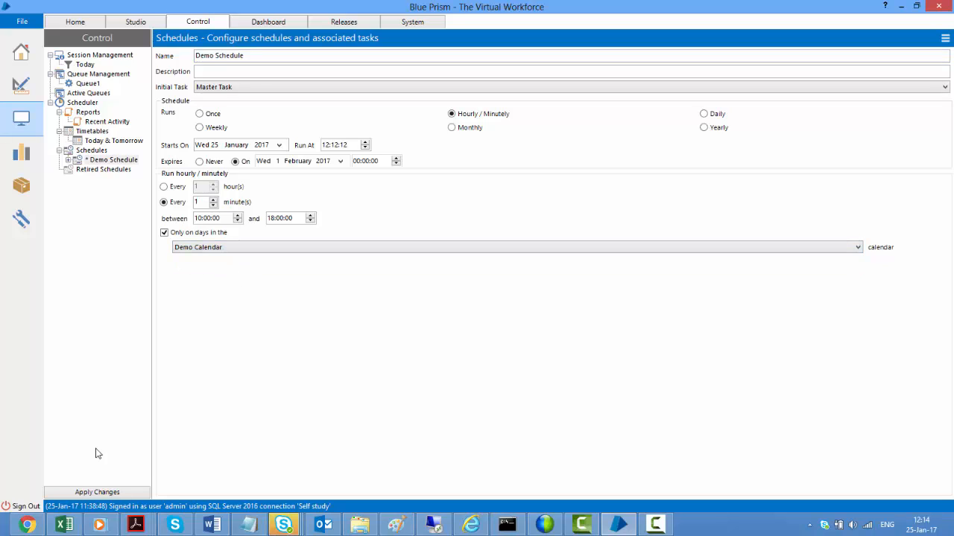
left_click(97, 492)
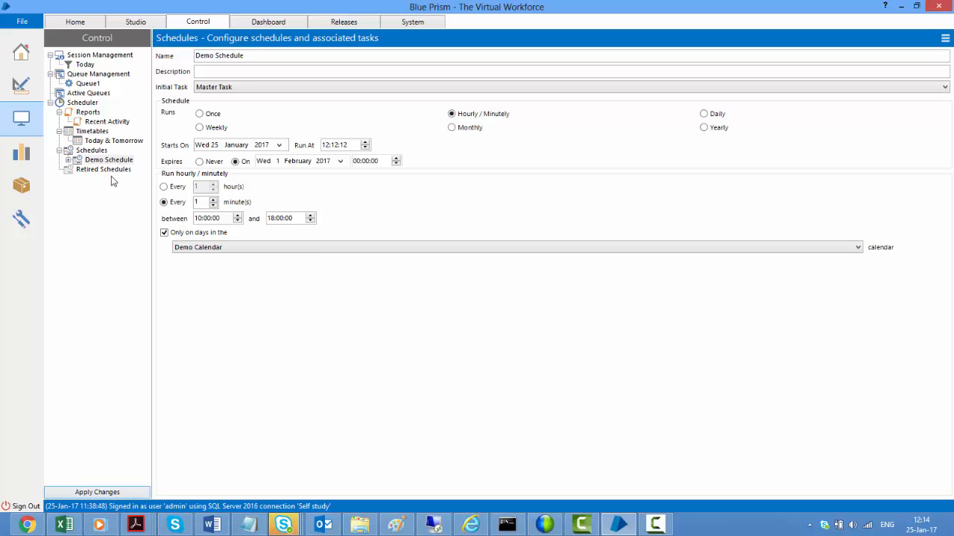
Show the Today & Tomorrow timetable listing Demo Schedule runs every minute from 12:12:12
left_click(113, 140)
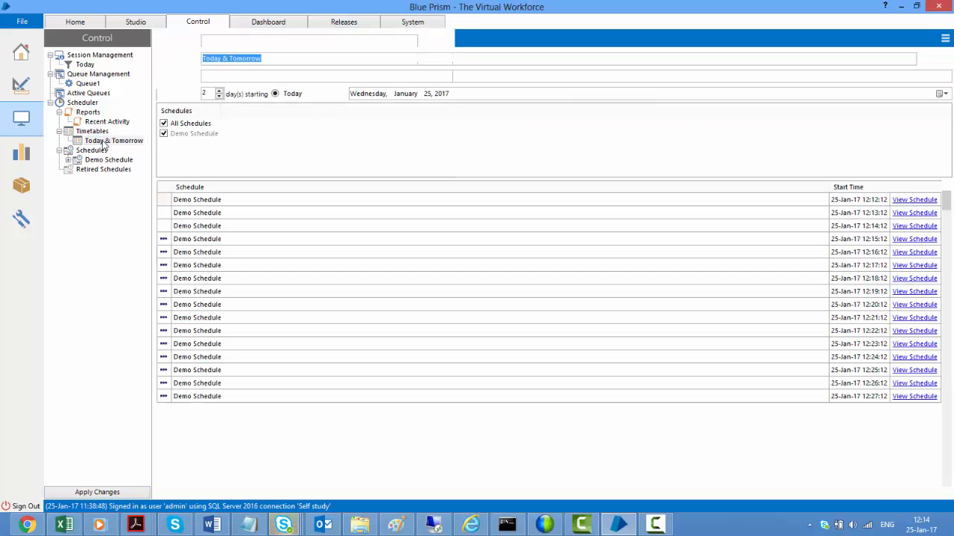
left_click(113, 140)
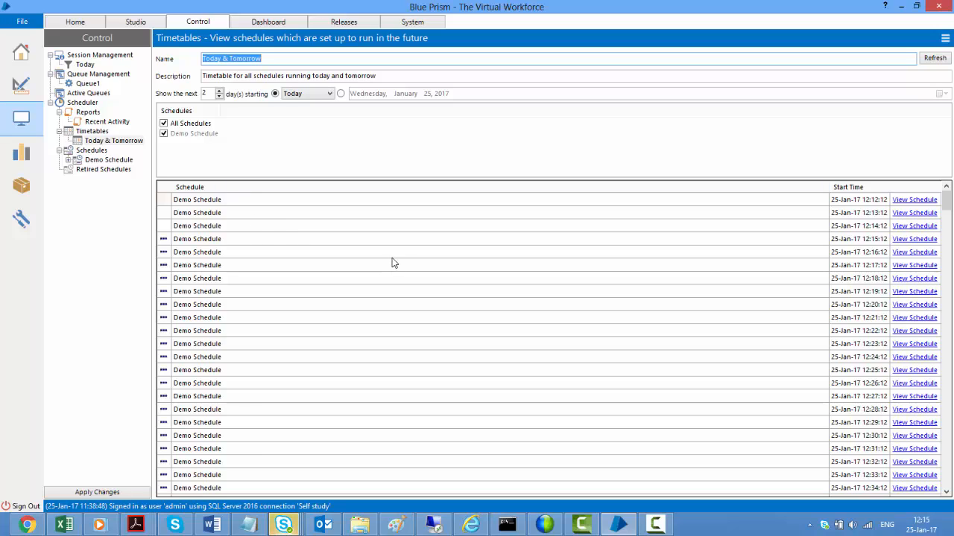
mouse_move(855, 310)
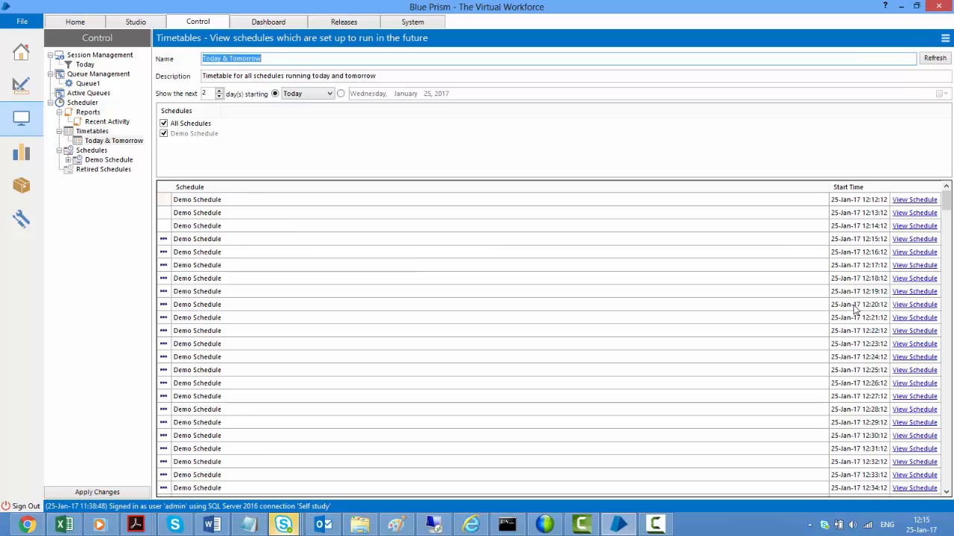
mouse_move(879, 260)
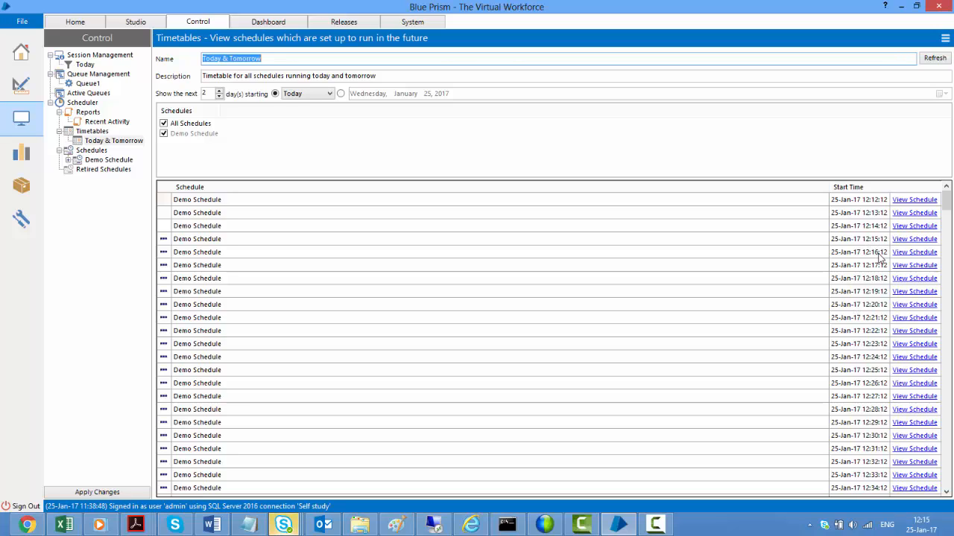
mouse_move(948, 202)
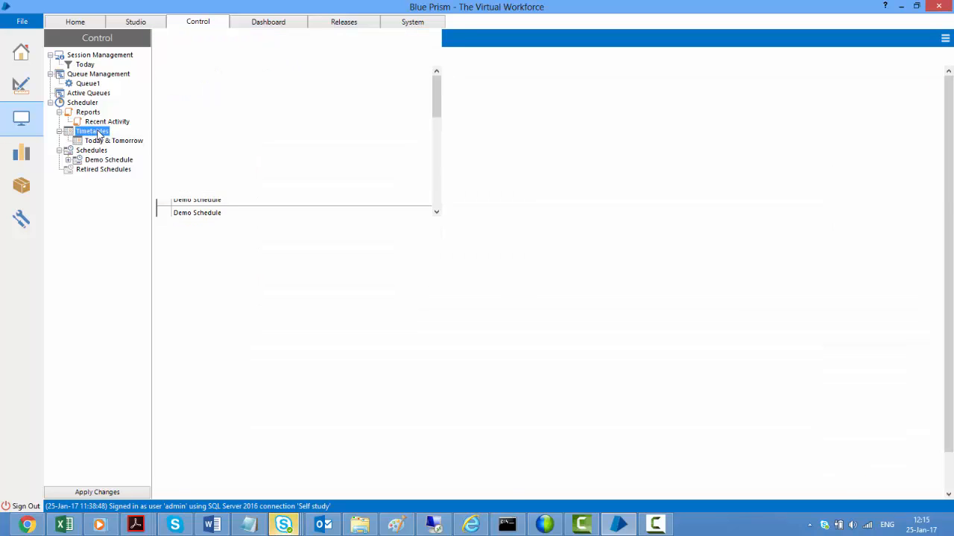
Check the weekly timetable skips 26 January and weekends, then reopen Demo Schedule's settings
left_click(92, 132)
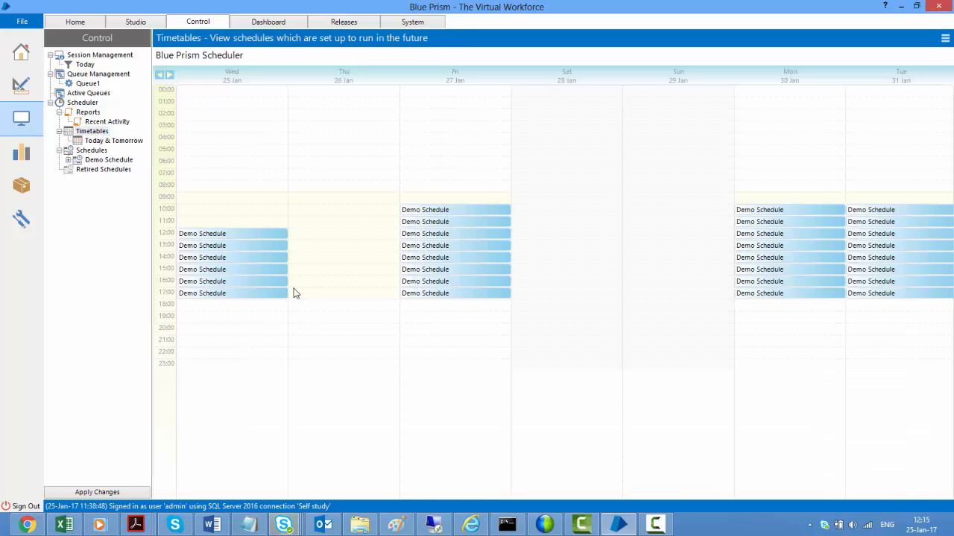
mouse_move(232, 292)
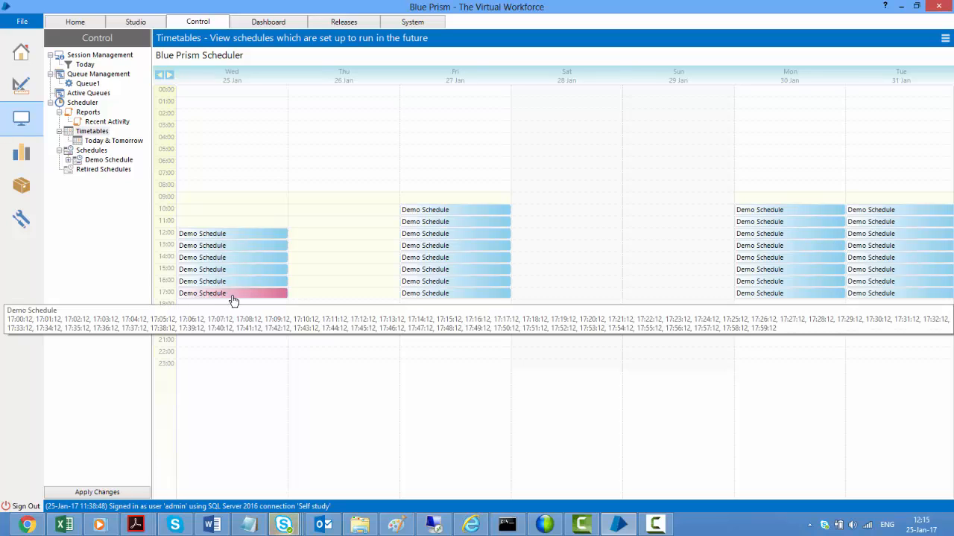
mouse_move(345, 231)
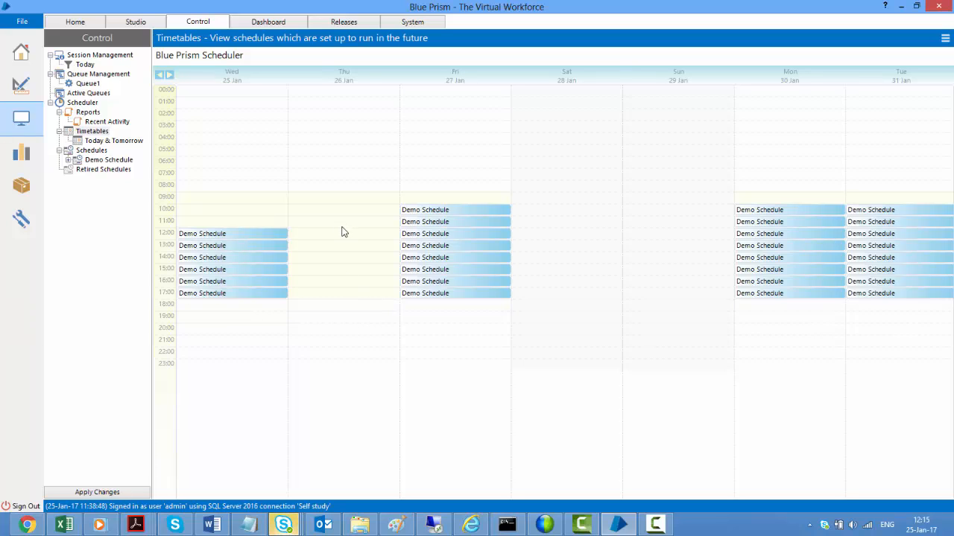
mouse_move(341, 296)
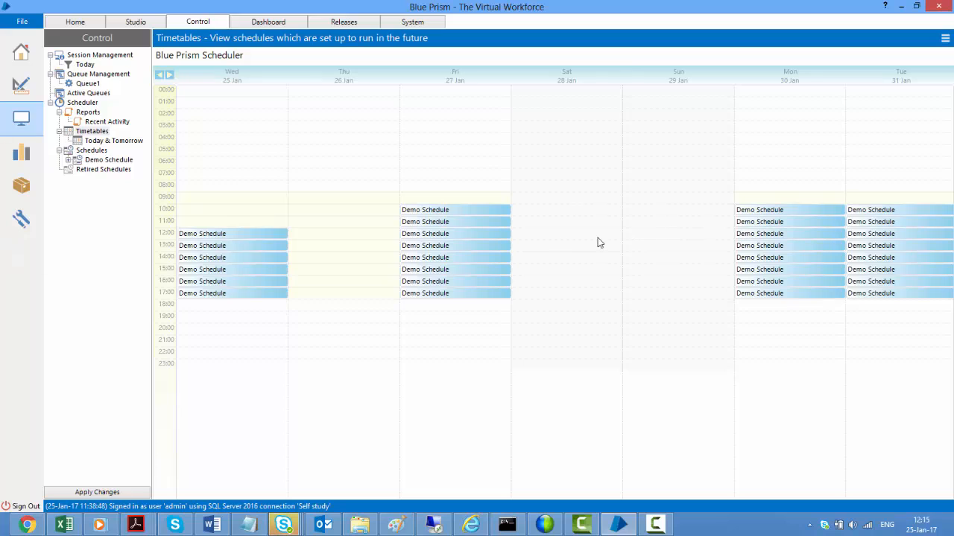
mouse_move(245, 265)
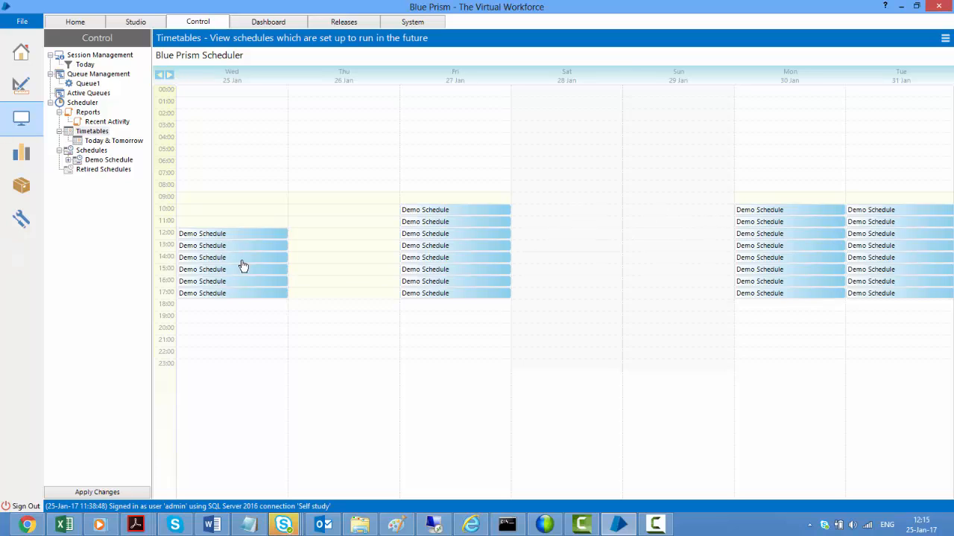
mouse_move(346, 272)
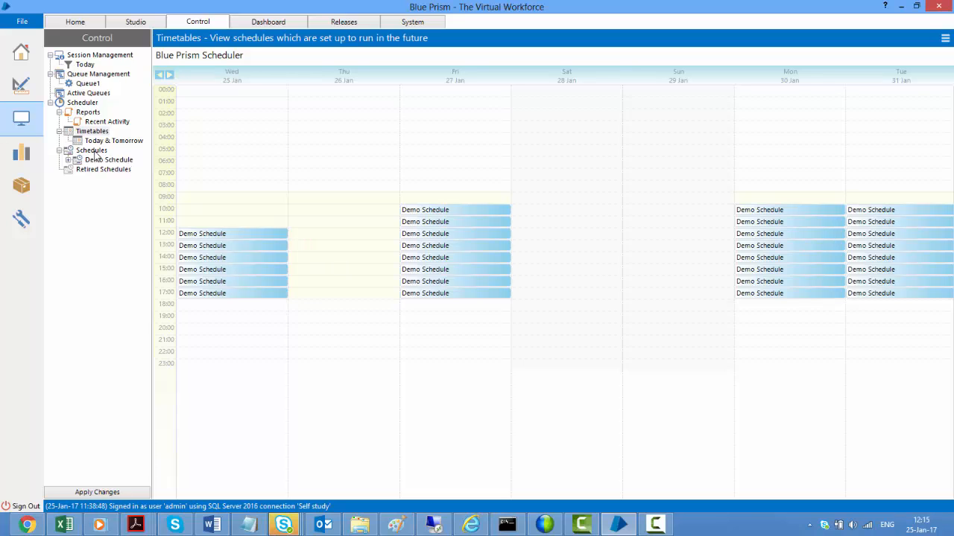
left_click(109, 160)
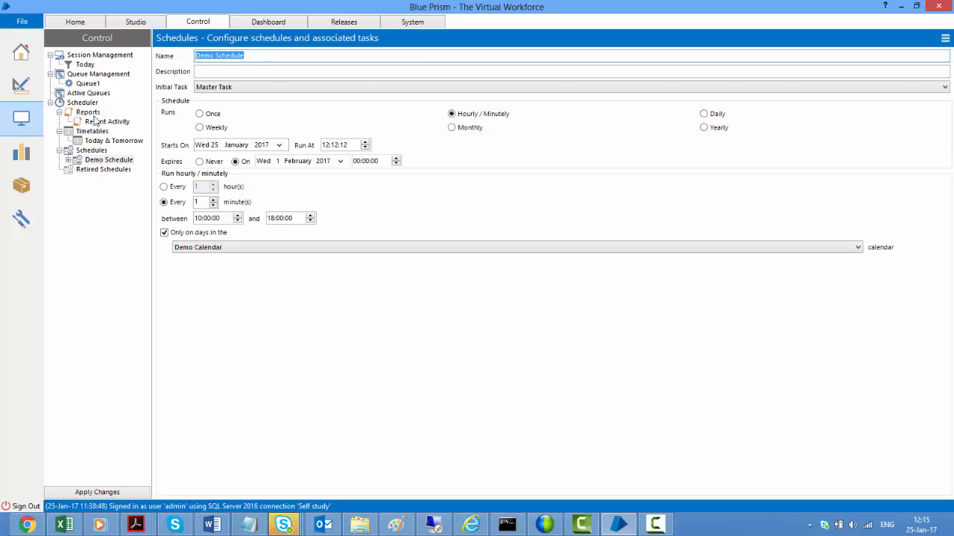
View the Recent Activity report showing no past runs, then switch to the command prompt
left_click(108, 122)
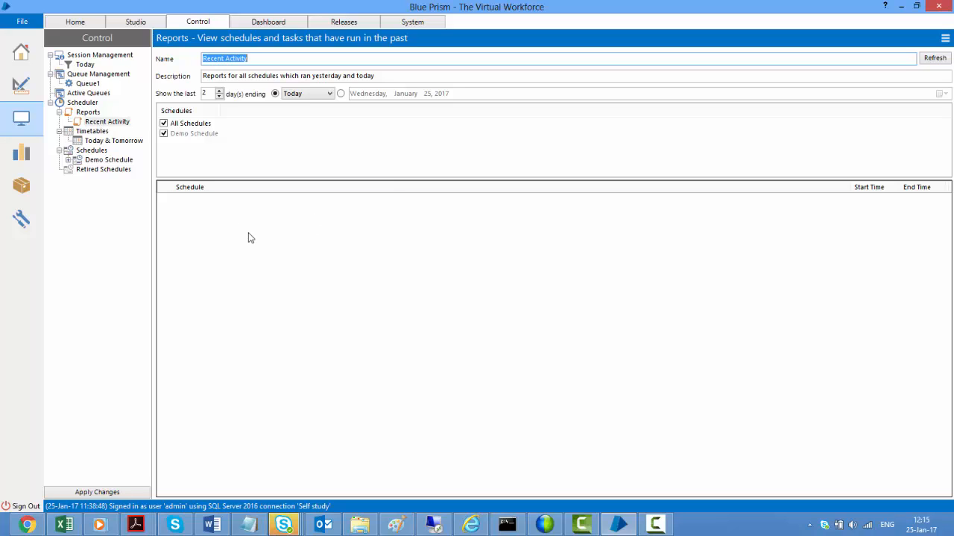
mouse_move(229, 194)
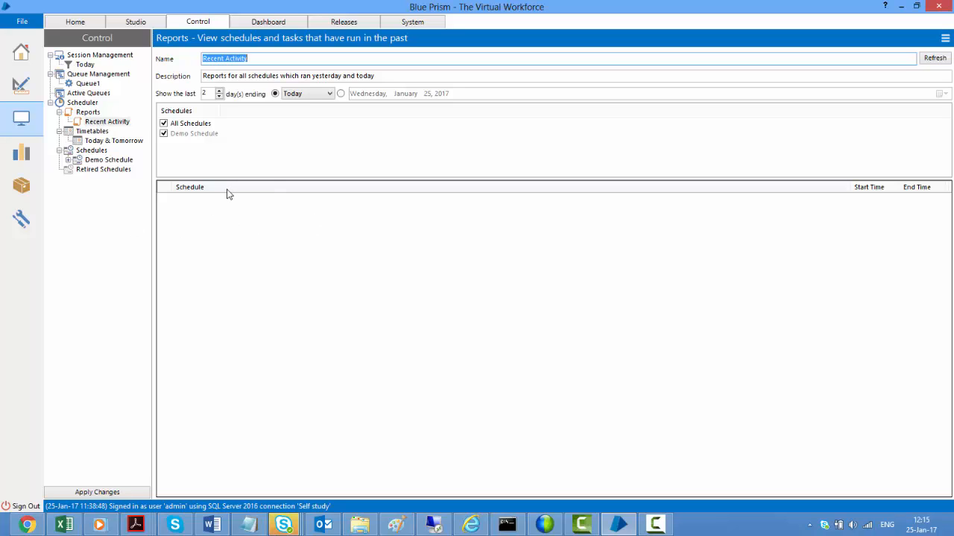
mouse_move(185, 212)
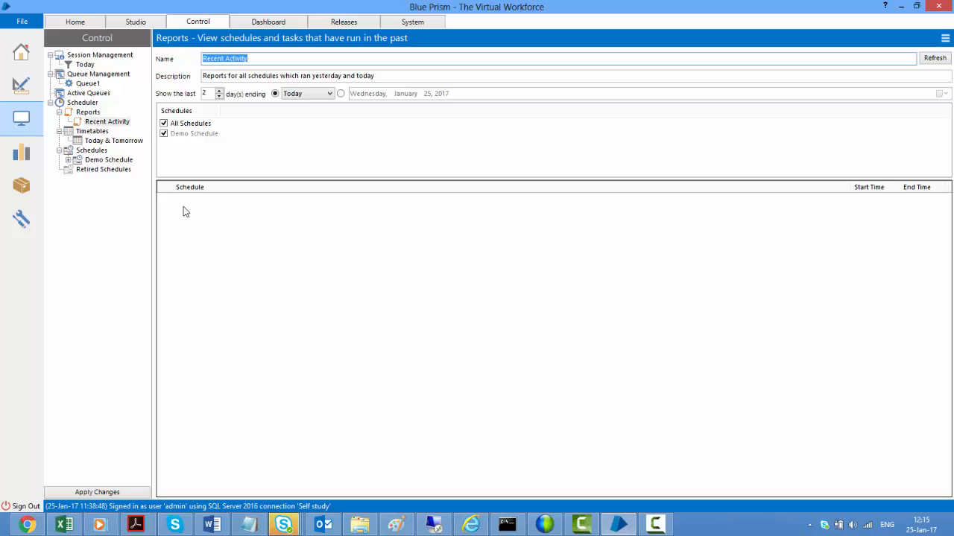
left_click(934, 58)
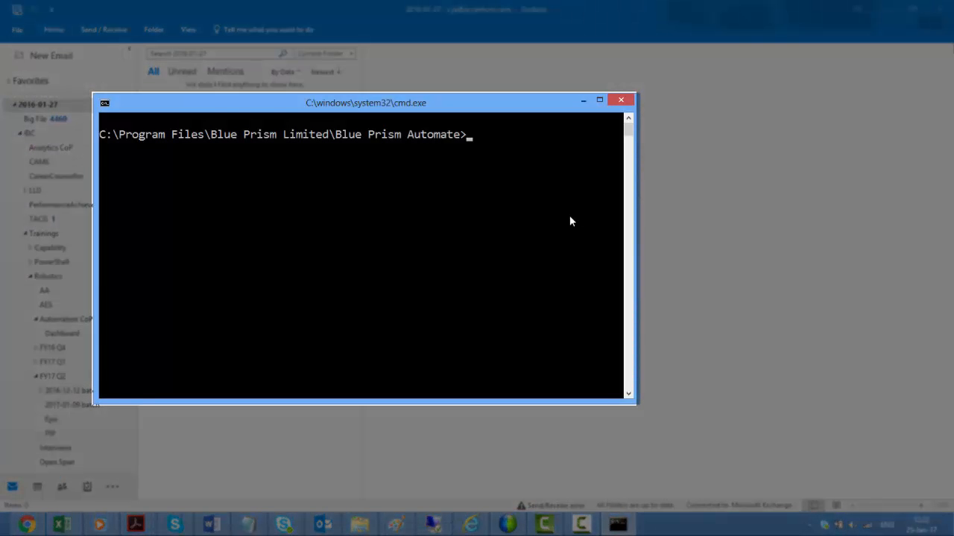
Run BPServer.exe from the Automate folder and approve the Defendpoint prompt
type("BPServer.exe")
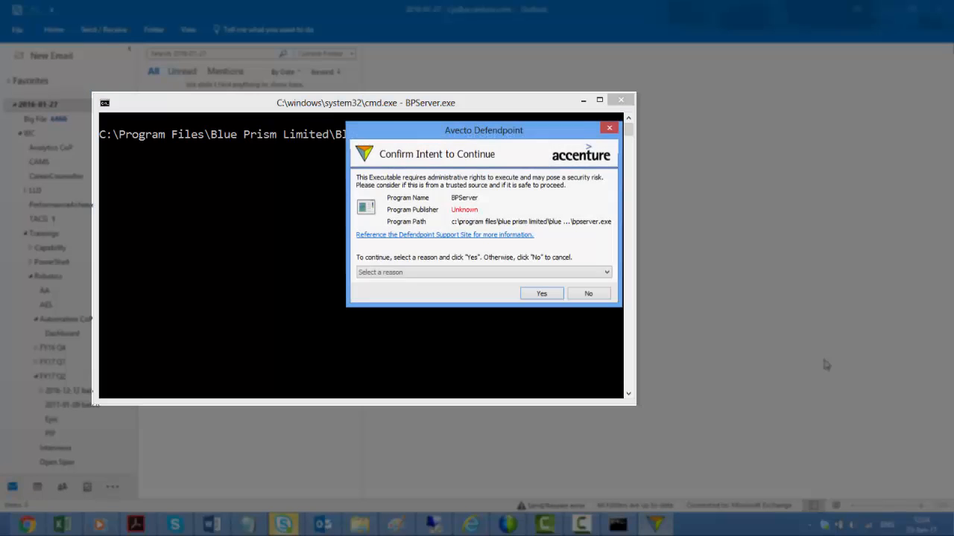
left_click(483, 272)
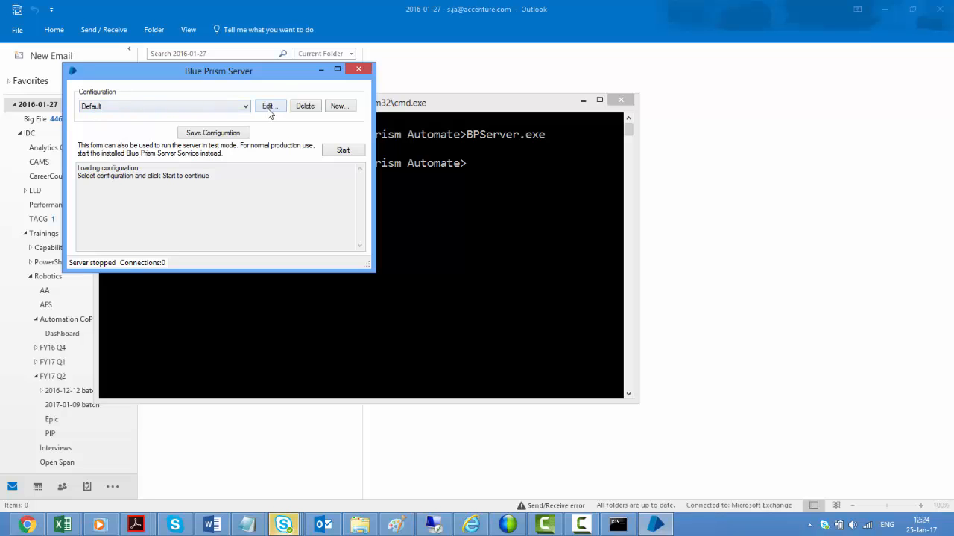
Set the Default configuration's database connection to Self study, save it and start the server
left_click(269, 106)
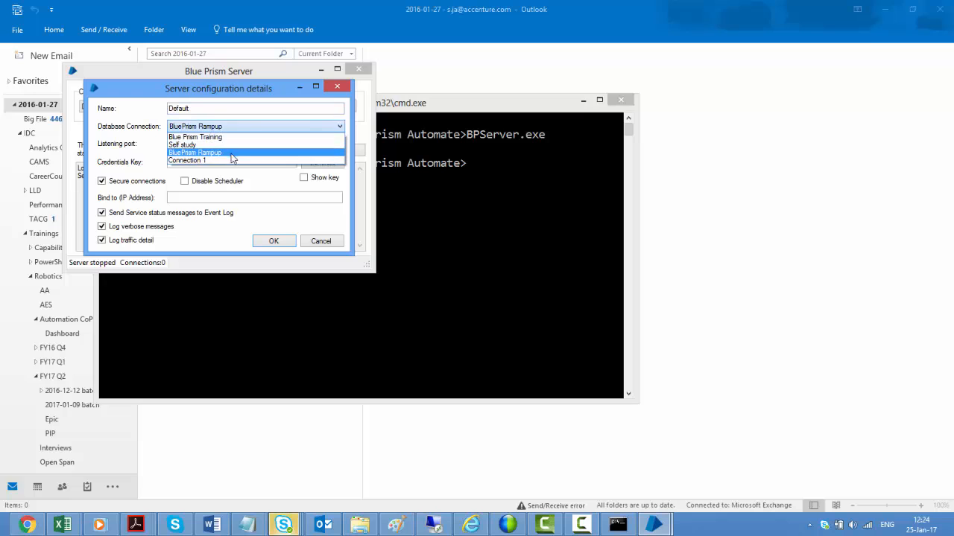
left_click(182, 145)
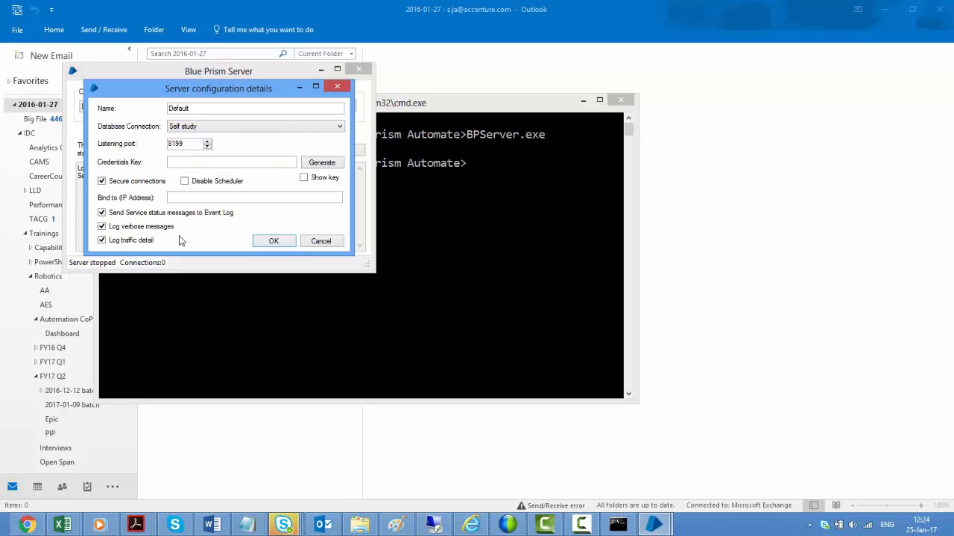
left_click(274, 242)
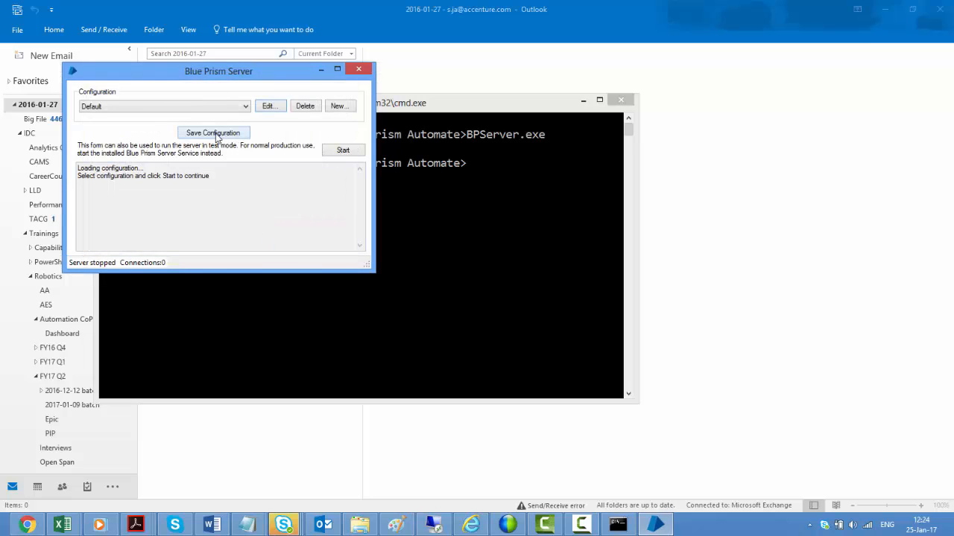
left_click(213, 133)
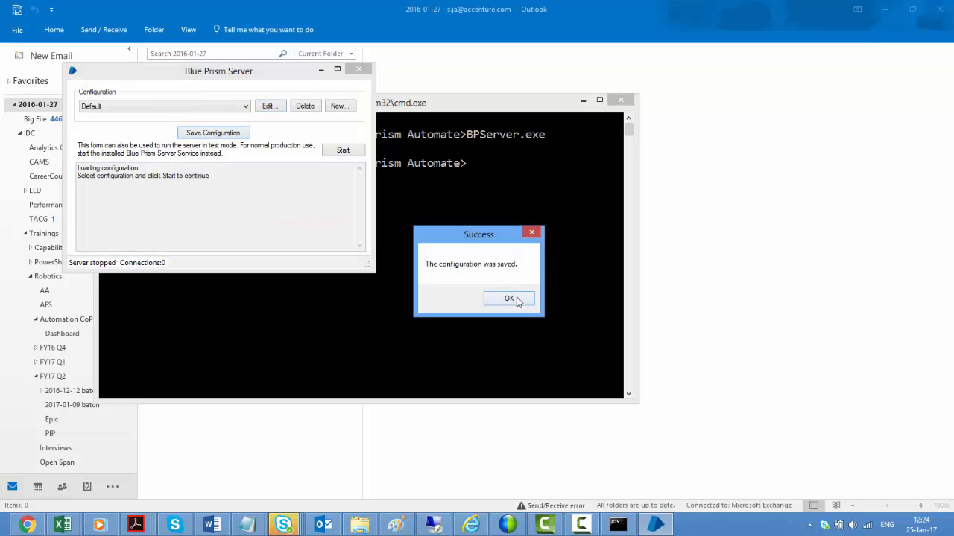
left_click(509, 298)
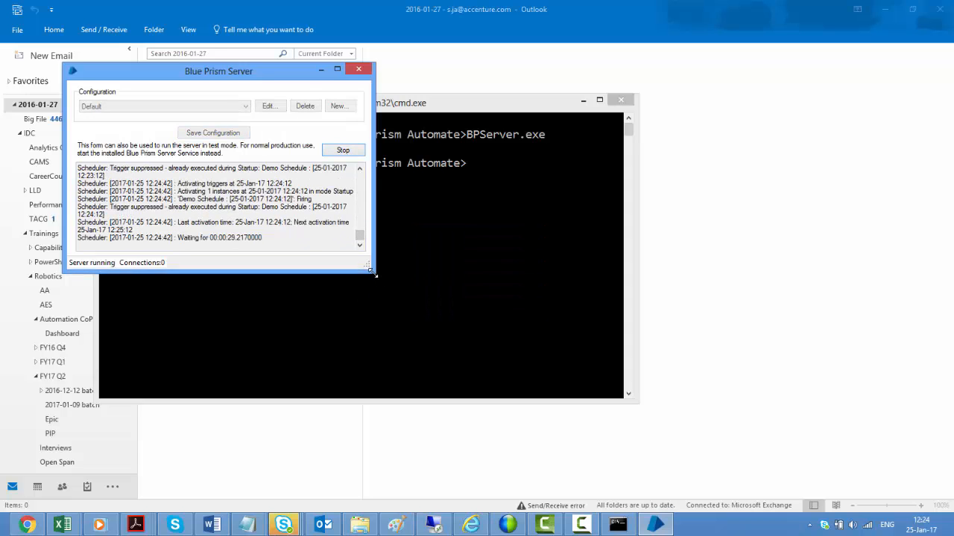
Run Automate.exe /resourcepc /public to start a public Resource PC on port 8181 executing ScheduledProc2
type("Automate.exe /resourcepc /public")
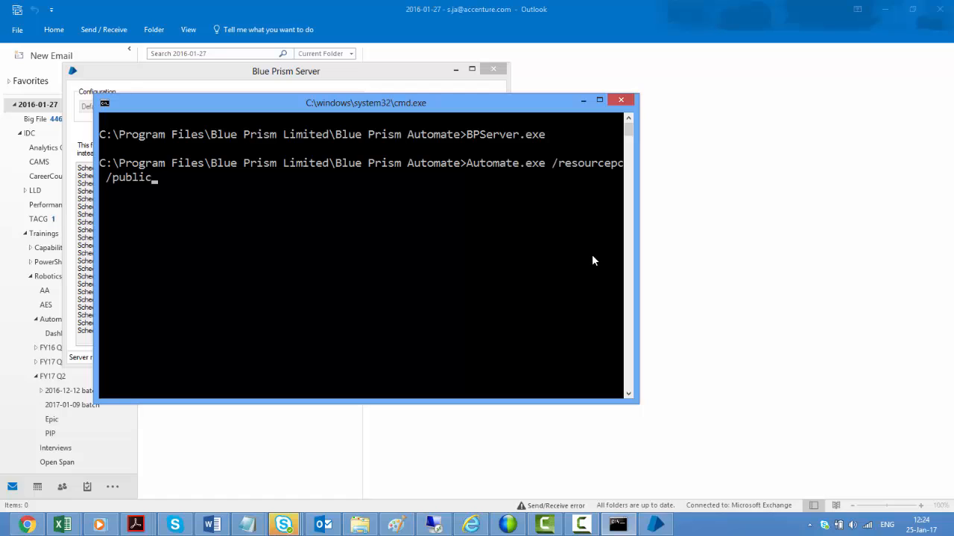
mouse_move(534, 175)
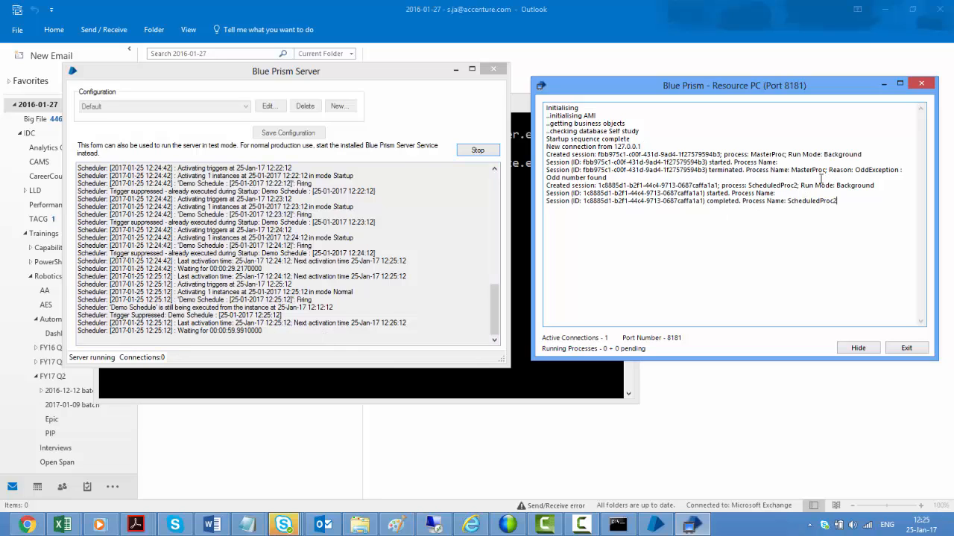
double_click(663, 184)
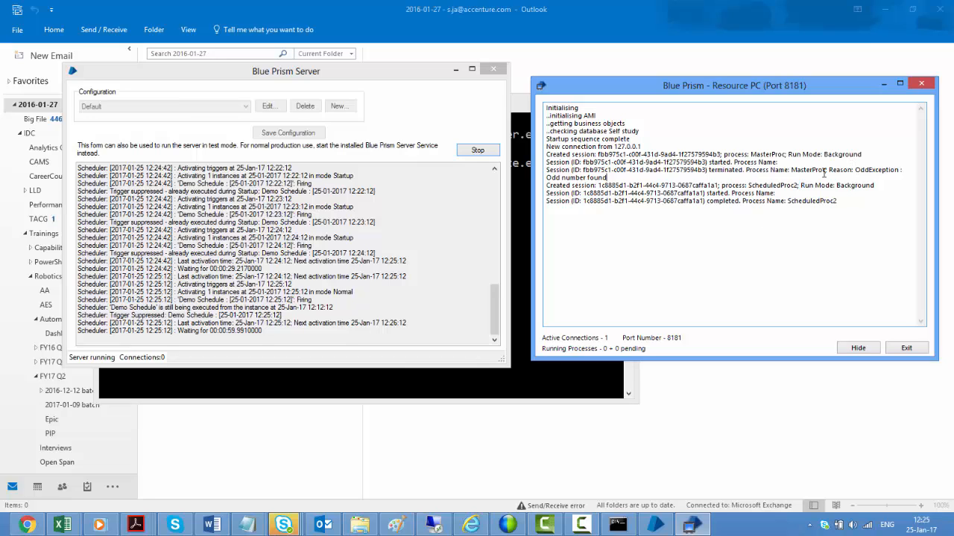
mouse_move(319, 253)
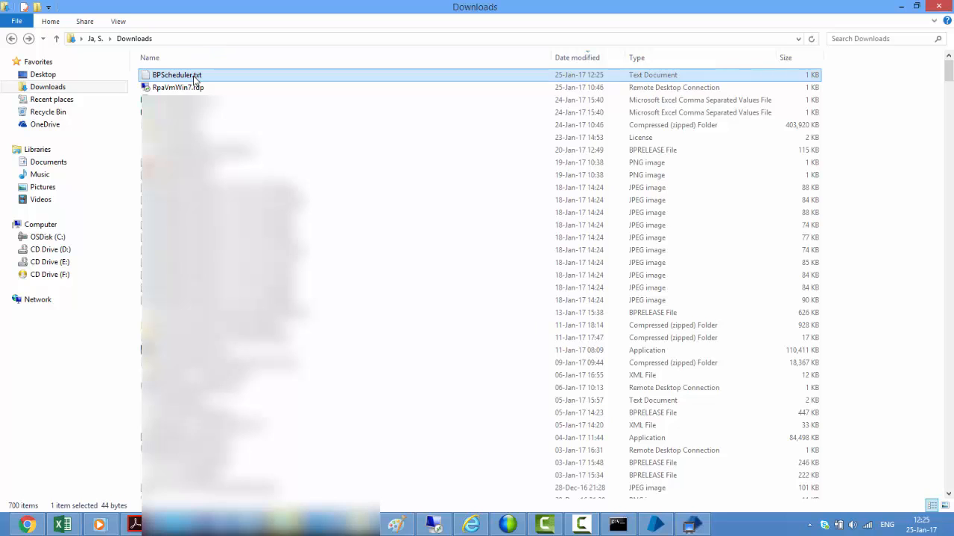
Check BPScheduler.txt in Notepad for the ScheduledProc2 entry, then reopen it for new entries
double_click(177, 75)
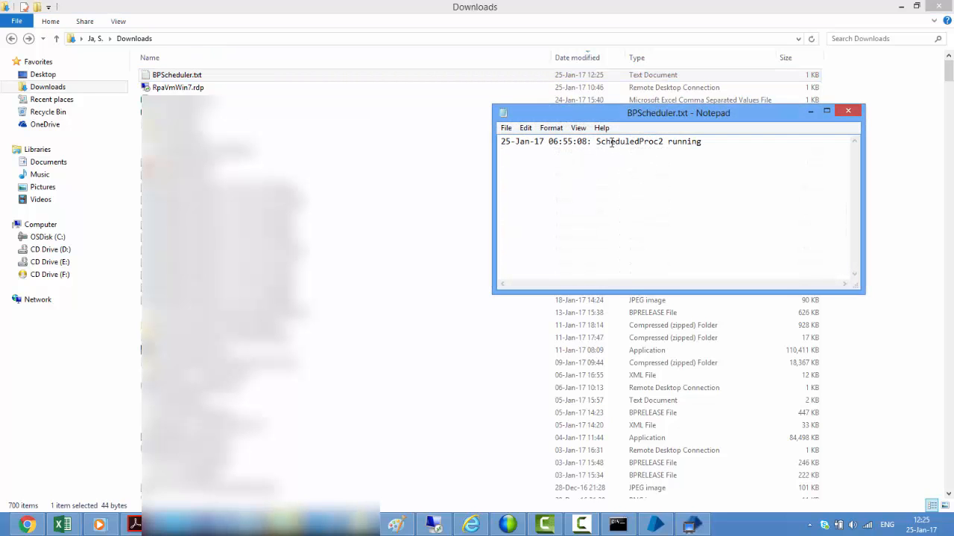
left_click(848, 110)
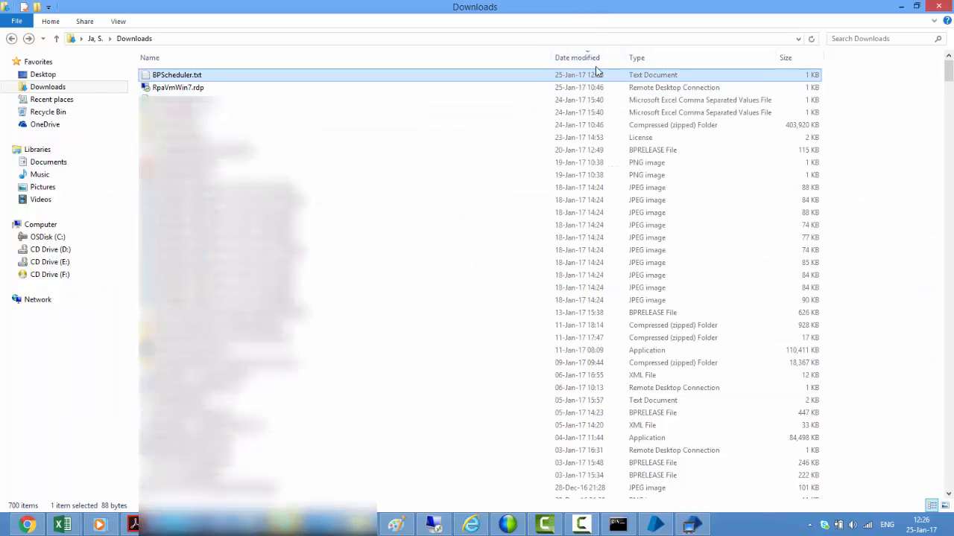
double_click(177, 74)
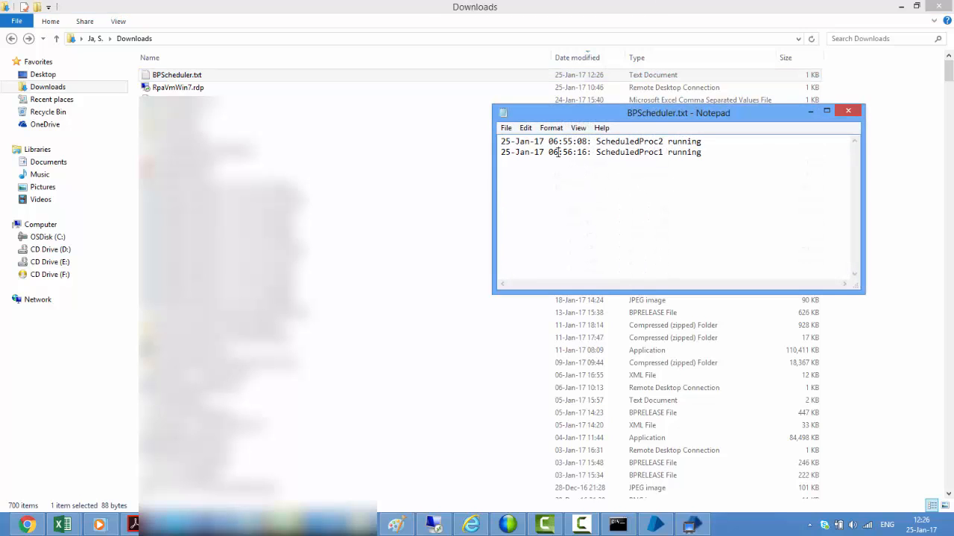
Confirm the ScheduledProc1 running entry, close the log and return to the server windows
double_click(649, 152)
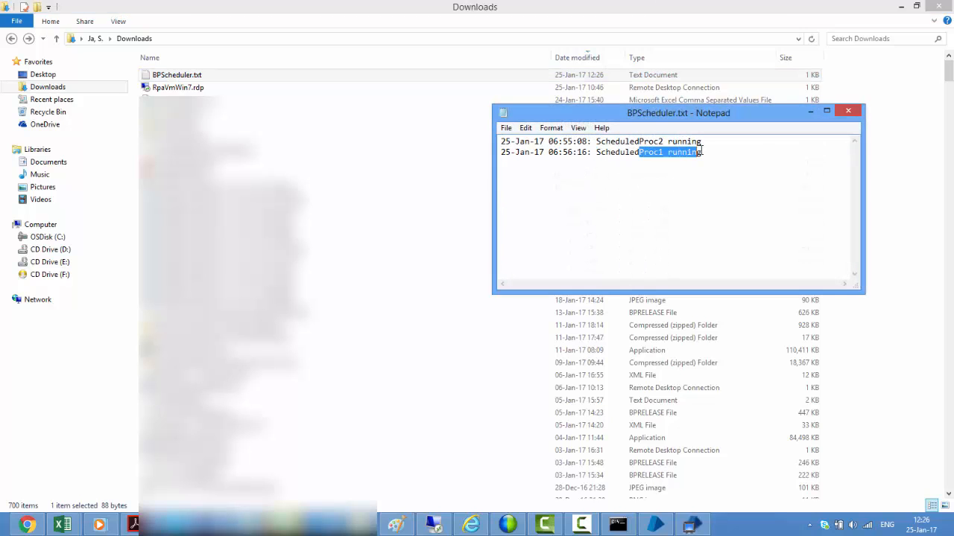
left_click(847, 110)
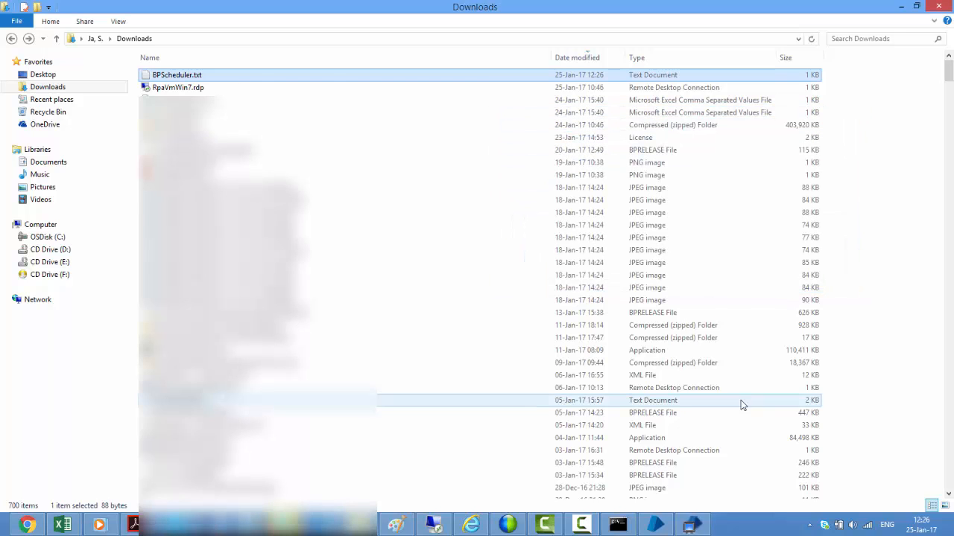
left_click(688, 525)
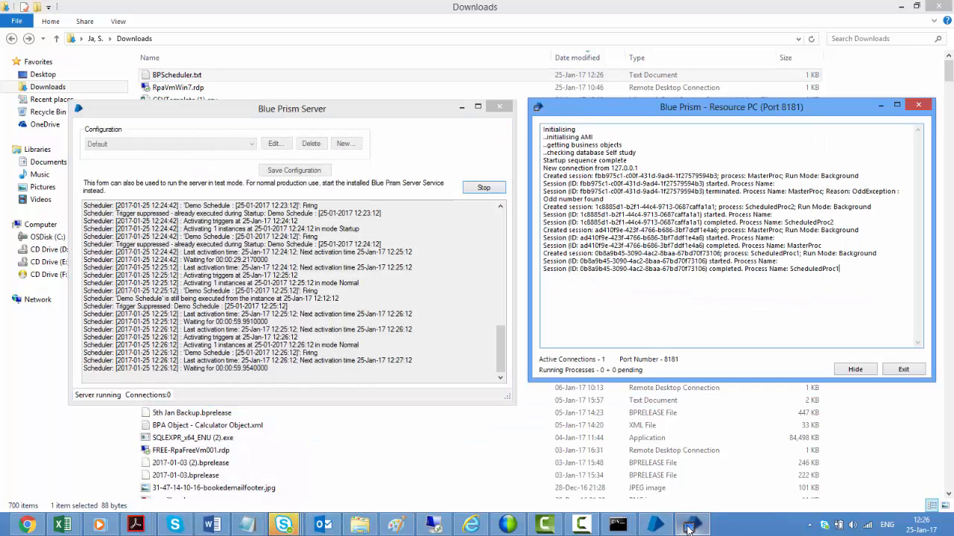